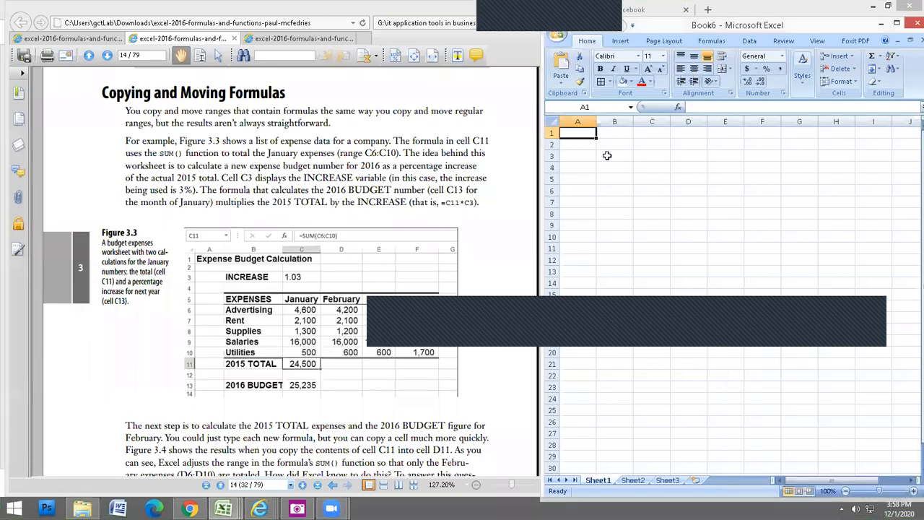
mouse_move(554, 118)
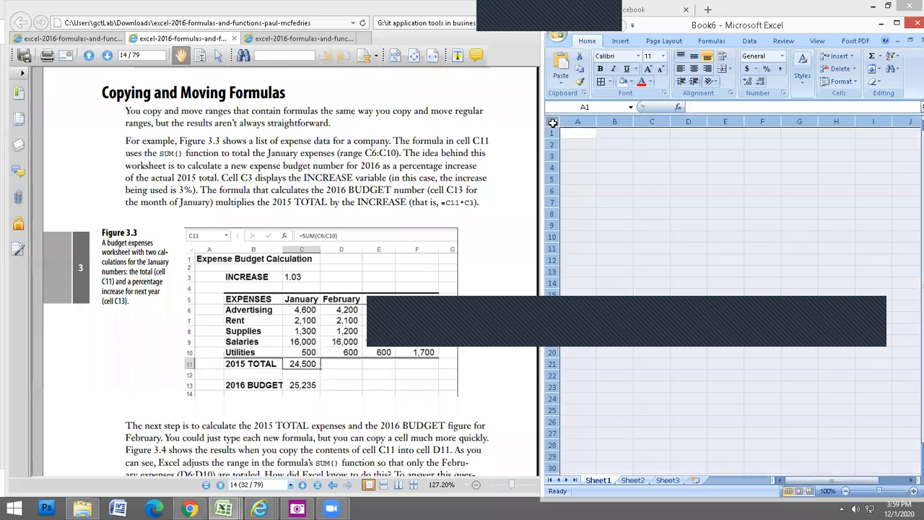
mouse_move(762, 271)
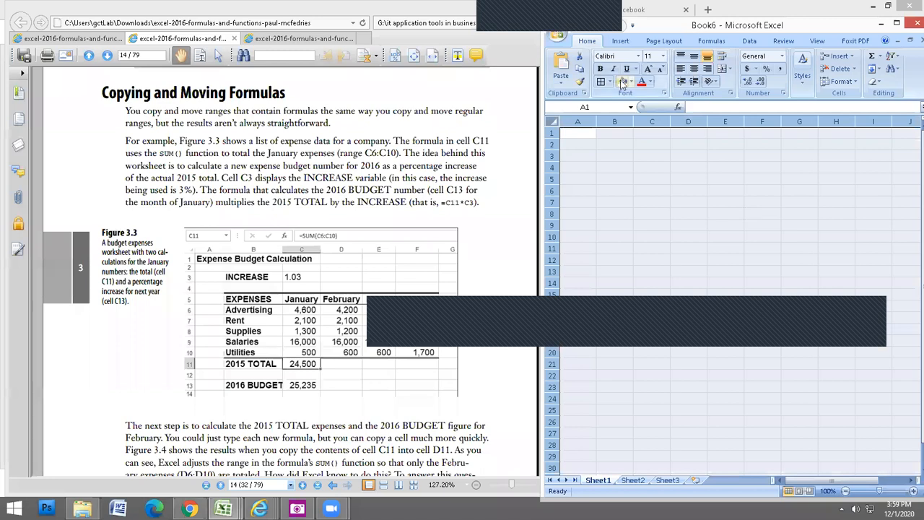
mouse_move(623, 81)
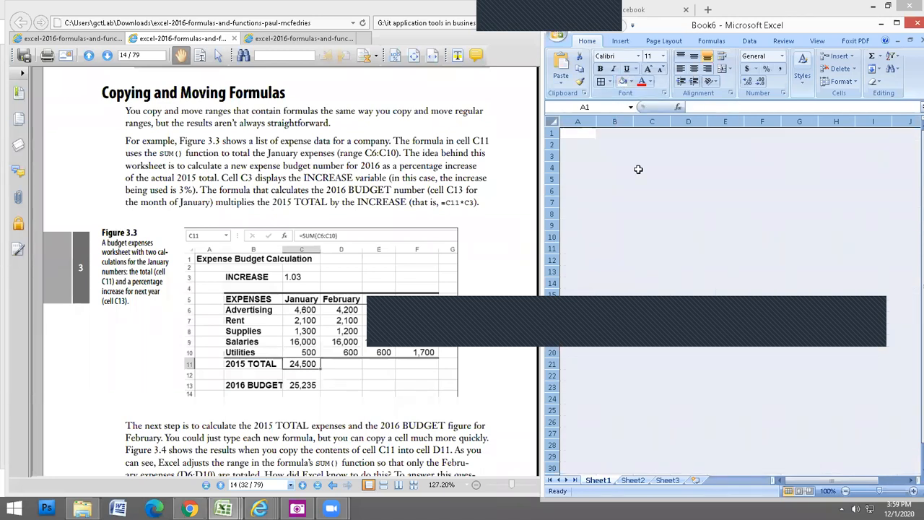
Enter the sheet title 'Expense Budget Calculation' in A1.
click(652, 203)
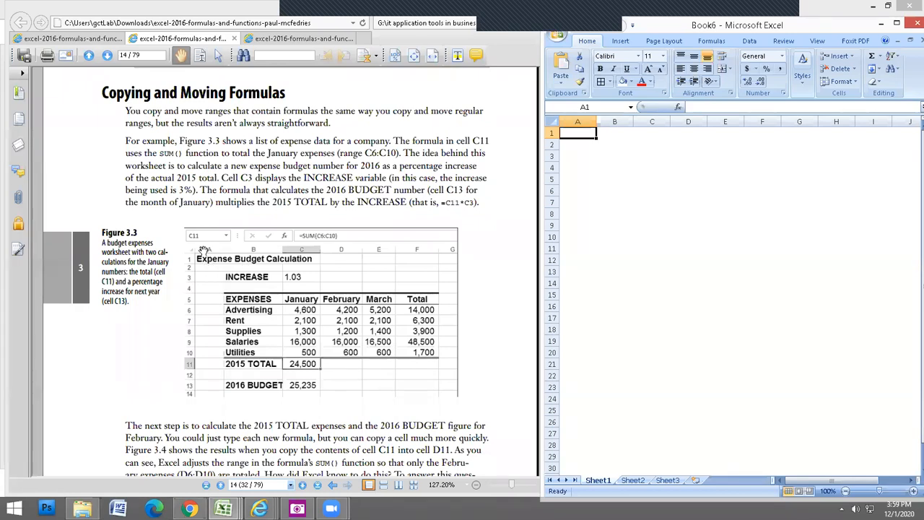
mouse_move(576, 206)
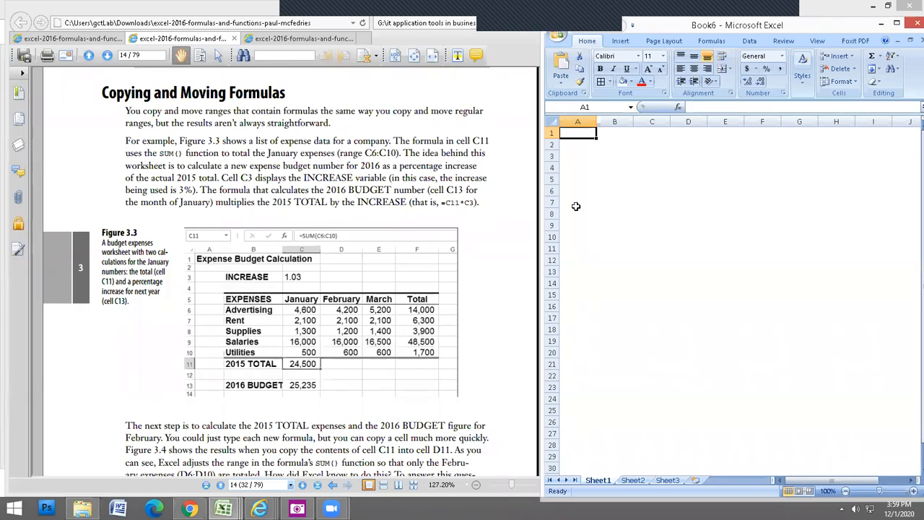
text(Expe)
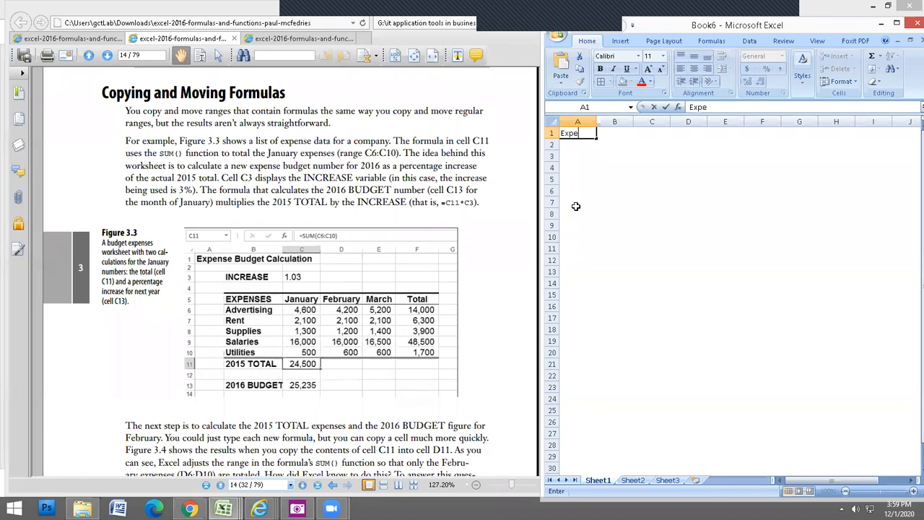
text(nse Budget)
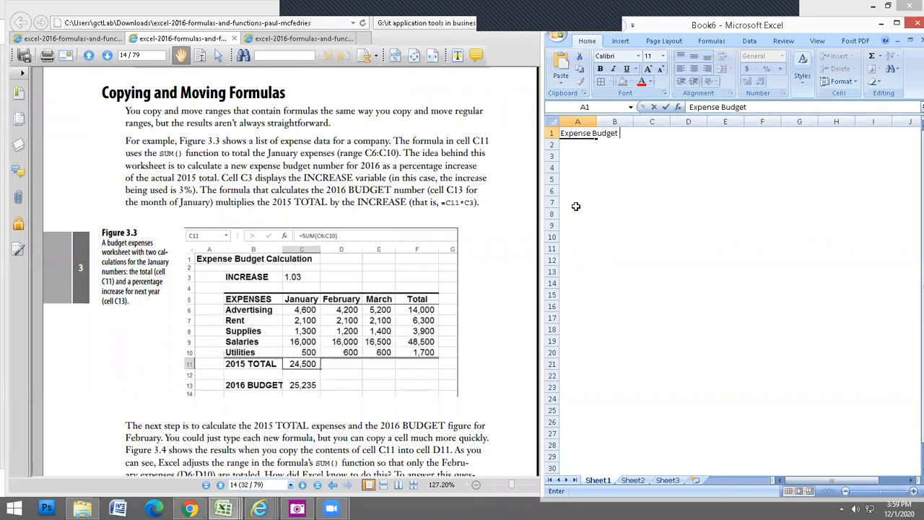
text(Calculation)
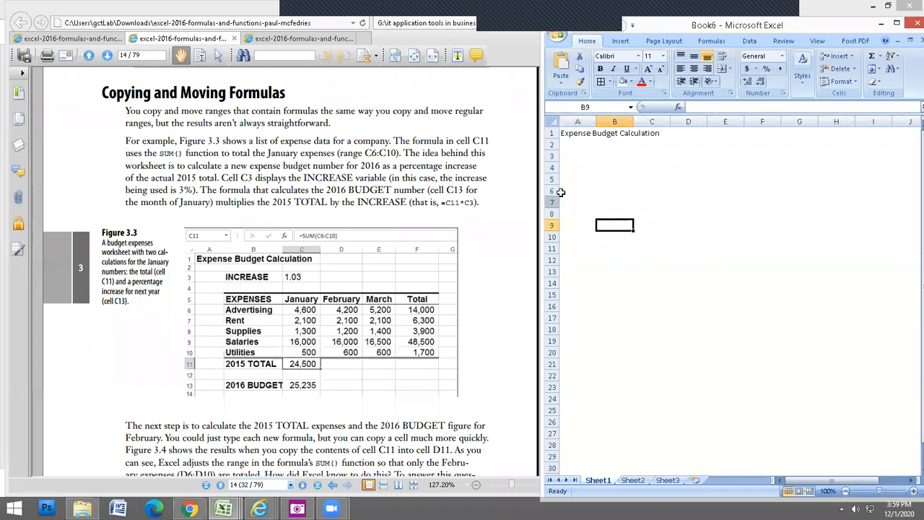
Add the INCREASE label in B3 with its 1.03 value beside it in C3.
click(615, 156)
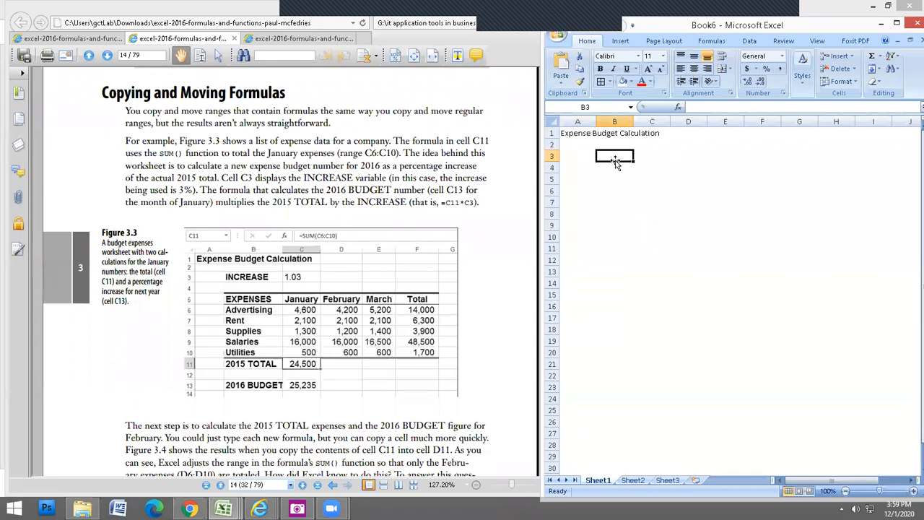
text(INCREA)
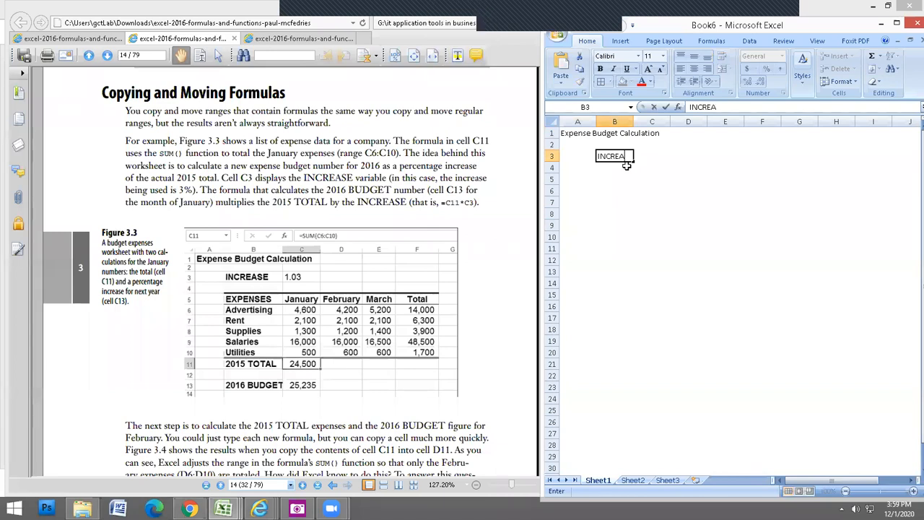
text(SE)
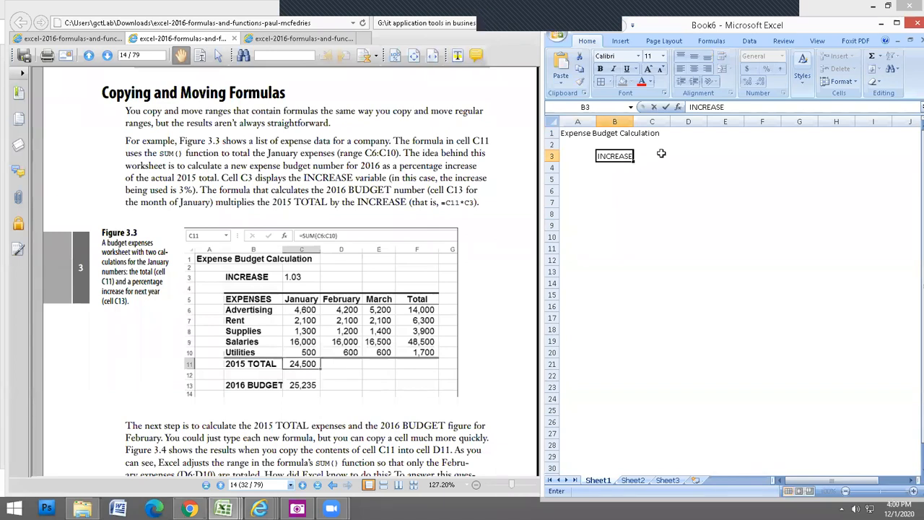
click(651, 156)
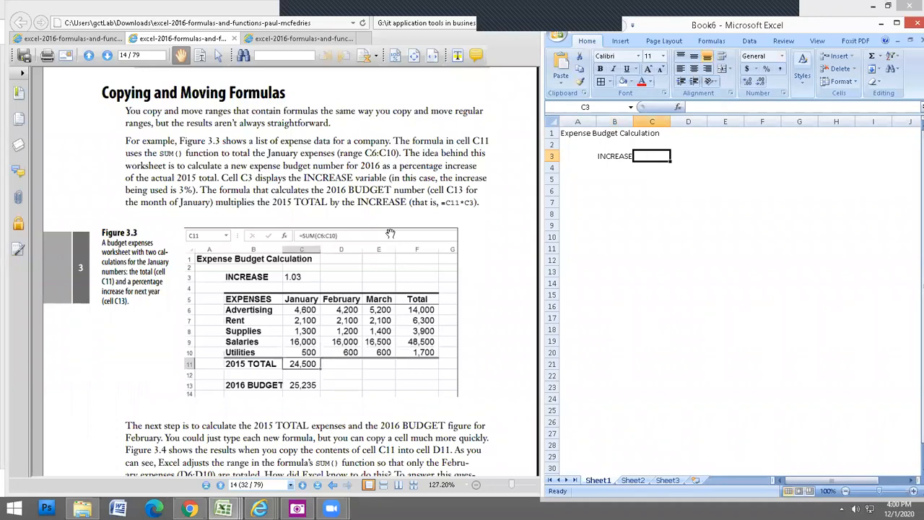
mouse_move(387, 232)
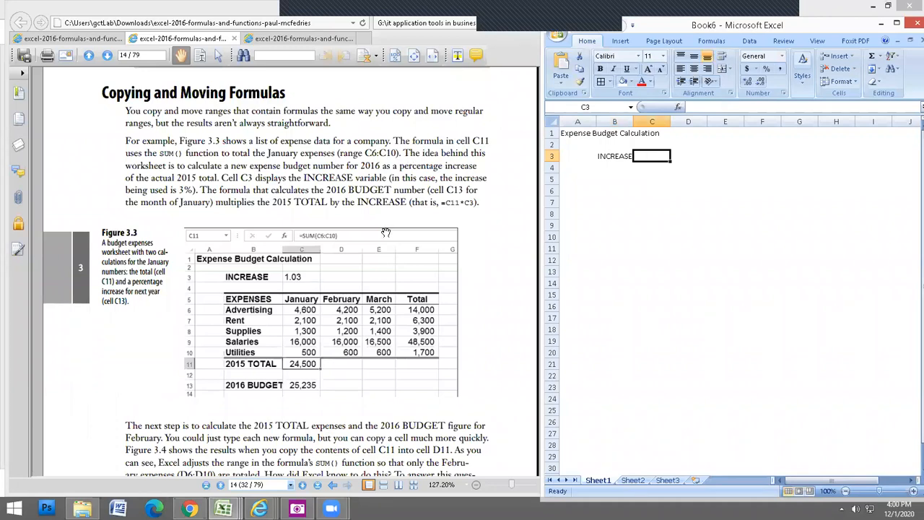
mouse_move(231, 372)
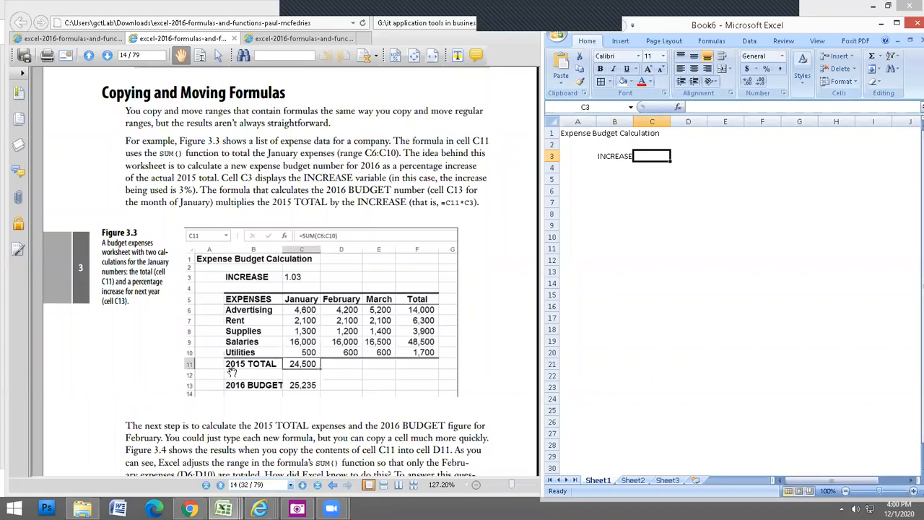
mouse_move(234, 393)
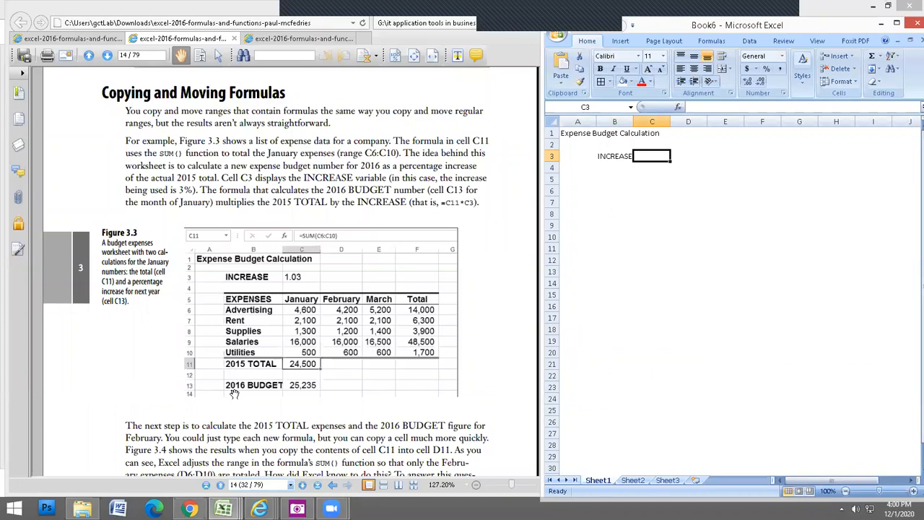
mouse_move(112, 210)
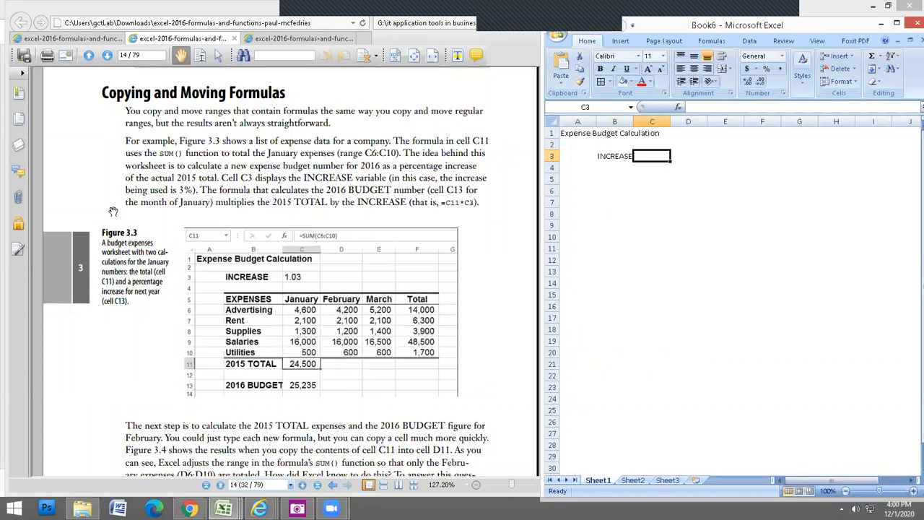
mouse_move(191, 191)
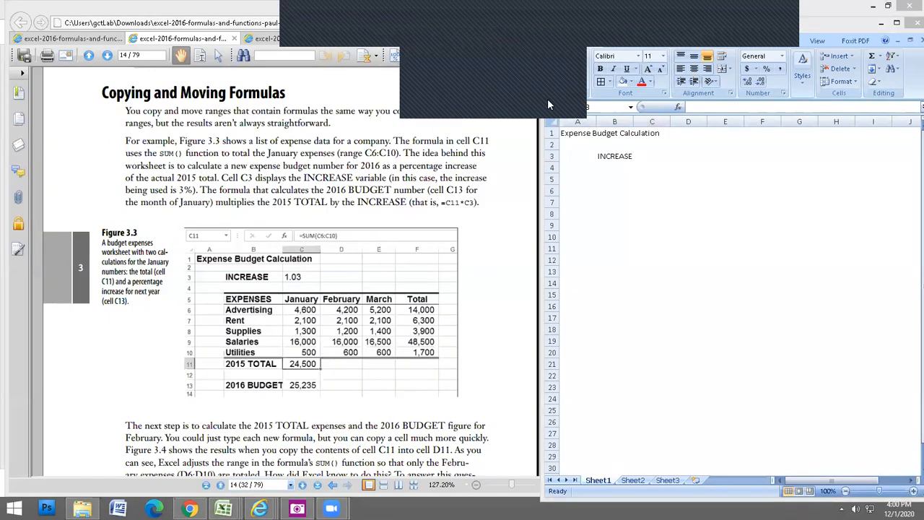
text(1.03)
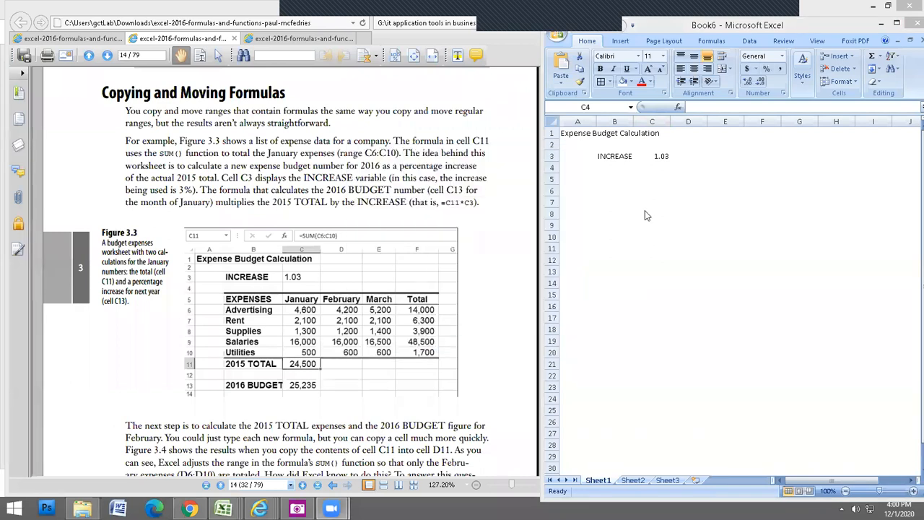
Enter EXPENSES and the categories Advertising, Rent, Supplies, Salaries, Utilities down column B.
click(615, 190)
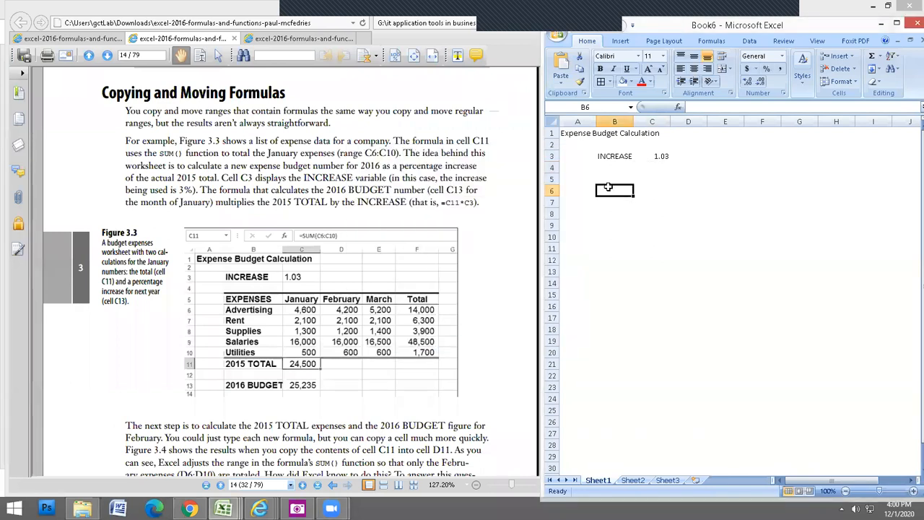
click(615, 179)
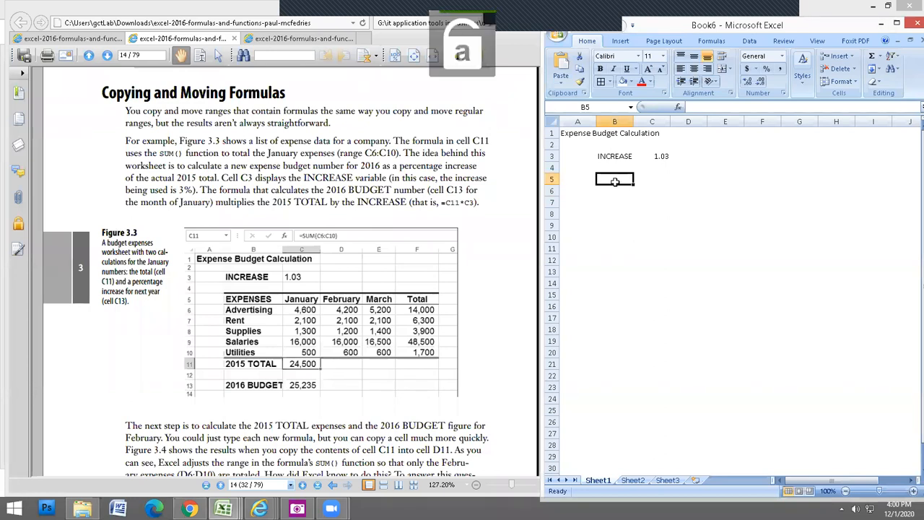
text(EXPENS)
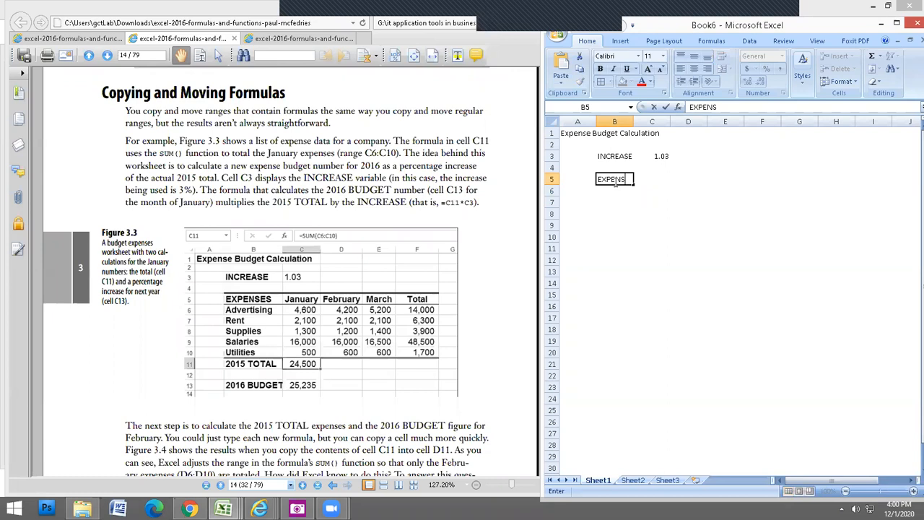
text(ES)
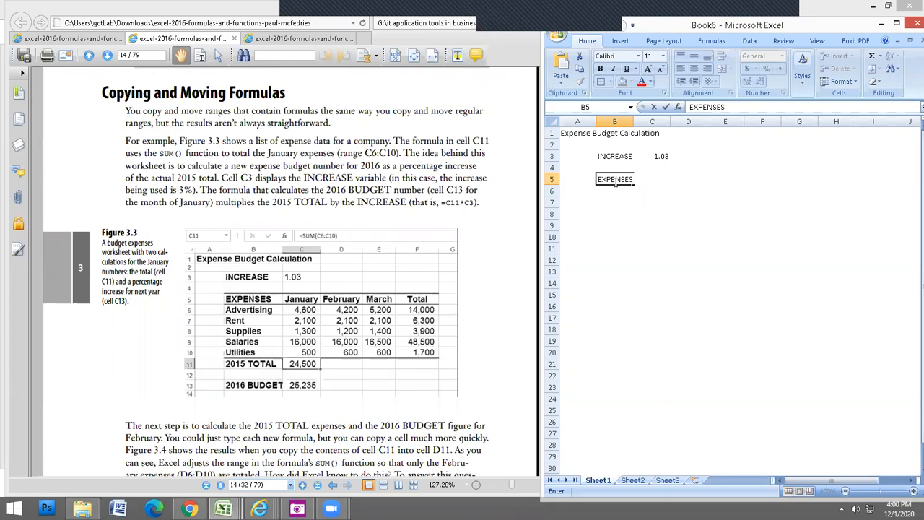
text(A)
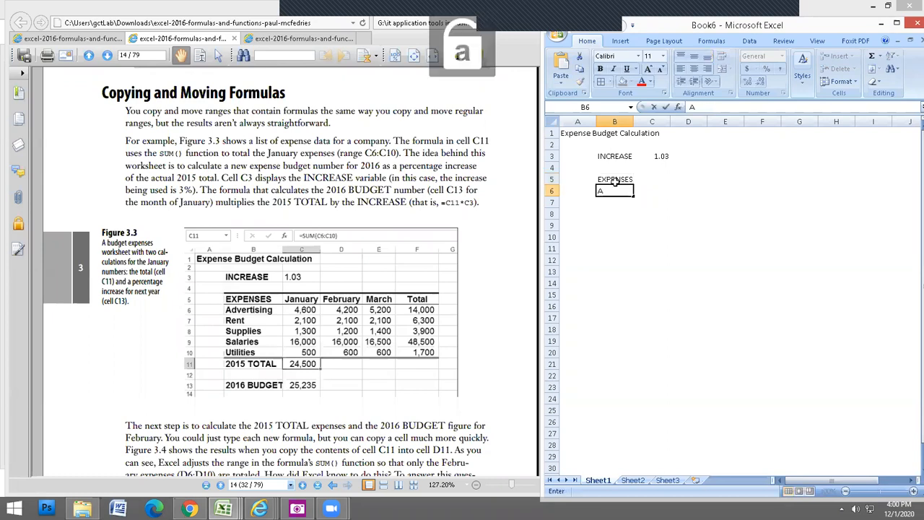
text(Advc)
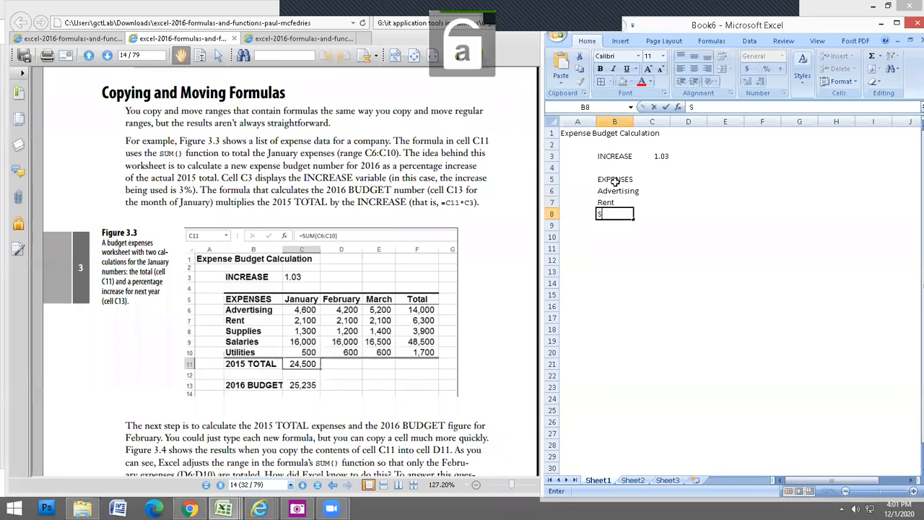
text(Supplies)
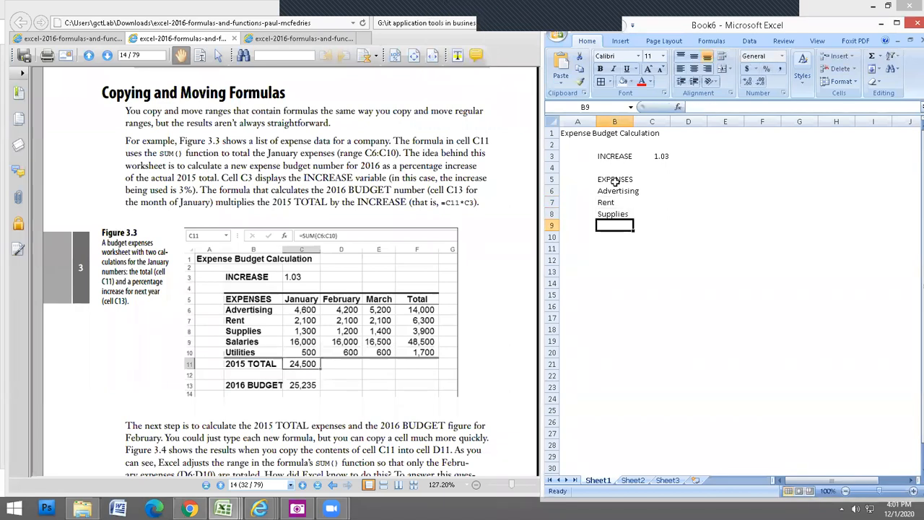
text(Sal)
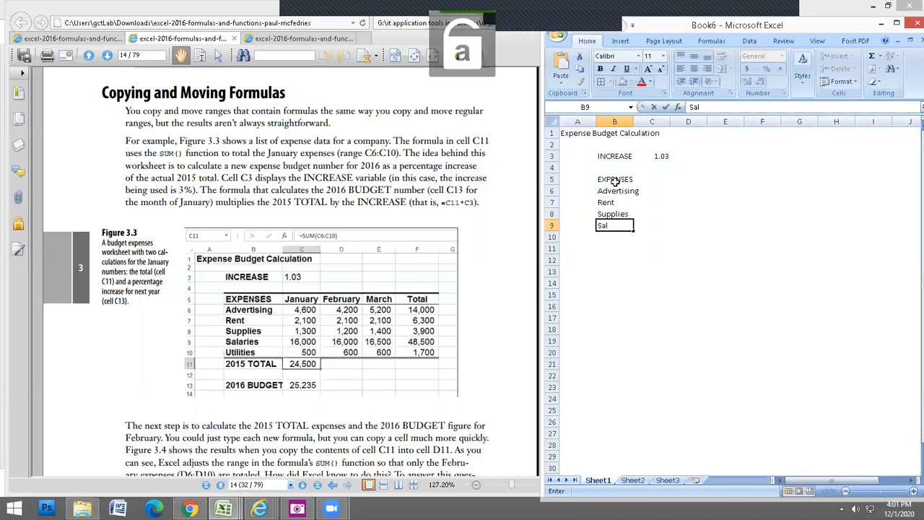
text(aries)
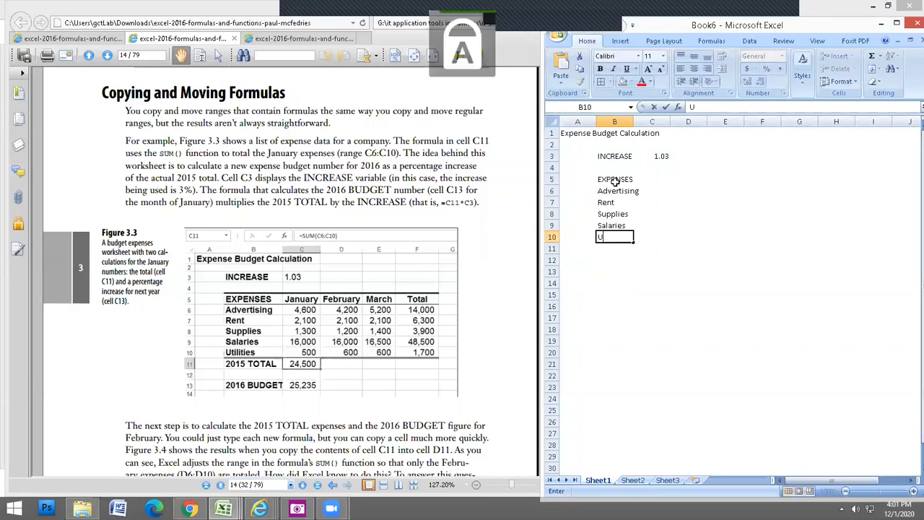
text(Utilities)
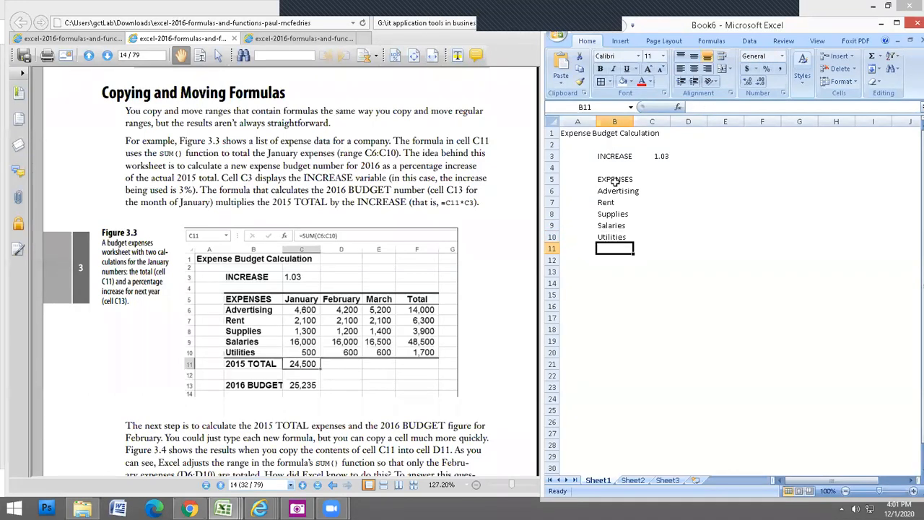
Add the 2015 TOTAL and 2016 BUDGET labels below the categories.
text(2015 TOTAL)
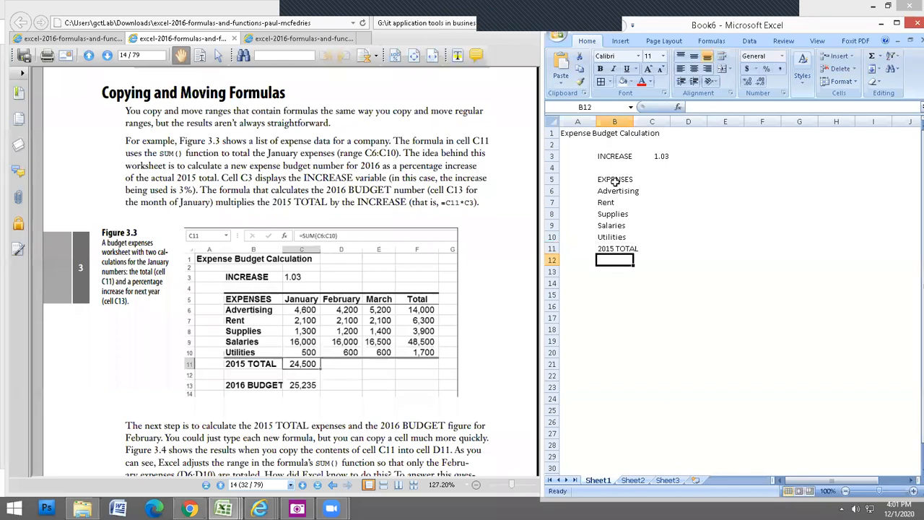
text(2016)
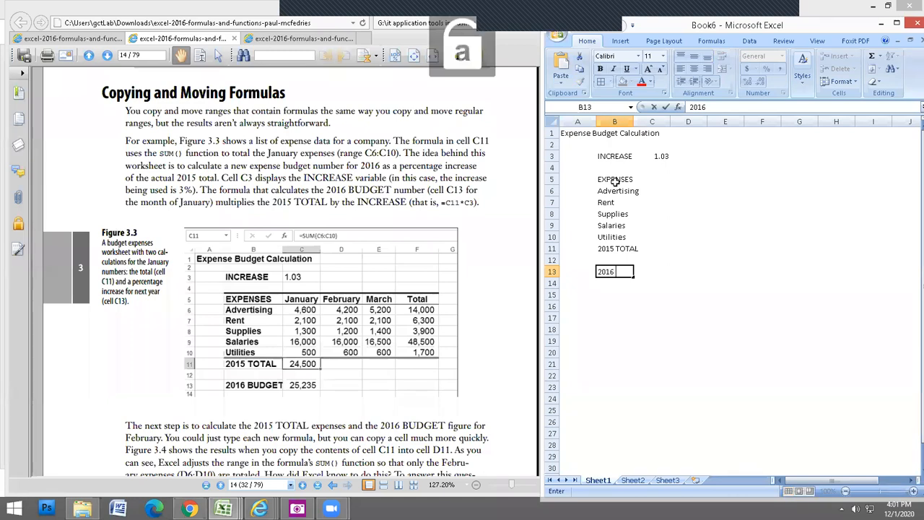
text(BUDGET)
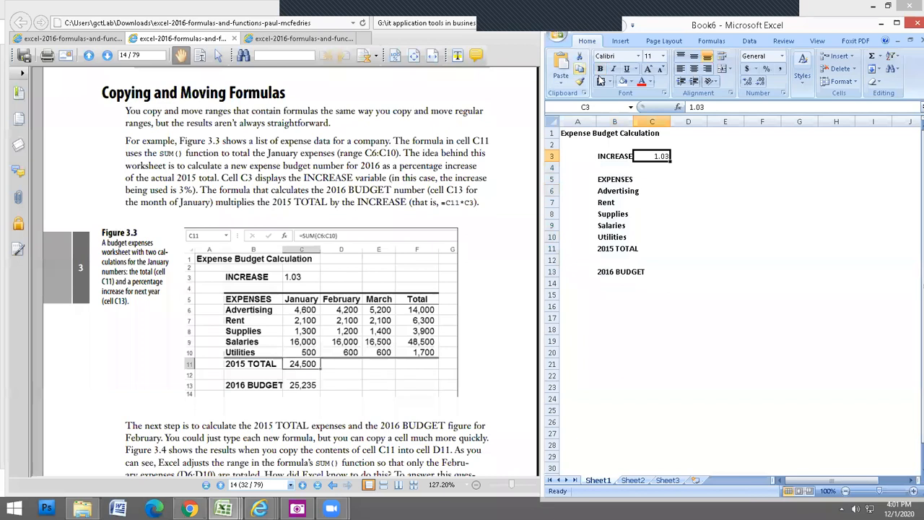
Select the label cells in column B and make them bold.
click(687, 237)
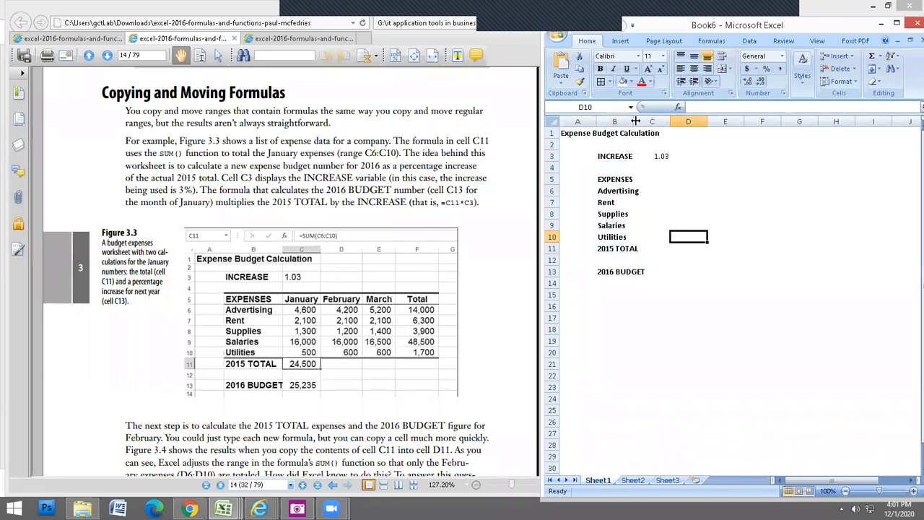
click(615, 156)
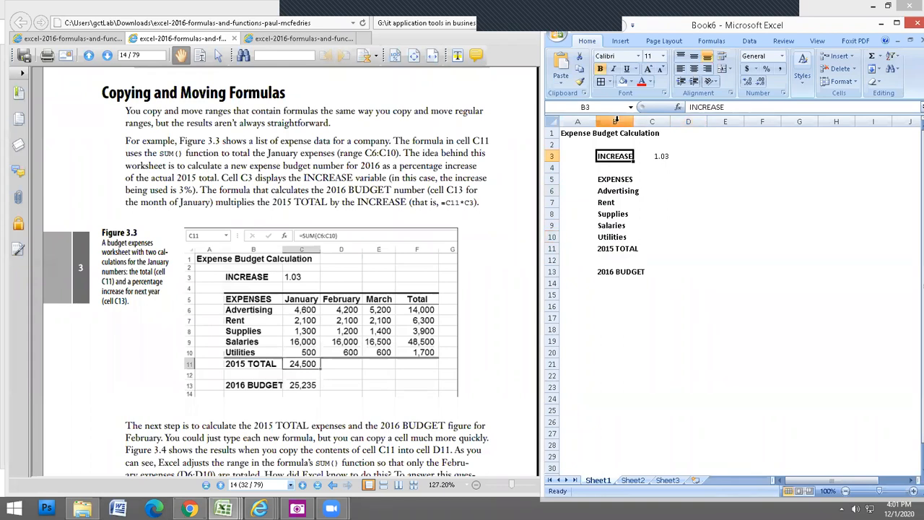
click(614, 190)
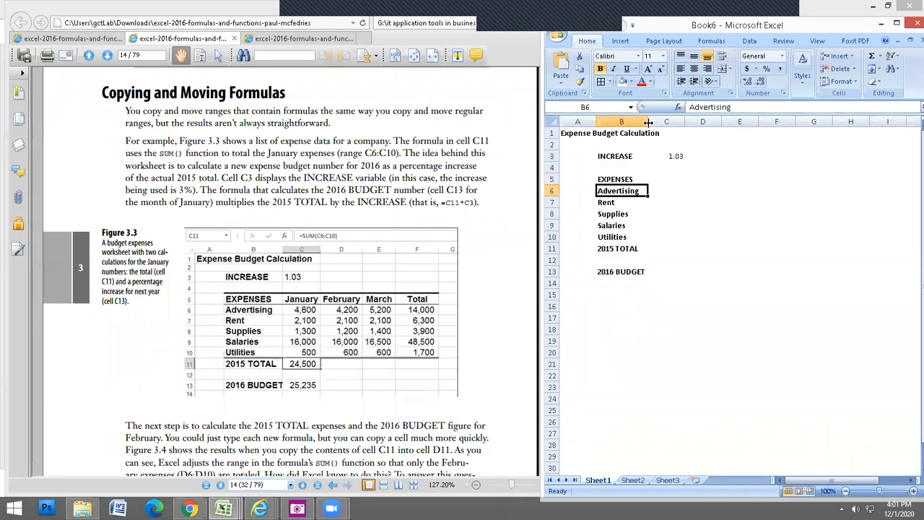
mouse_move(618, 199)
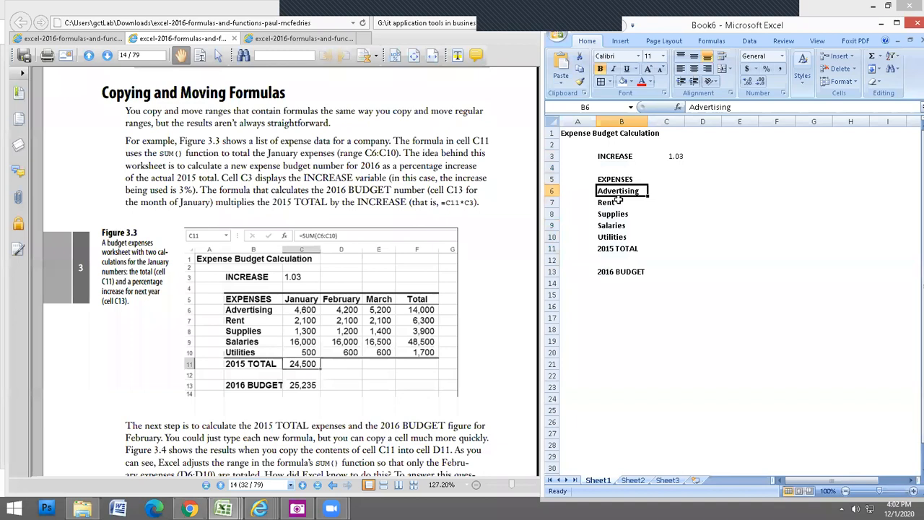
Enter January in C5, fill February and March across, and Total in F5.
click(666, 179)
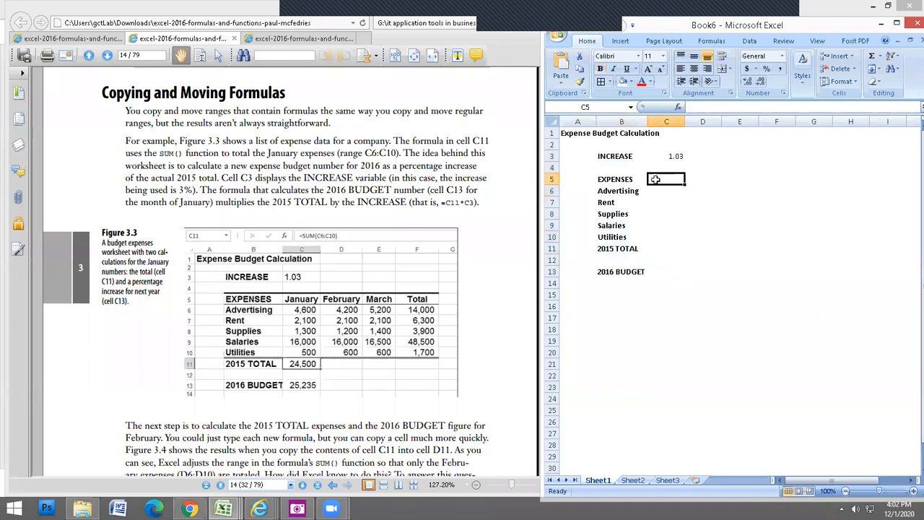
text(J)
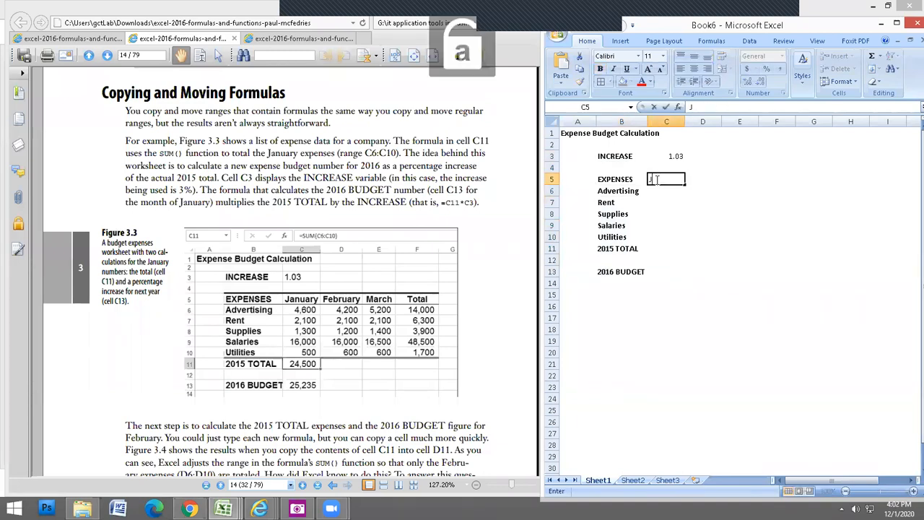
text(January)
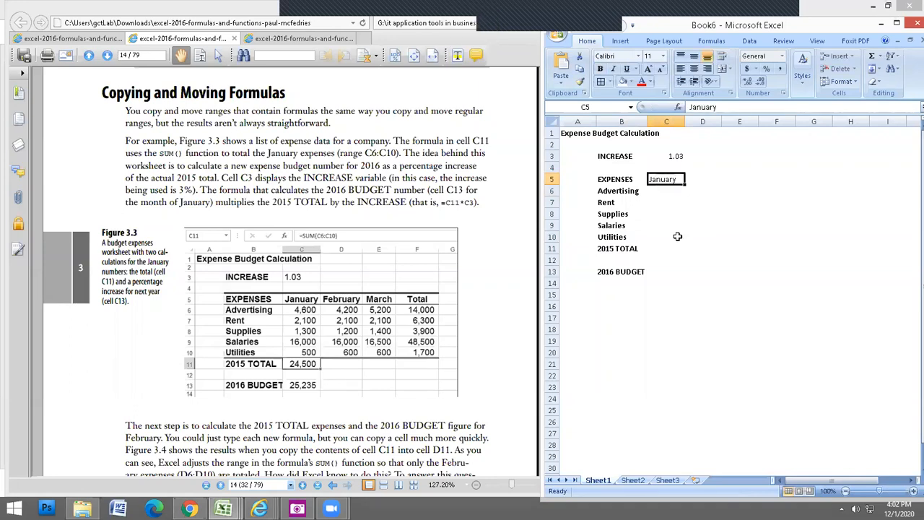
mouse_move(710, 253)
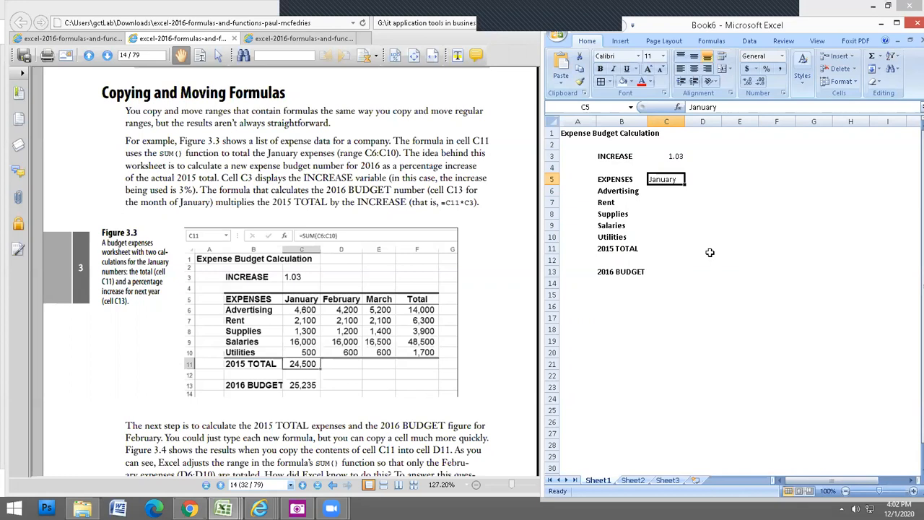
mouse_move(681, 191)
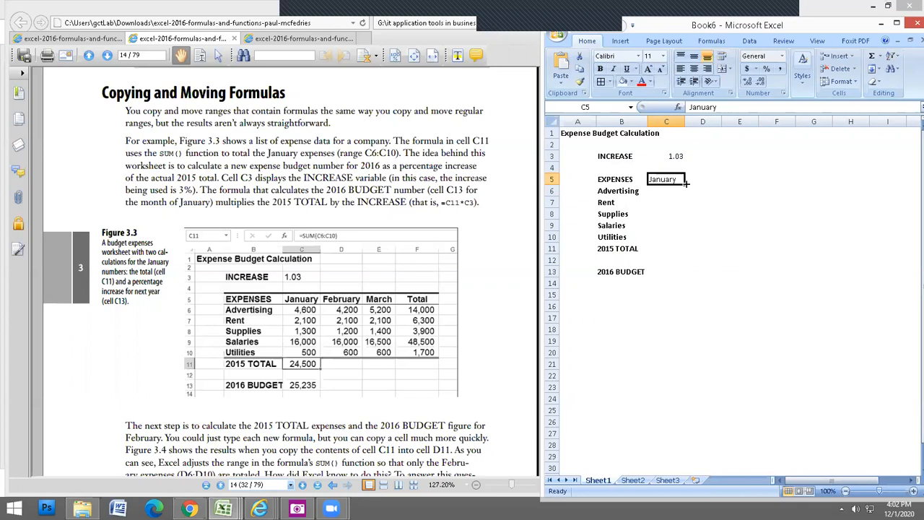
mouse_move(685, 185)
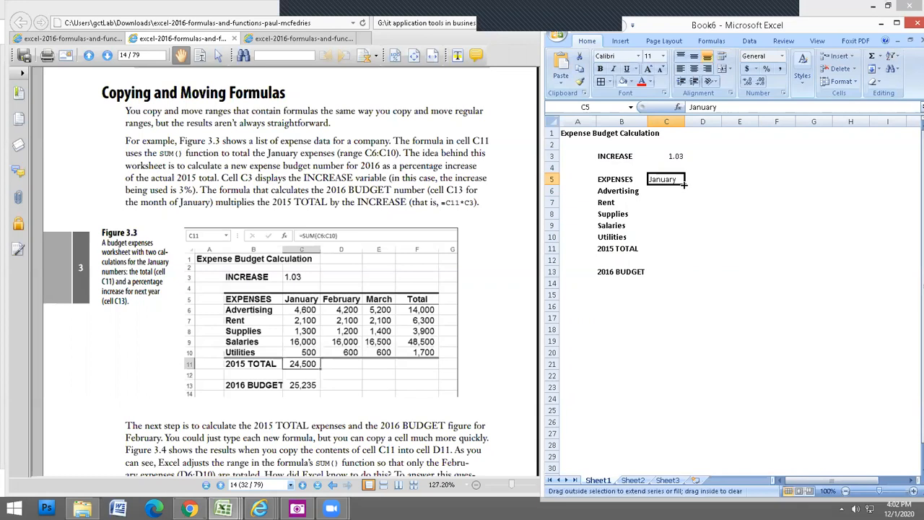
drag(681, 184, 716, 185)
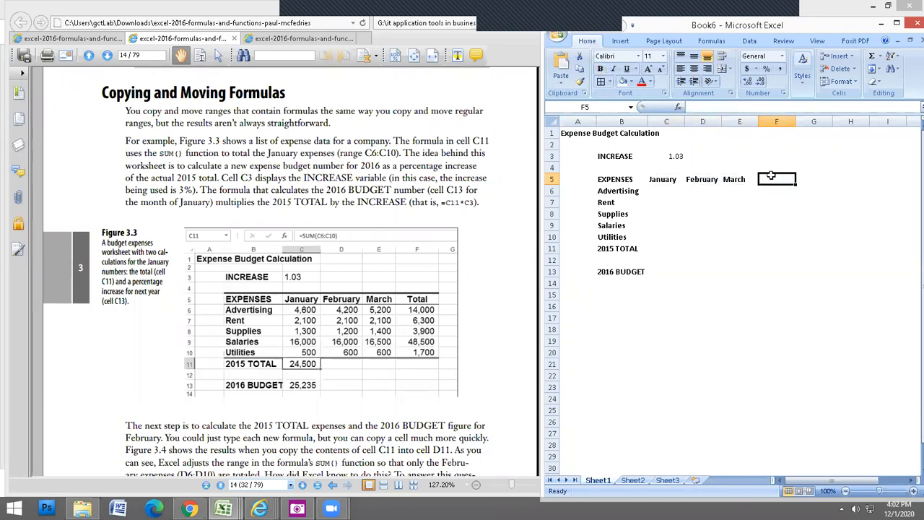
text(Total)
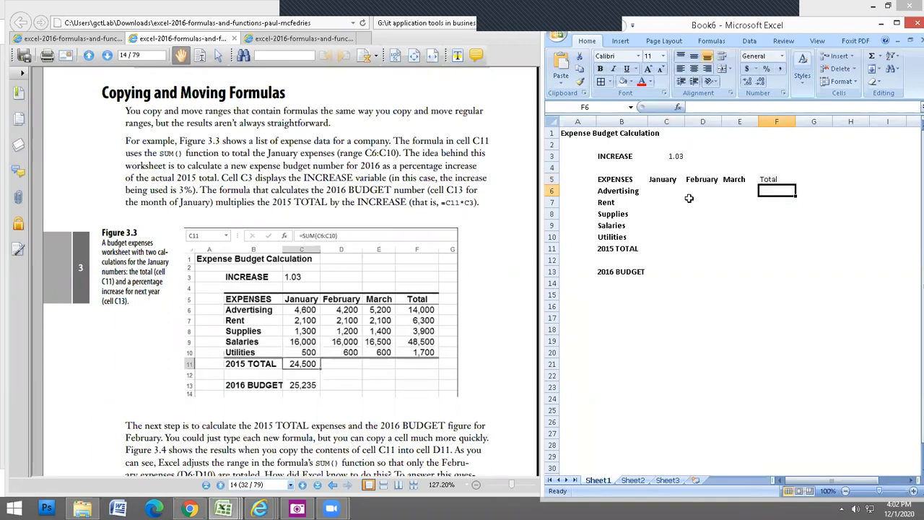
mouse_move(606, 193)
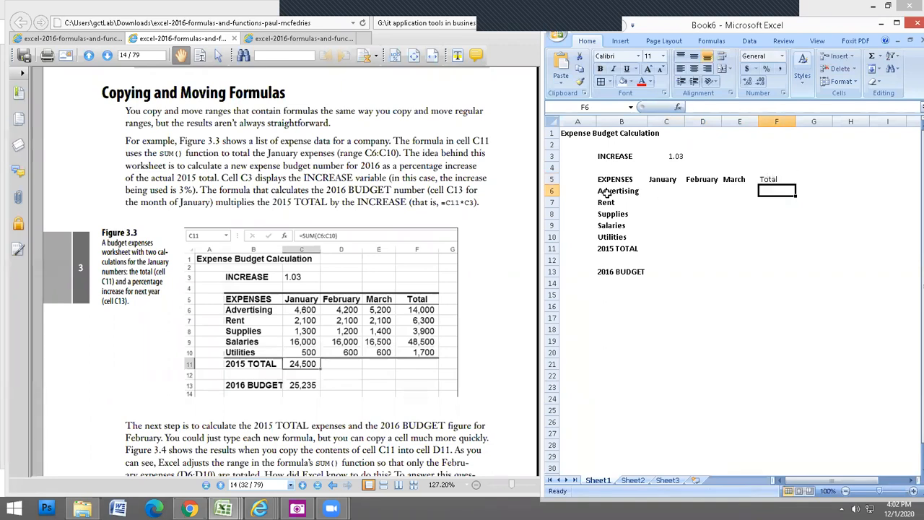
Enter the January expense amounts (4600, 2000, 1300, 16000, 500) for Advertising through Utilities, correcting entries.
click(665, 191)
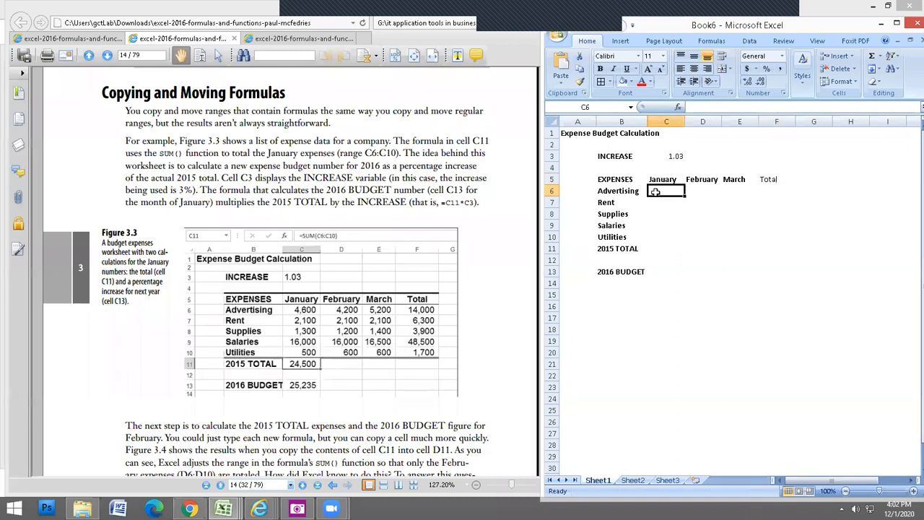
drag(665, 190, 666, 237)
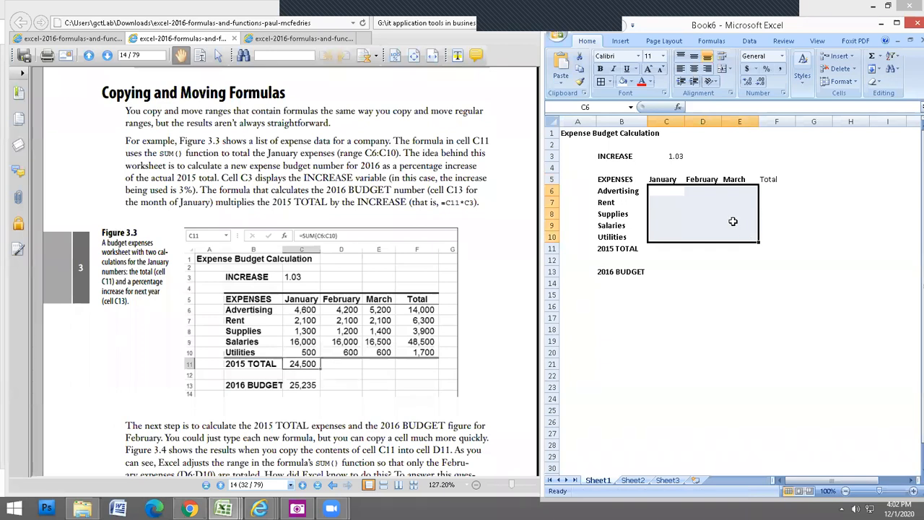
text(4600)
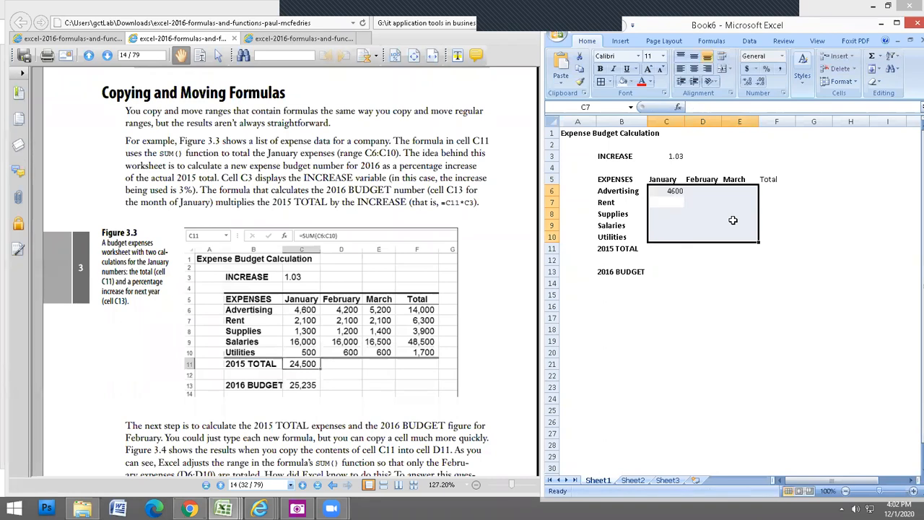
text(20)
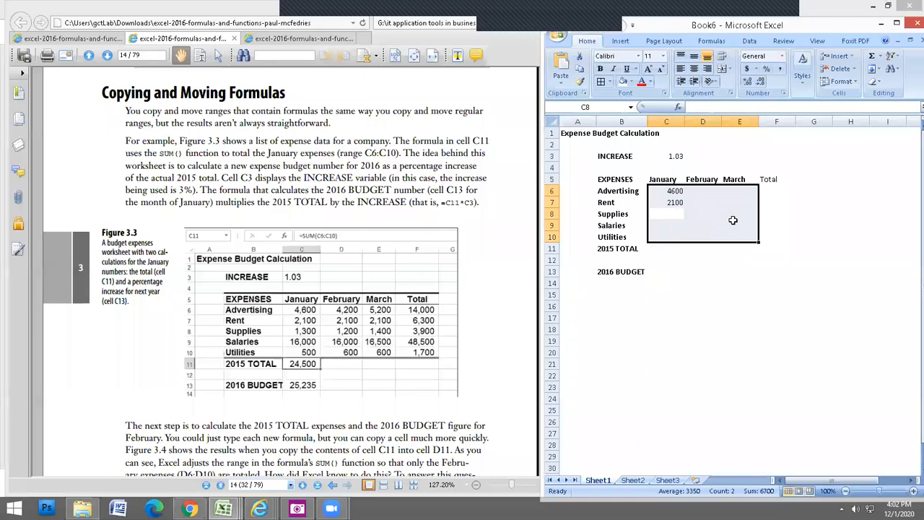
text(1200)
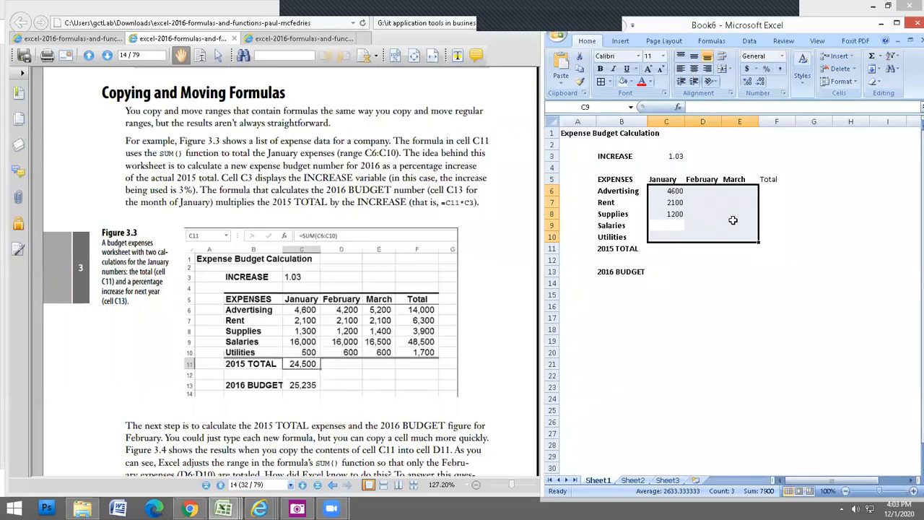
click(665, 202)
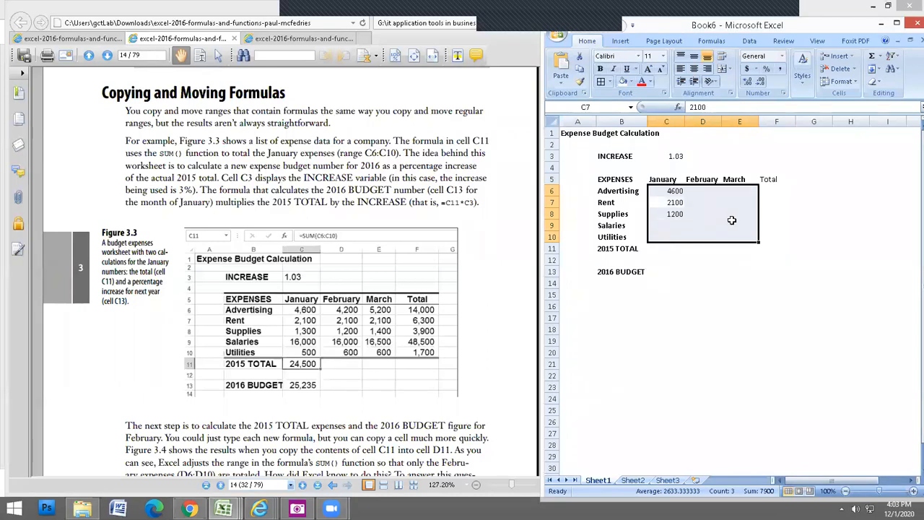
text(130)
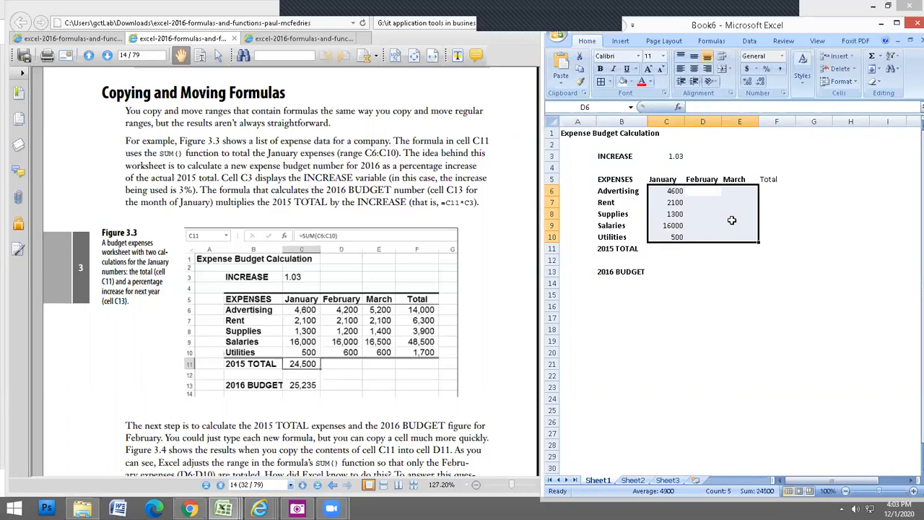
text(420)
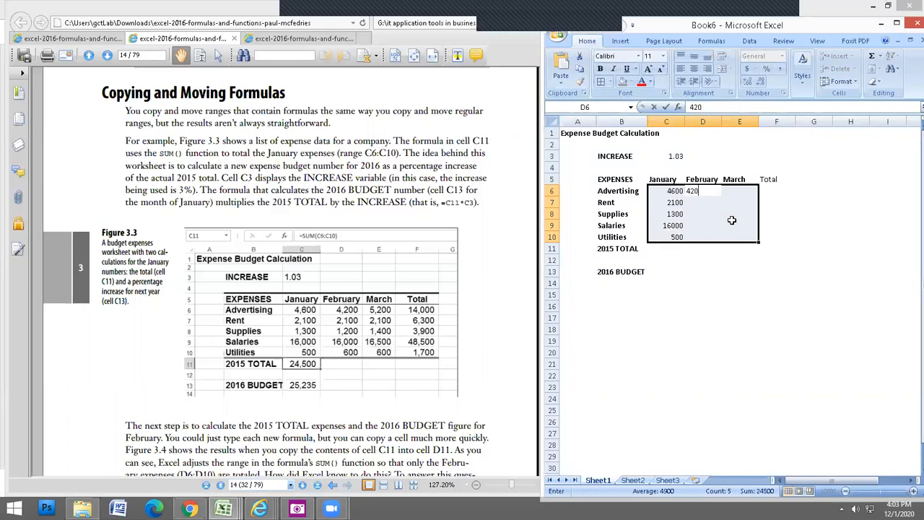
text(2100)
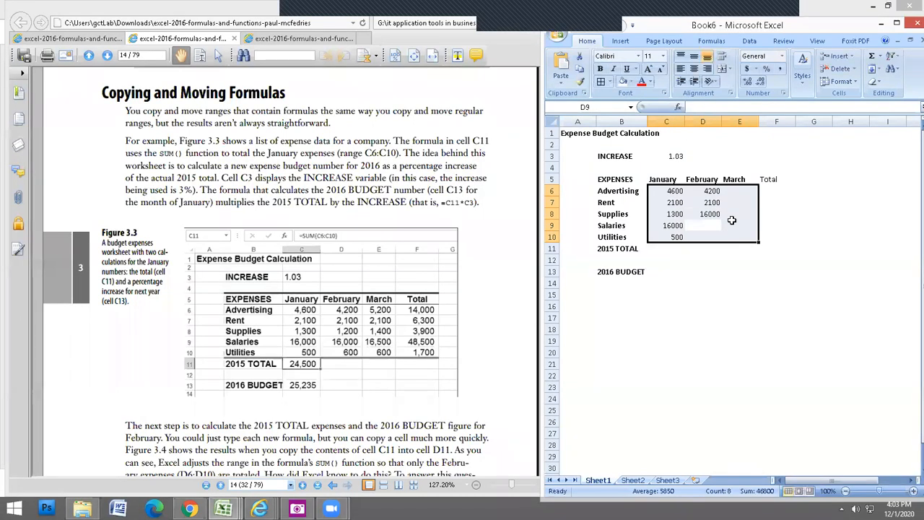
text(600)
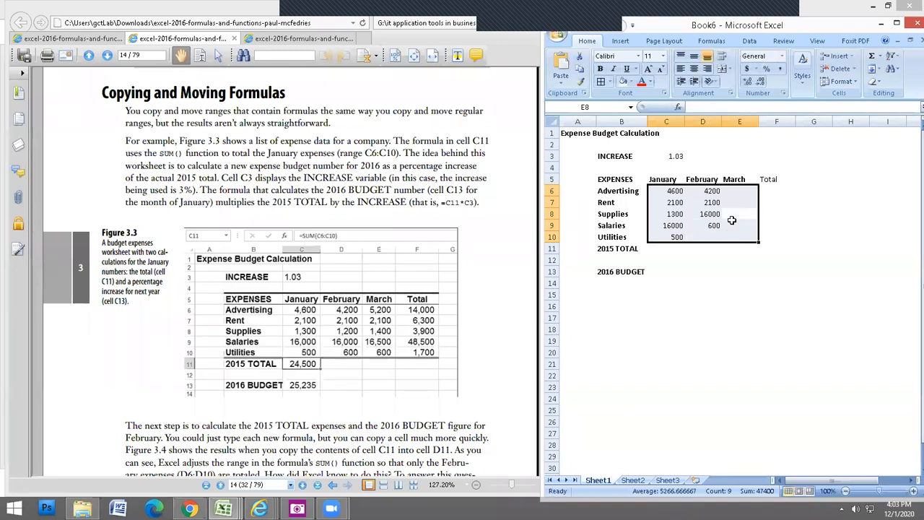
Enter the February and March amounts, including 16000, 5200, 2100, 1400 and 16500.
click(674, 191)
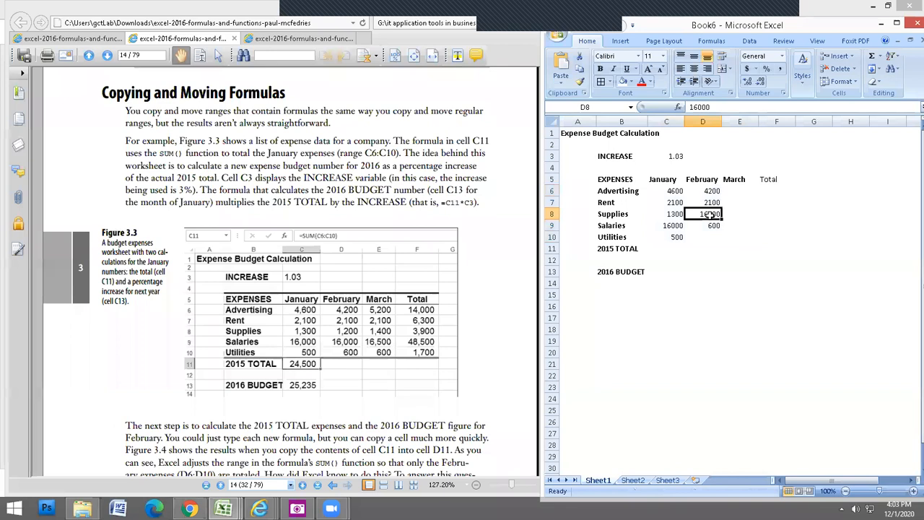
text(16000)
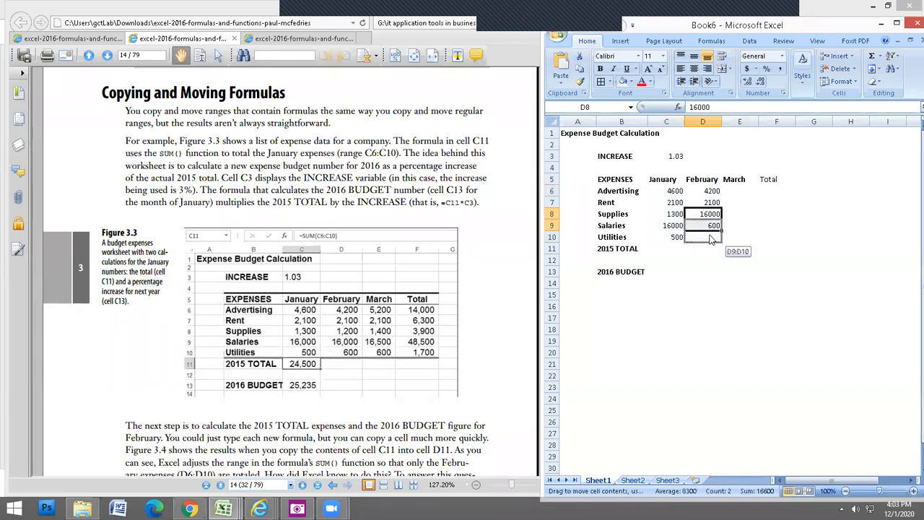
text(12)
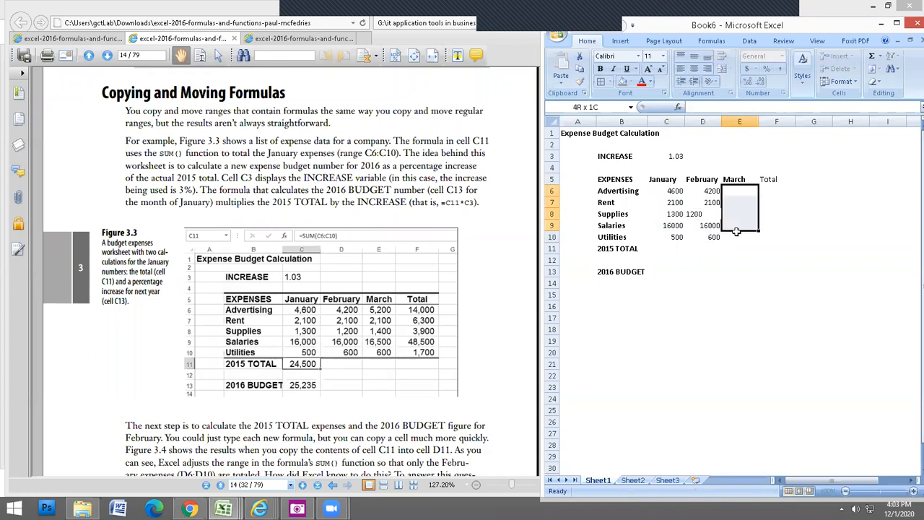
text(14)
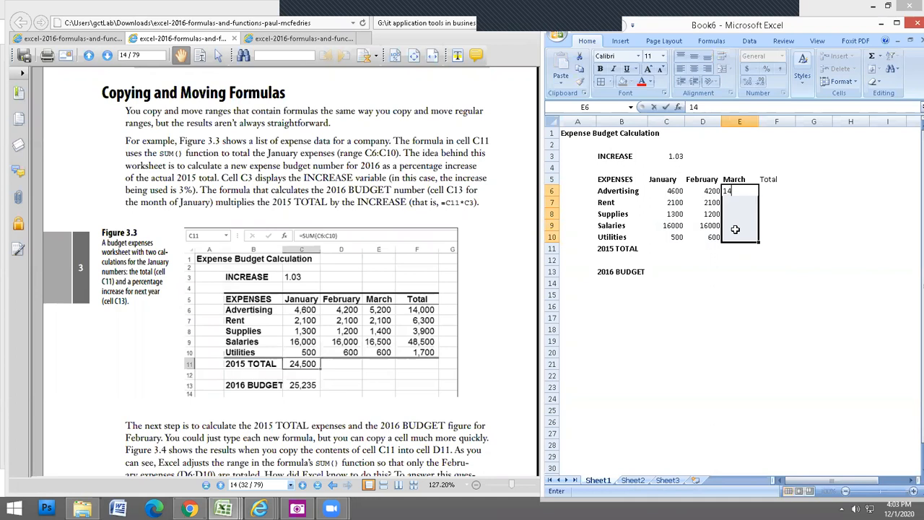
key(Backspace)
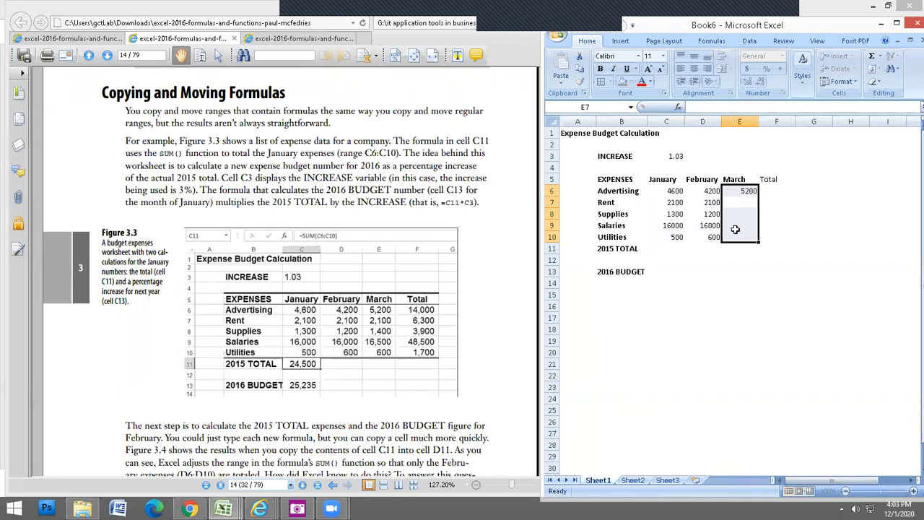
text(2100)
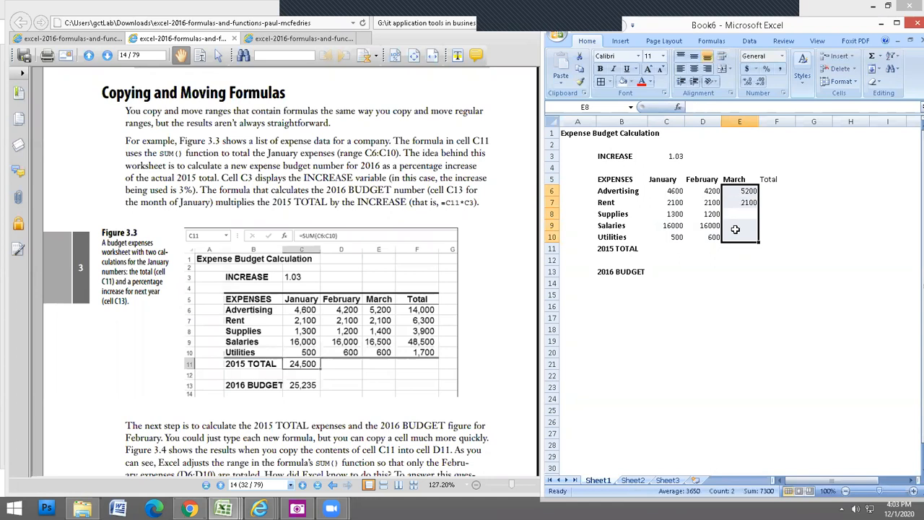
text(1400)
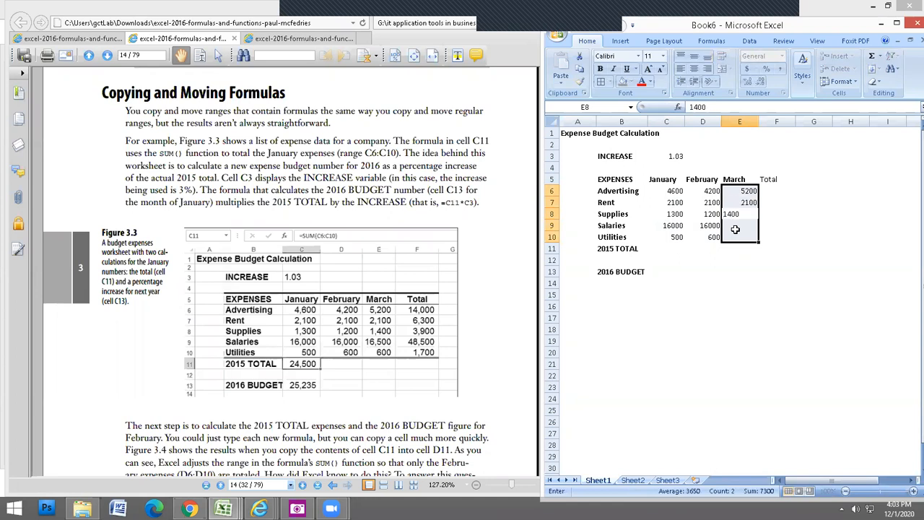
text(16500)
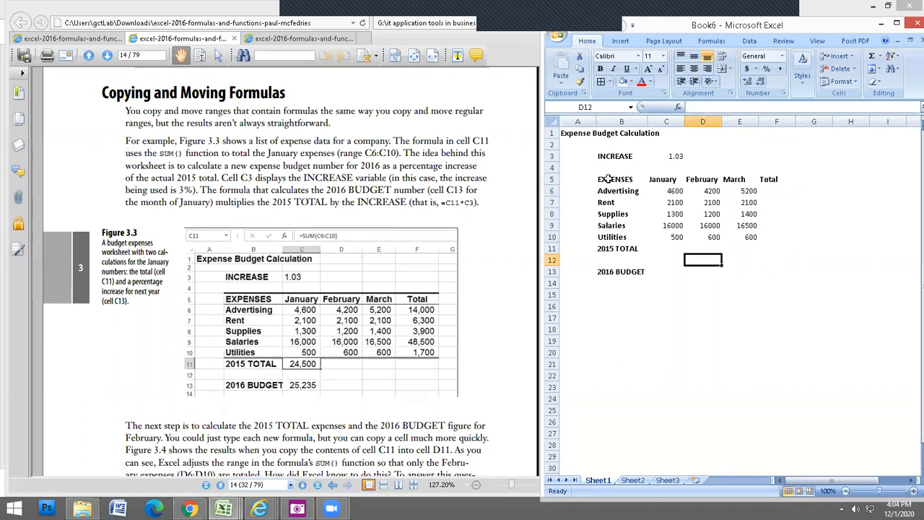
mouse_move(242, 298)
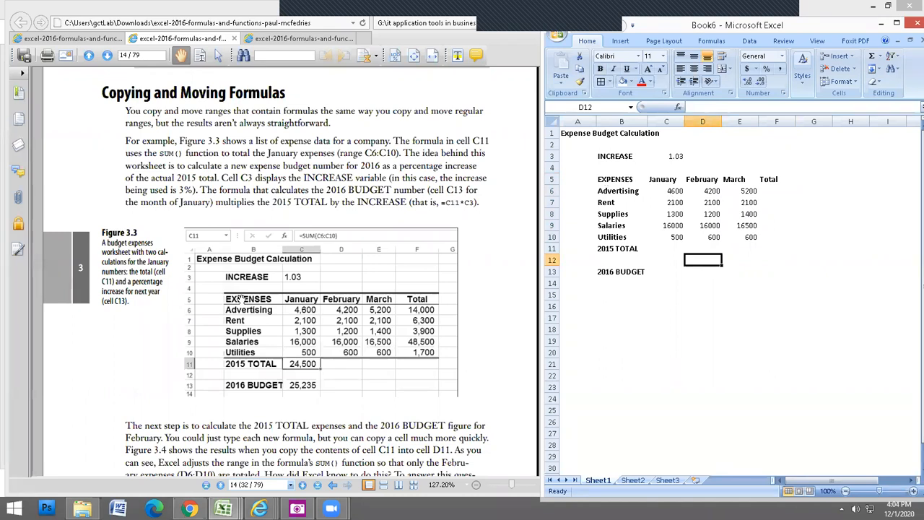
mouse_move(421, 216)
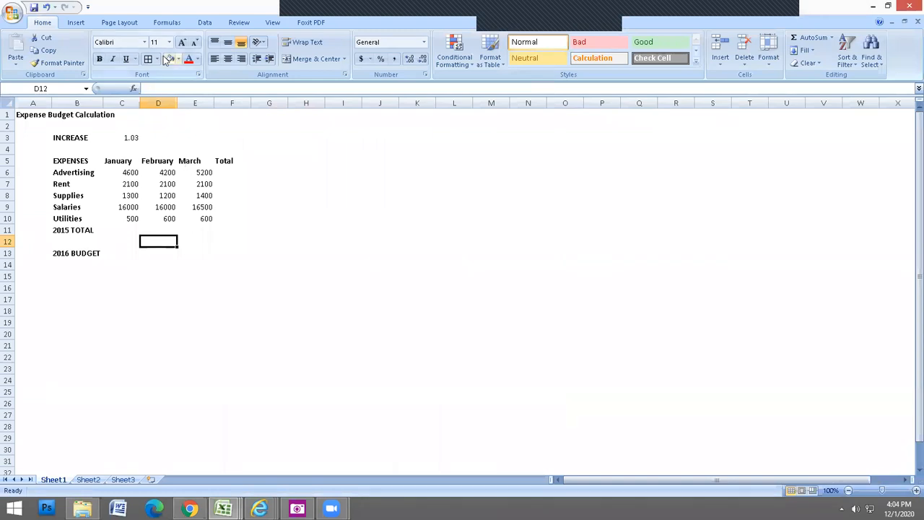
mouse_move(150, 57)
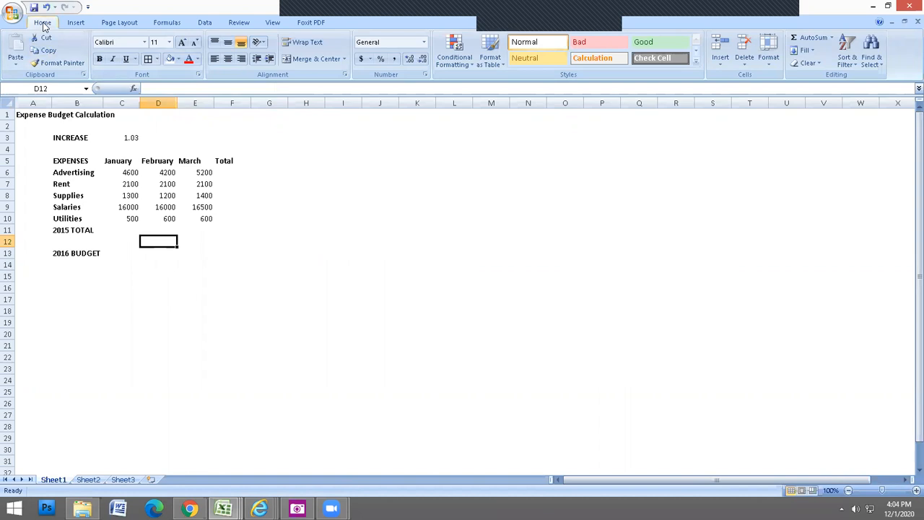
mouse_move(43, 26)
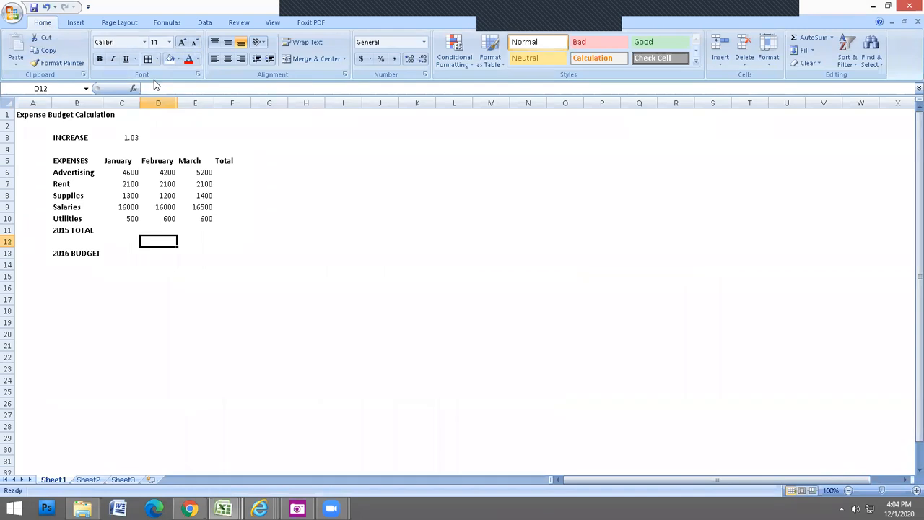
click(159, 58)
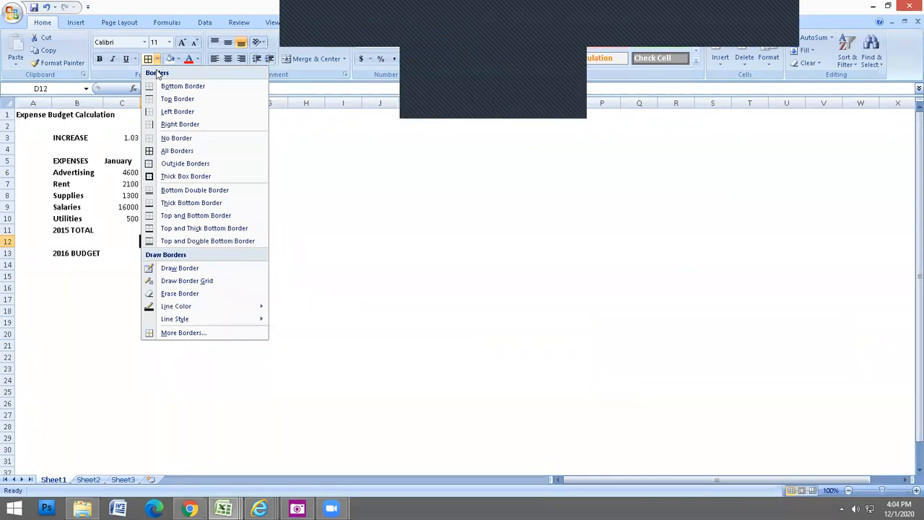
mouse_move(191, 202)
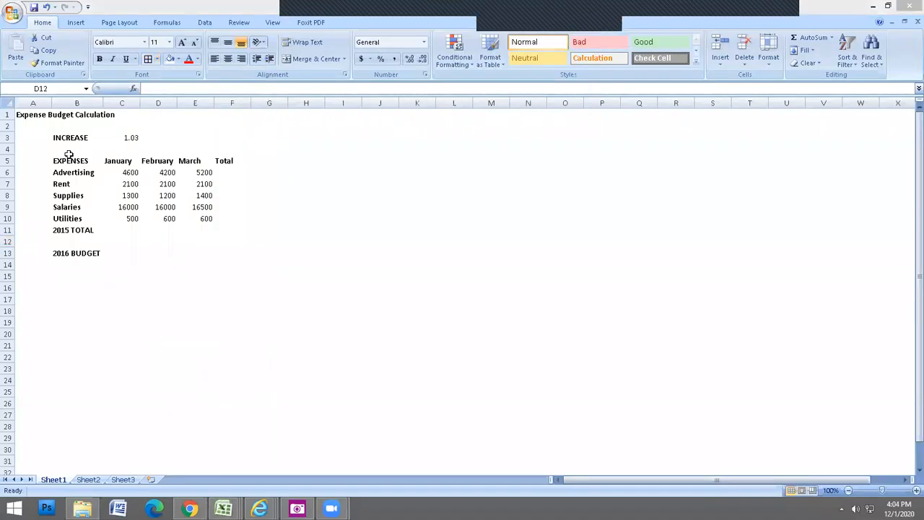
click(69, 160)
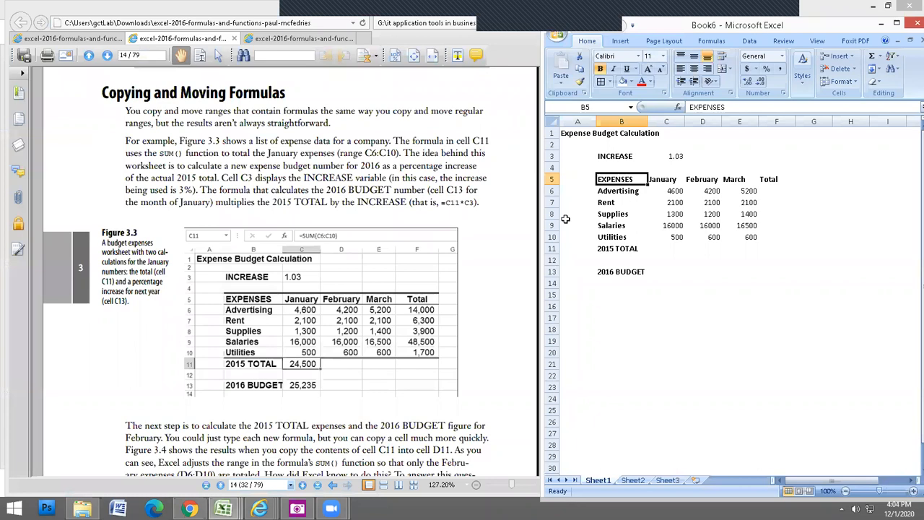
Apply a box border around the EXPENSES header row from B5 to F5.
click(621, 167)
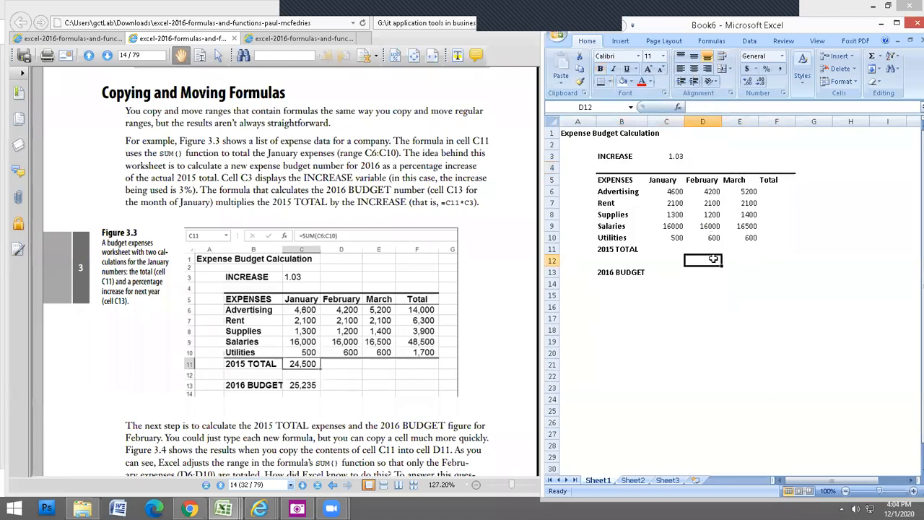
click(615, 179)
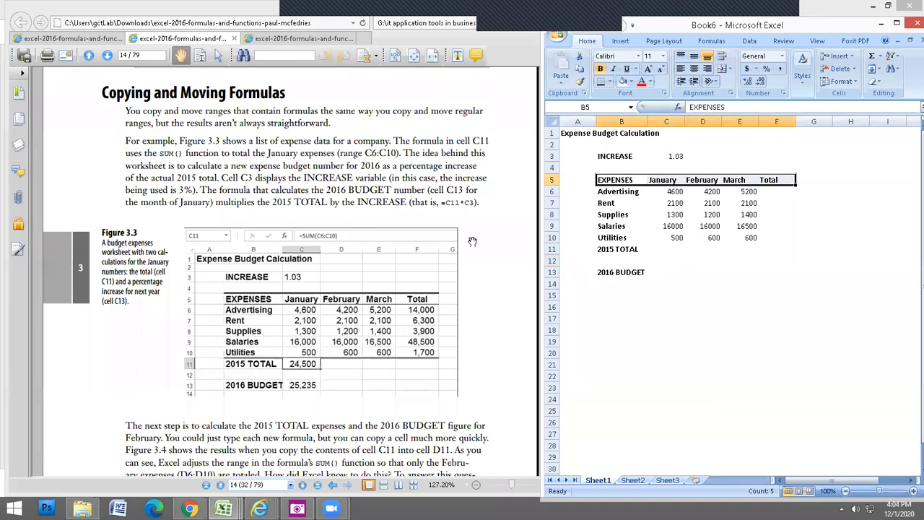
mouse_move(229, 309)
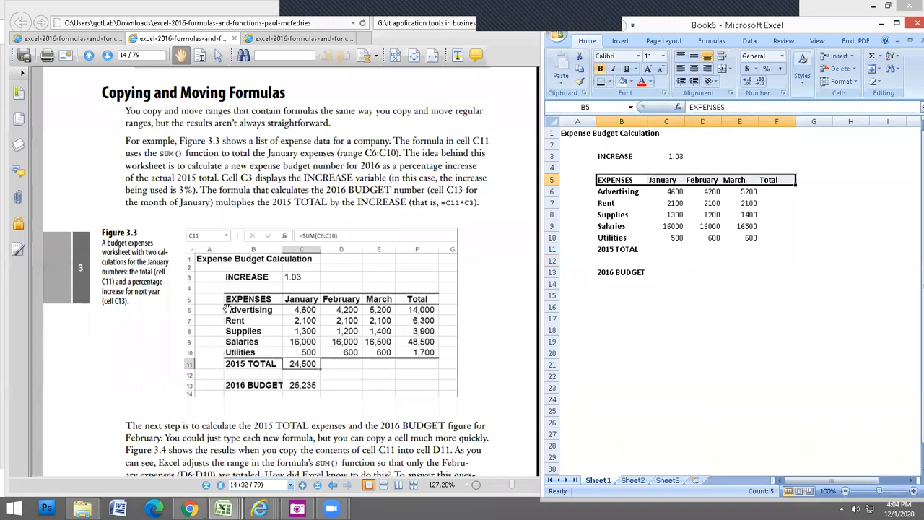
click(610, 80)
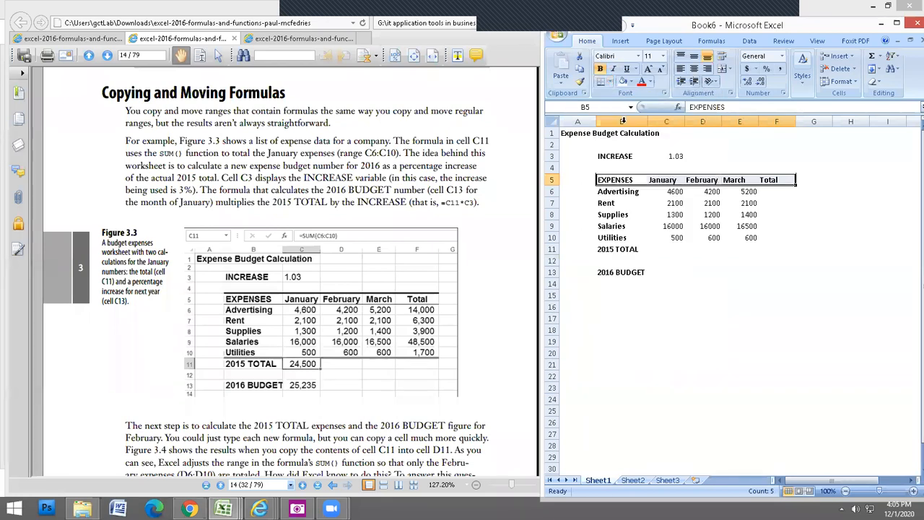
click(665, 260)
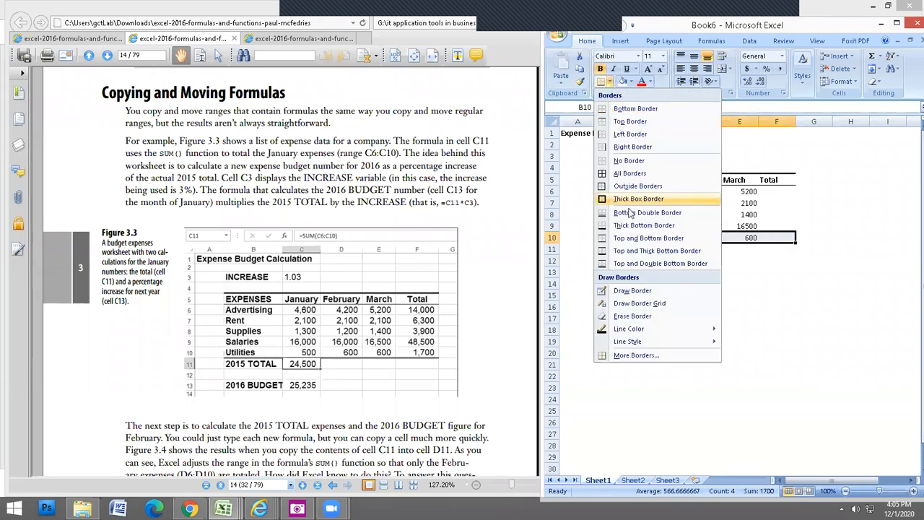
mouse_move(622, 263)
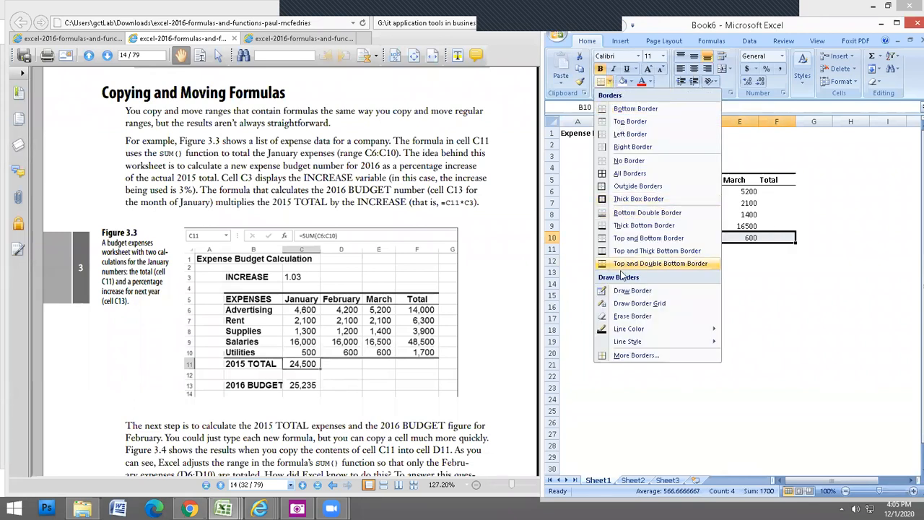
mouse_move(638, 213)
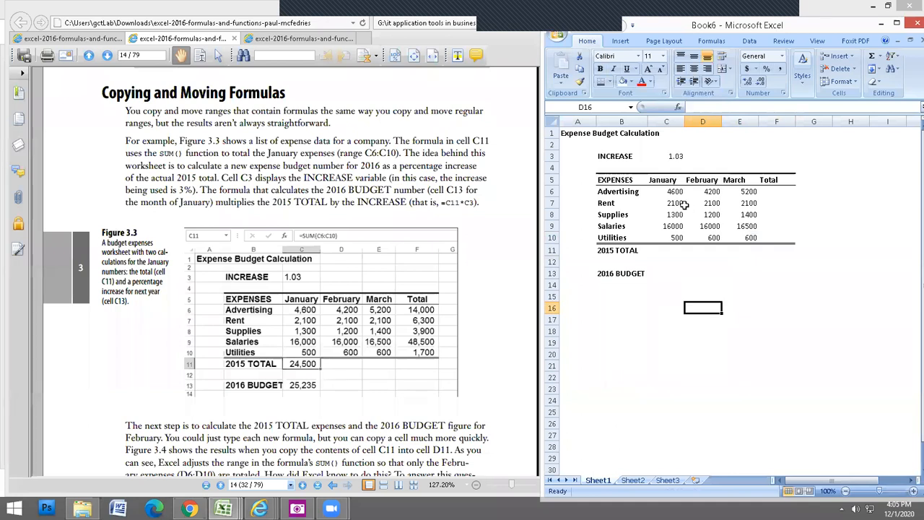
mouse_move(644, 186)
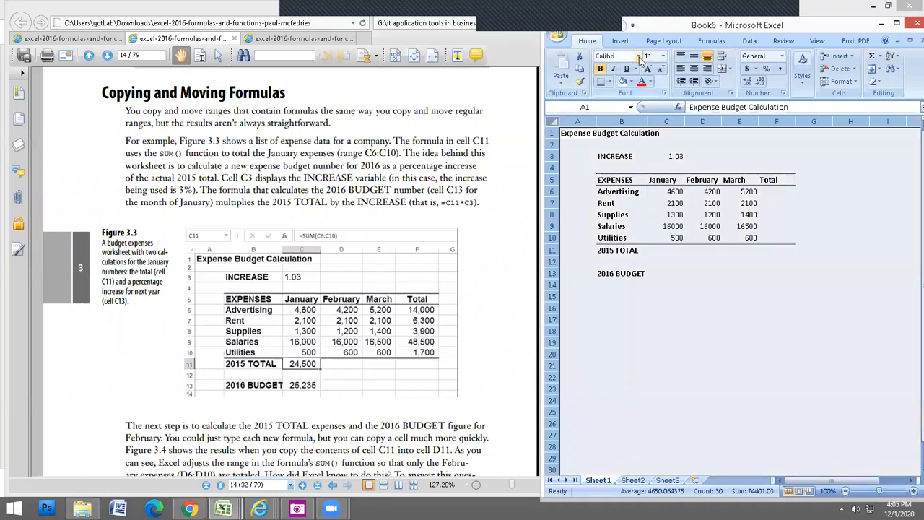
Set the whole worksheet to Times New Roman size 12.
click(638, 55)
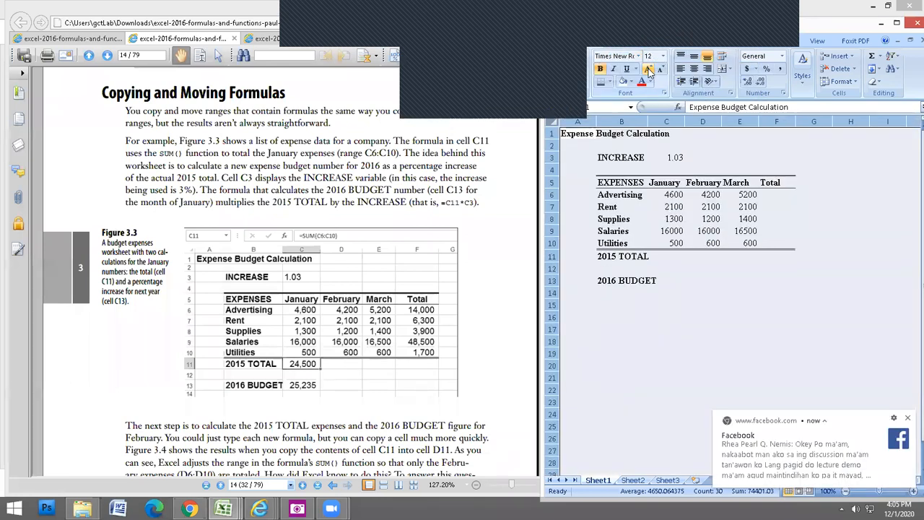
click(673, 220)
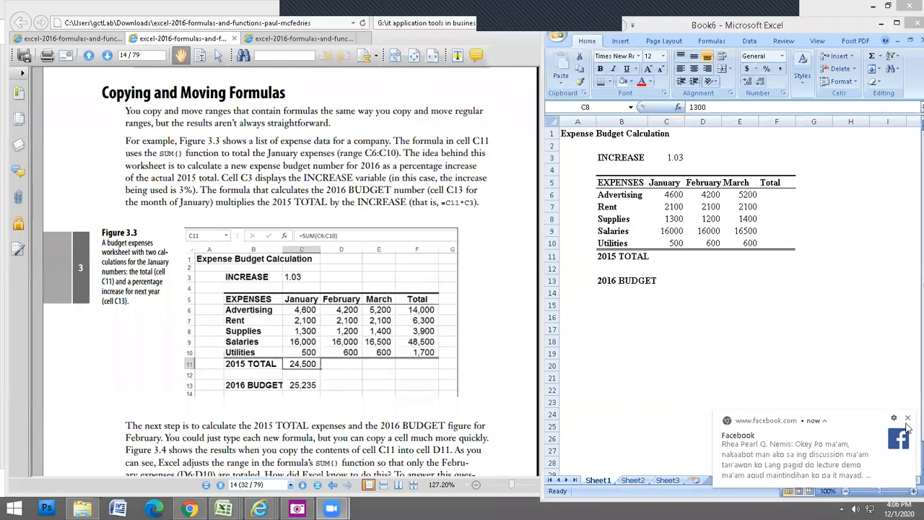
click(666, 219)
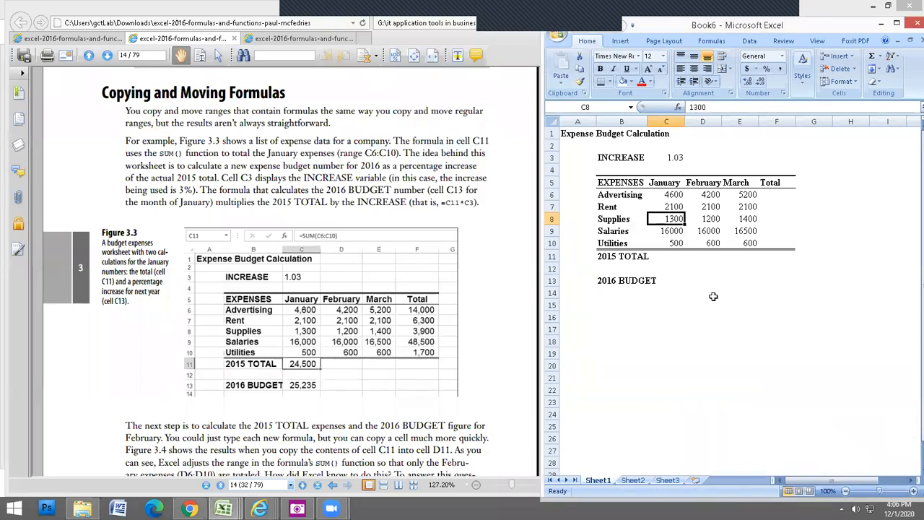
click(739, 303)
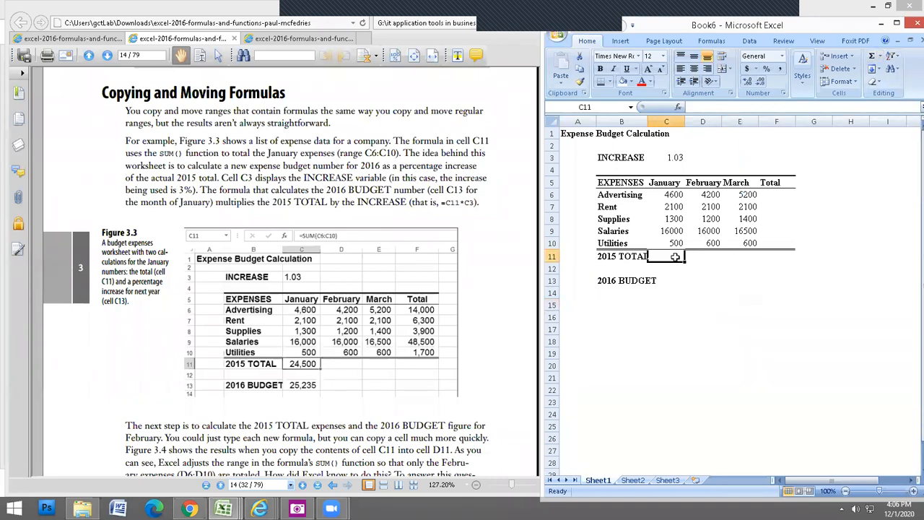
mouse_move(661, 174)
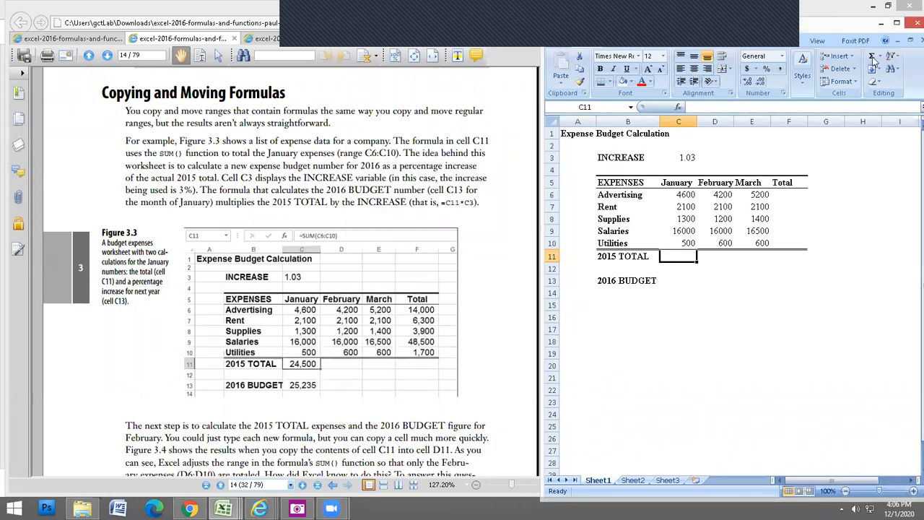
Sum January expenses in C11 with =SUM(C6:C10), giving 24500.
text(=SUM(C6:C10))
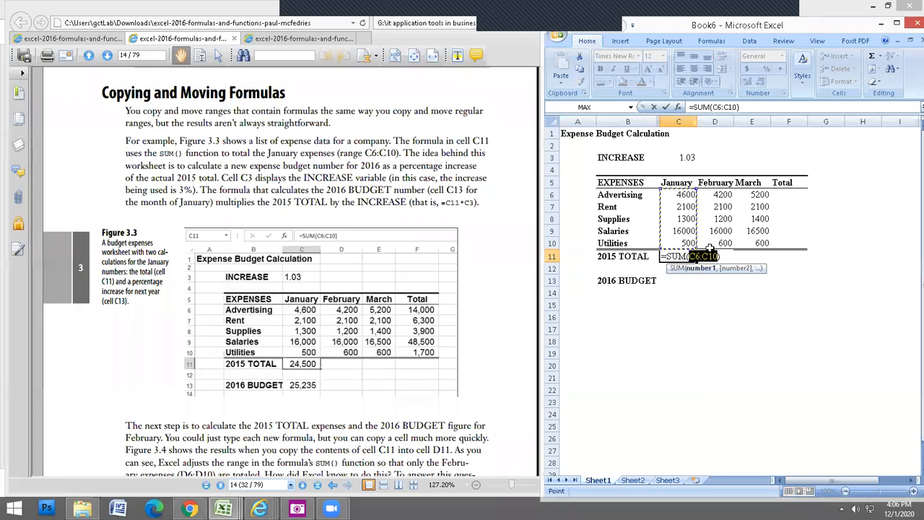
mouse_move(679, 194)
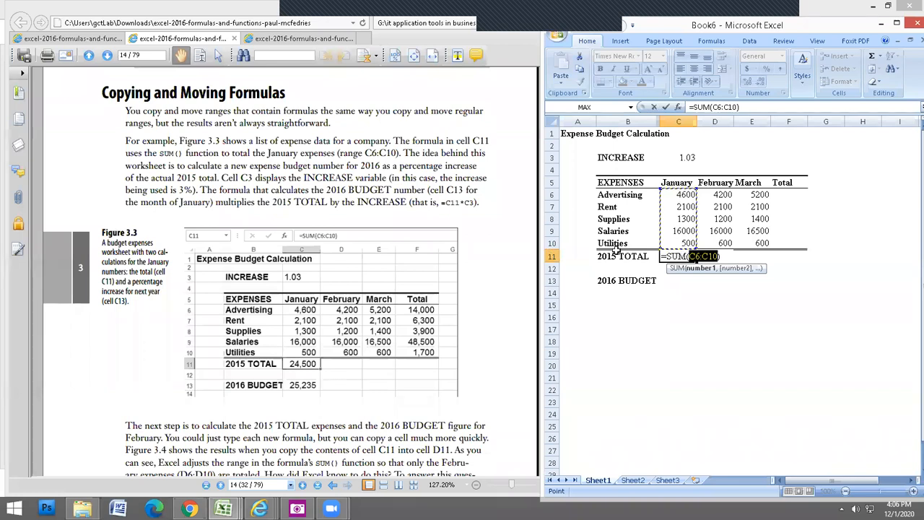
mouse_move(681, 377)
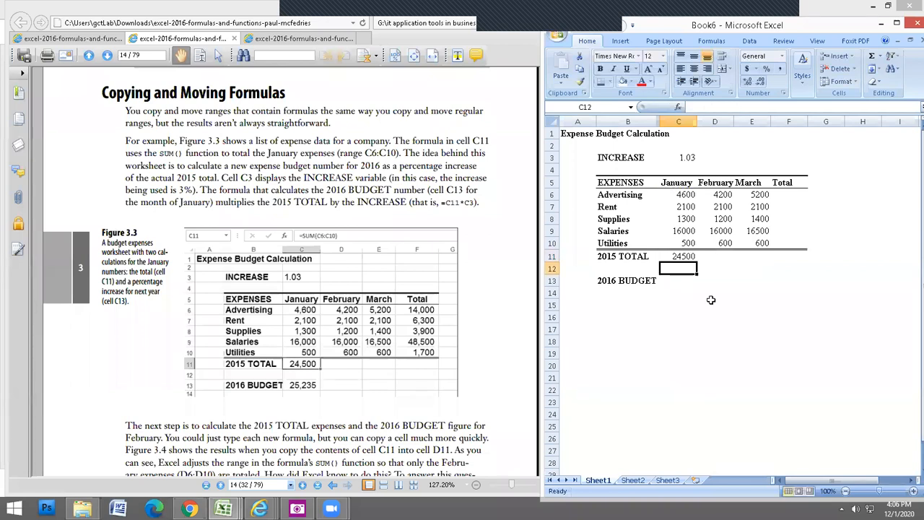
click(679, 257)
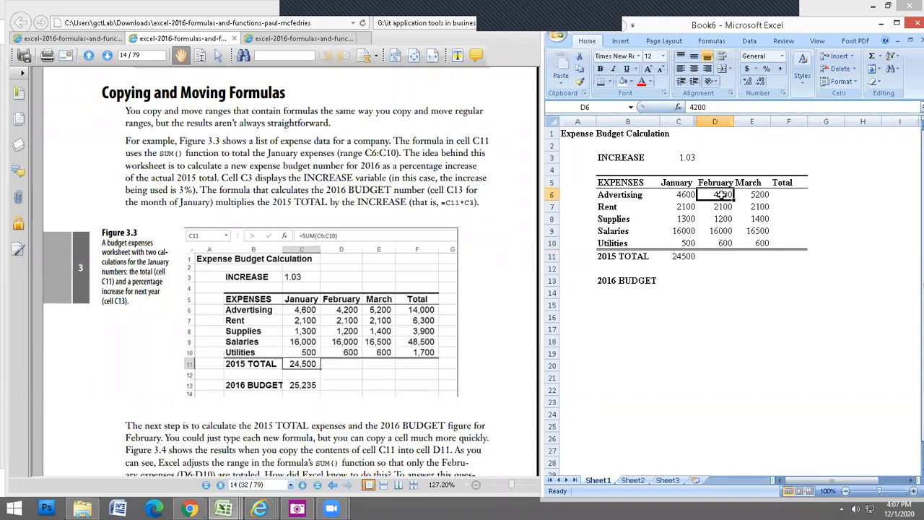
drag(722, 193, 725, 243)
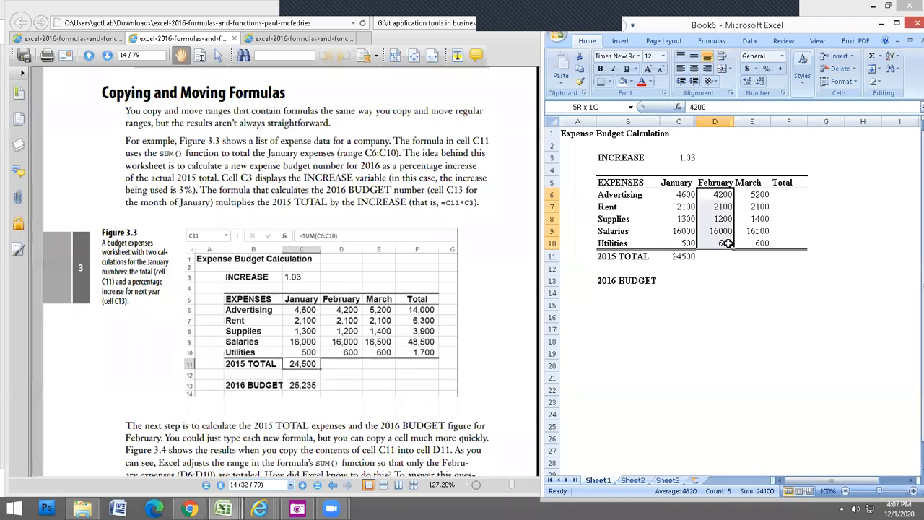
mouse_move(728, 242)
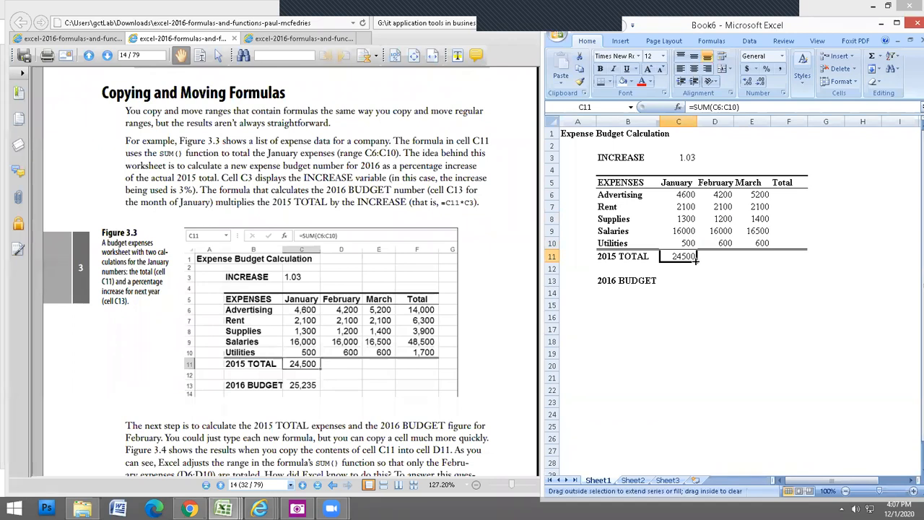
Copy the total formula to February and March (24100, 25800) and verify each cell's formula.
drag(696, 257, 768, 257)
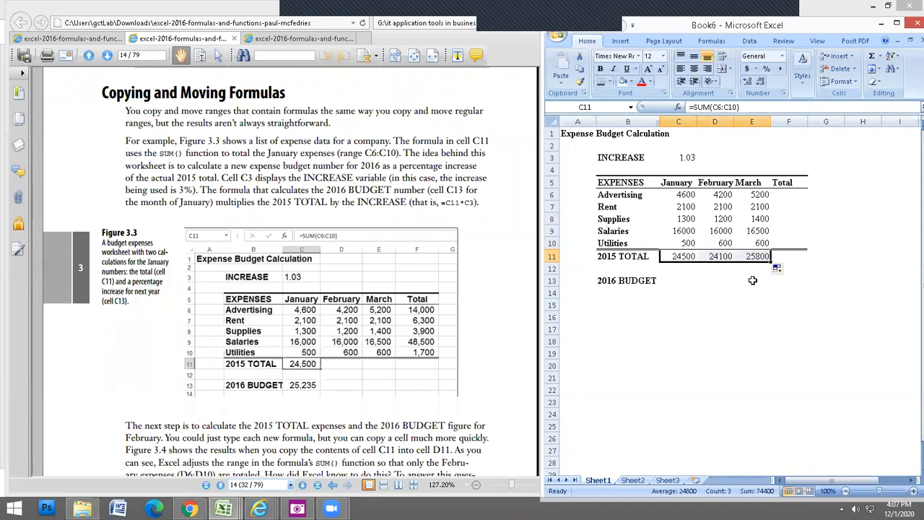
click(714, 255)
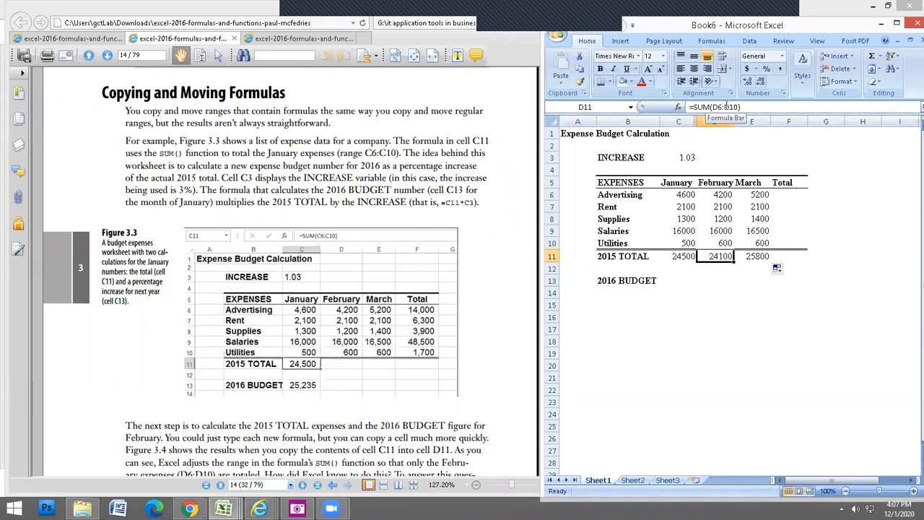
click(750, 256)
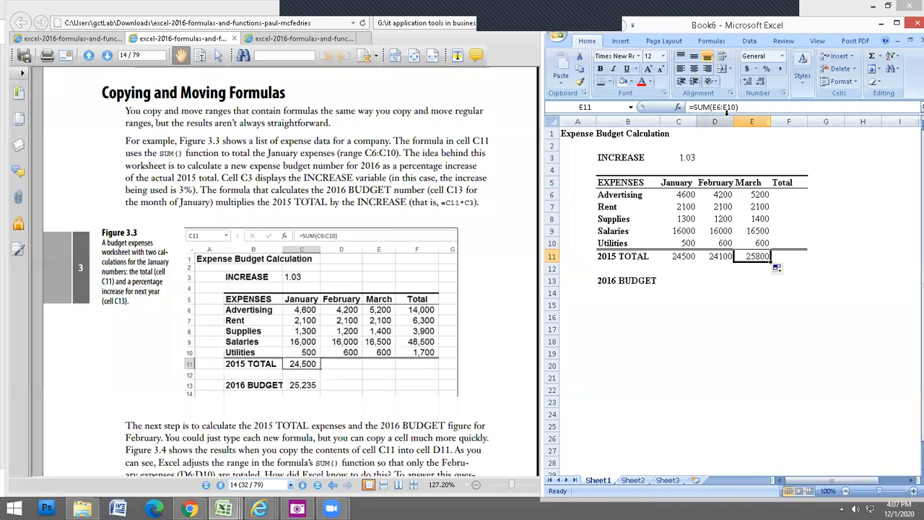
click(679, 257)
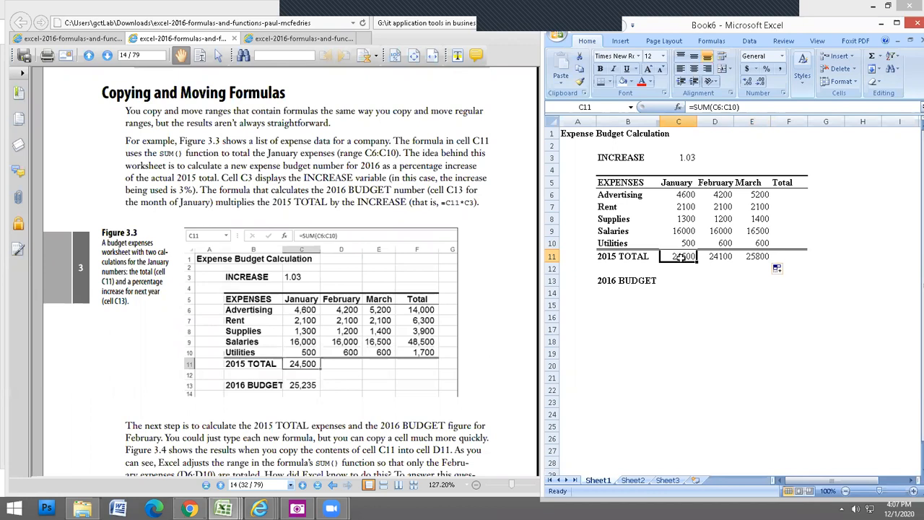
mouse_move(684, 262)
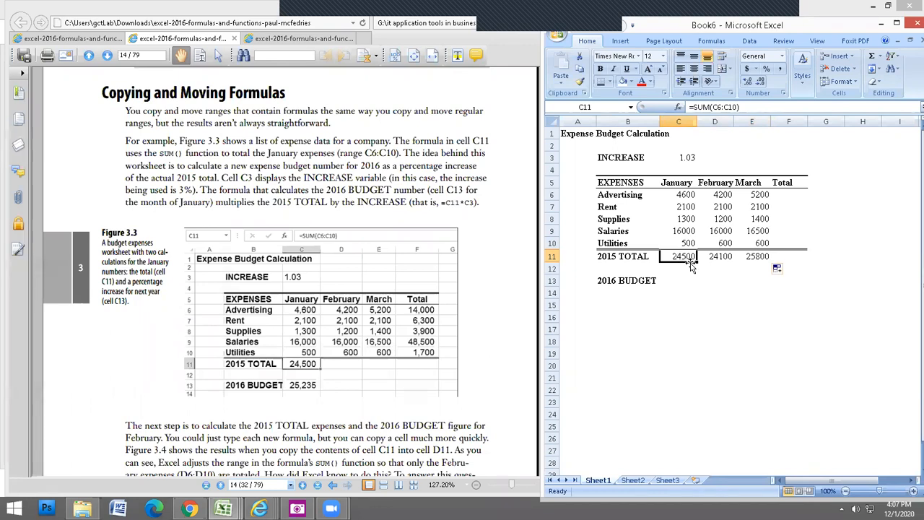
mouse_move(696, 262)
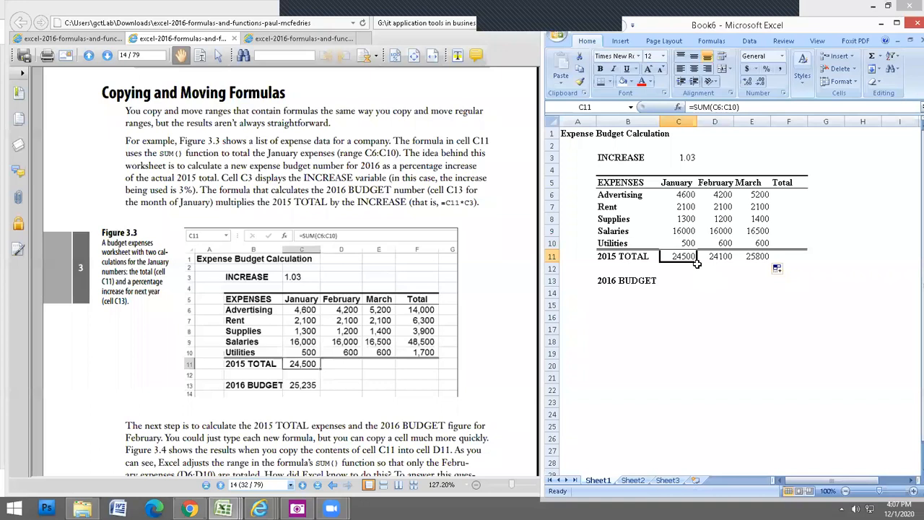
mouse_move(751, 265)
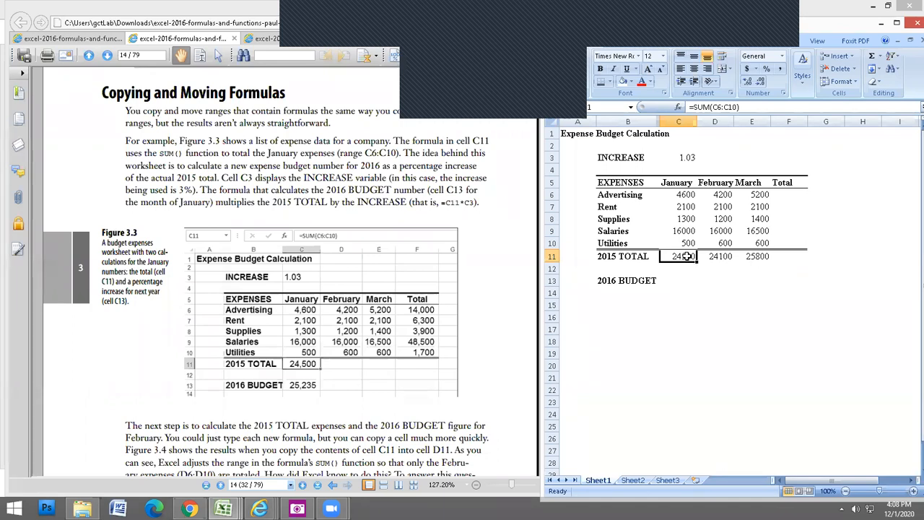
mouse_move(574, 68)
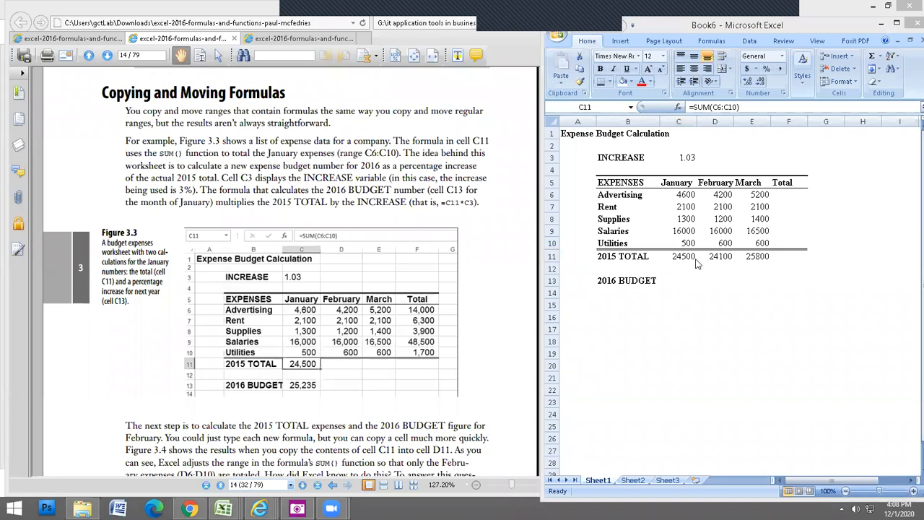
mouse_move(694, 266)
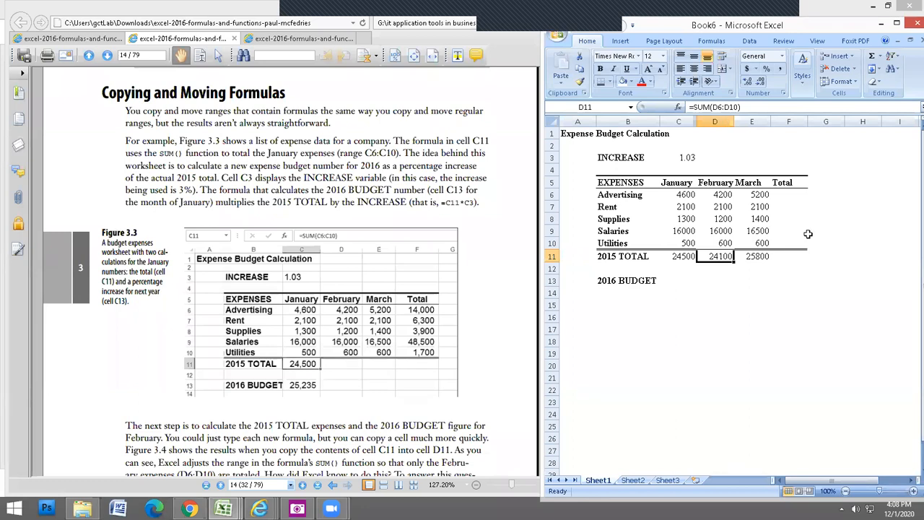
Total the Advertising row in F6 with =SUM(C6:E6), giving 14000.
click(678, 257)
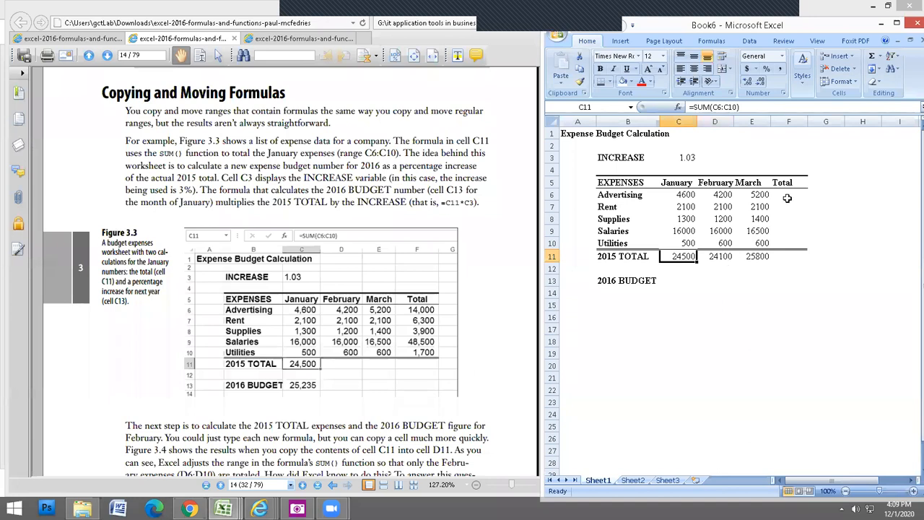
mouse_move(782, 199)
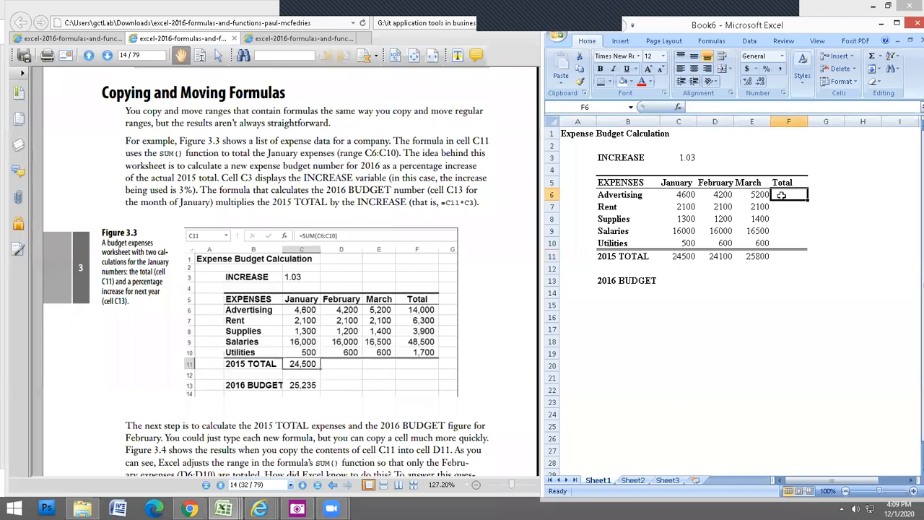
text(=SUM(C6:E6))
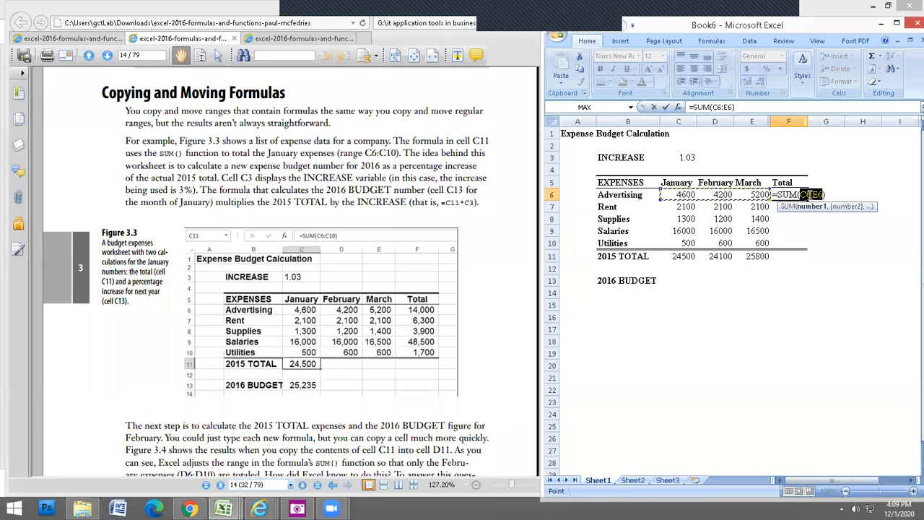
mouse_move(837, 309)
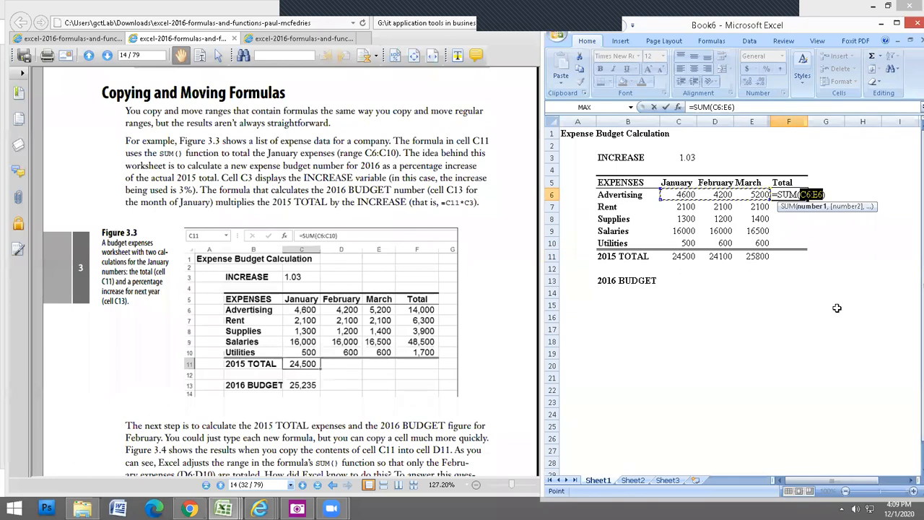
key(Enter)
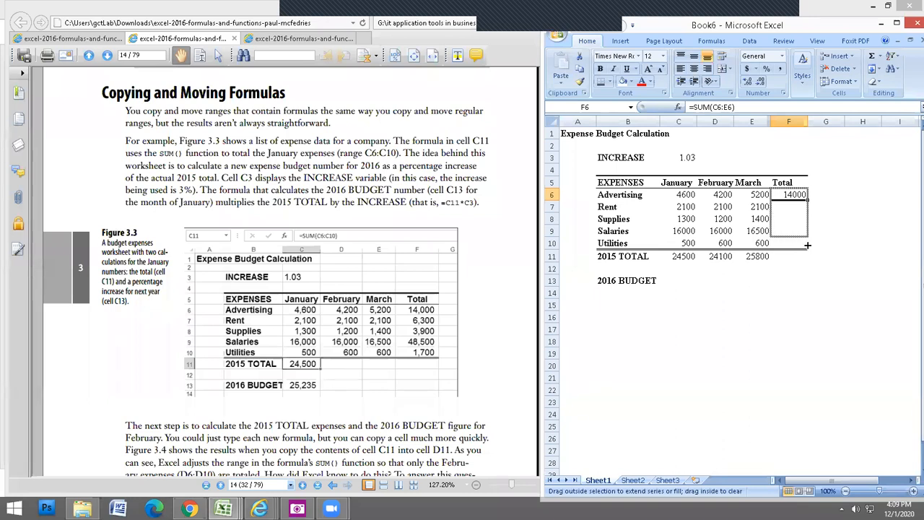
Fill the Total formula down to Utilities (6300, 3900, 48500, 1700) and verify the formulas.
drag(806, 199, 807, 243)
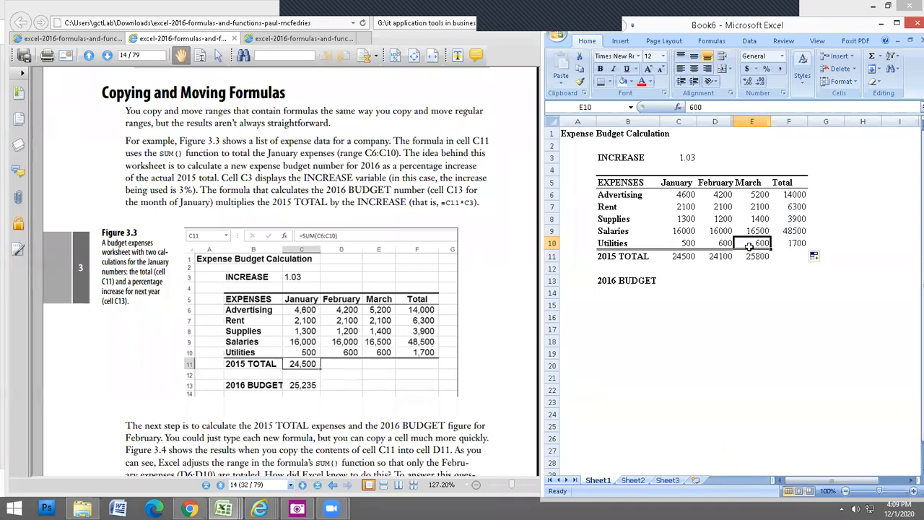
click(788, 243)
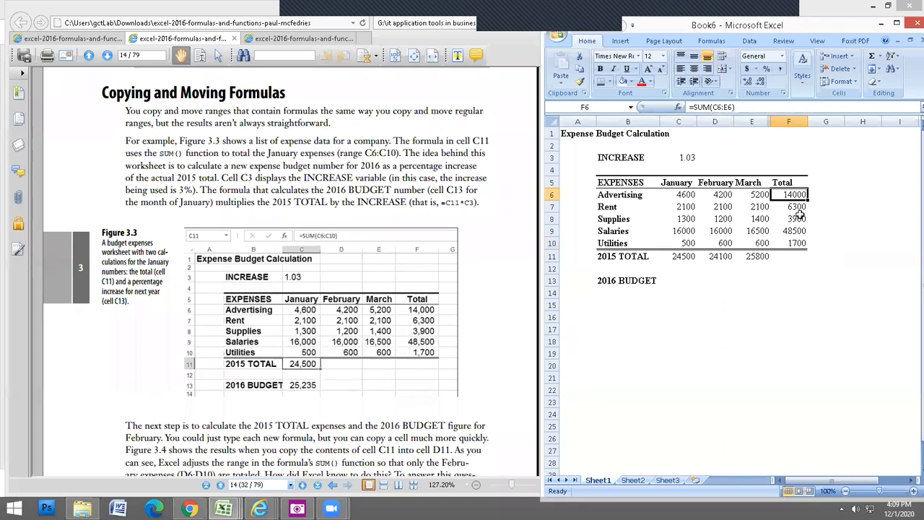
click(788, 207)
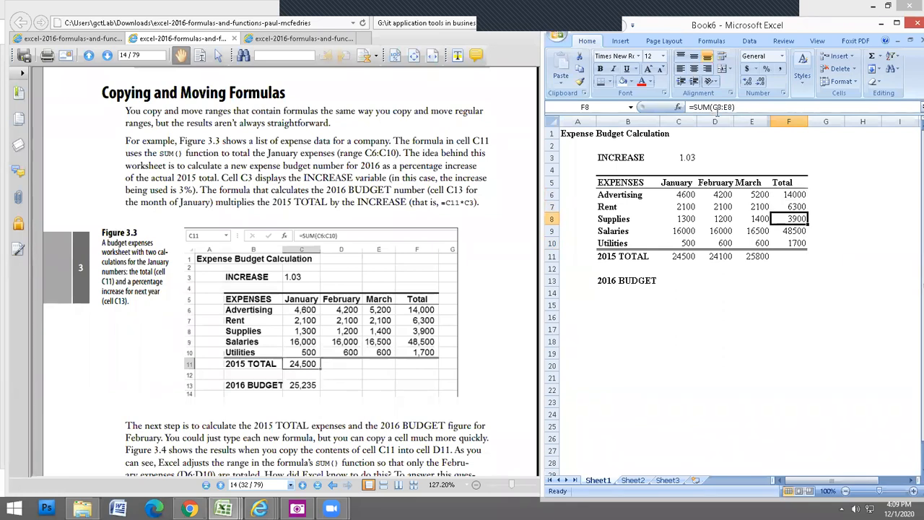
click(788, 242)
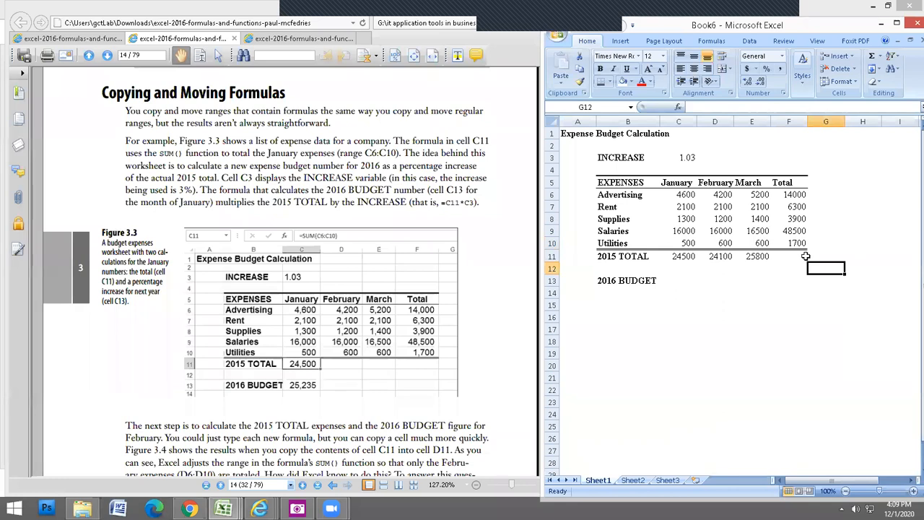
Compute the January 2016 budget in C13 as =C11*$C$3, giving 25235.
click(678, 280)
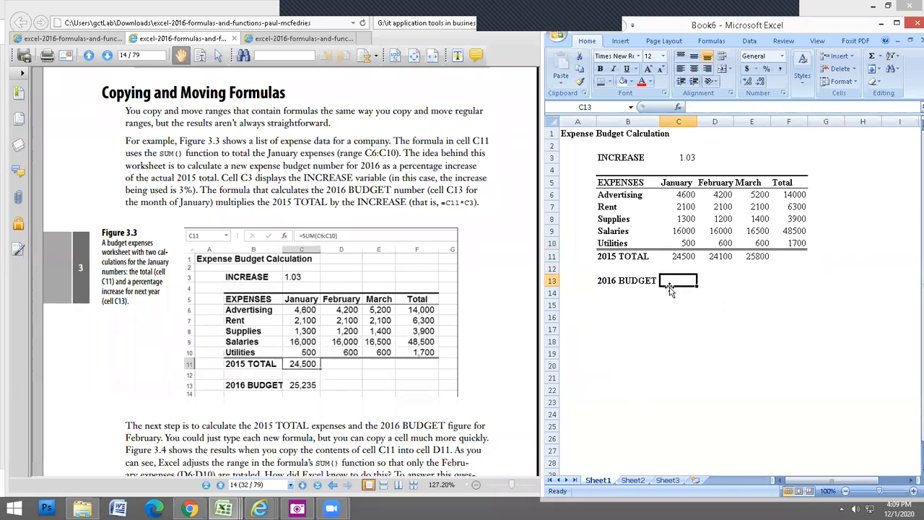
mouse_move(869, 271)
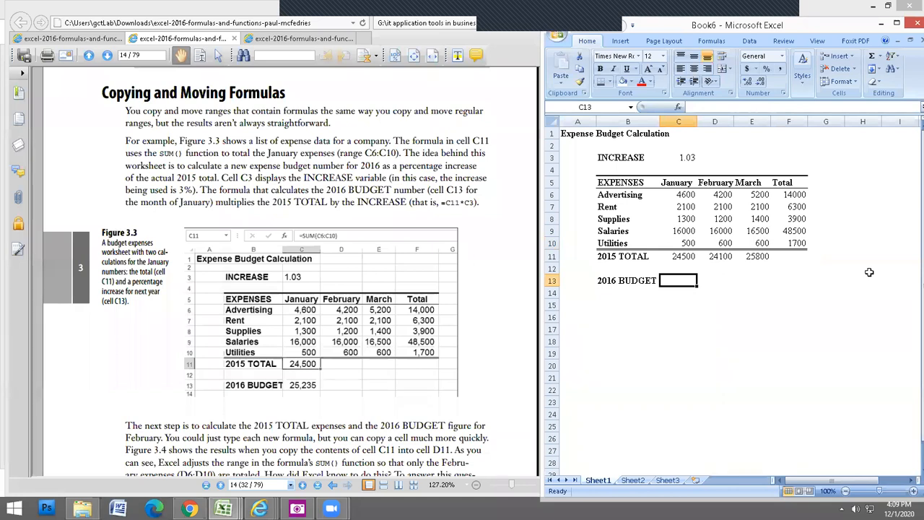
mouse_move(826, 270)
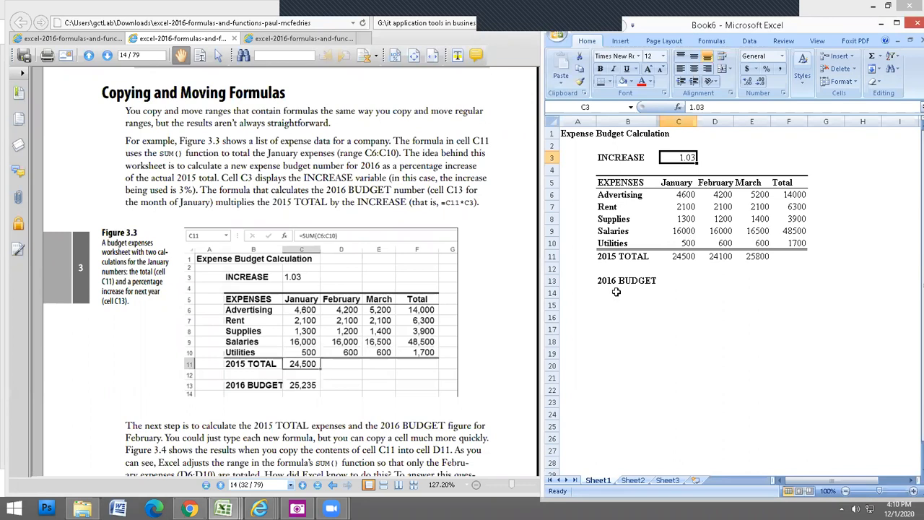
mouse_move(620, 265)
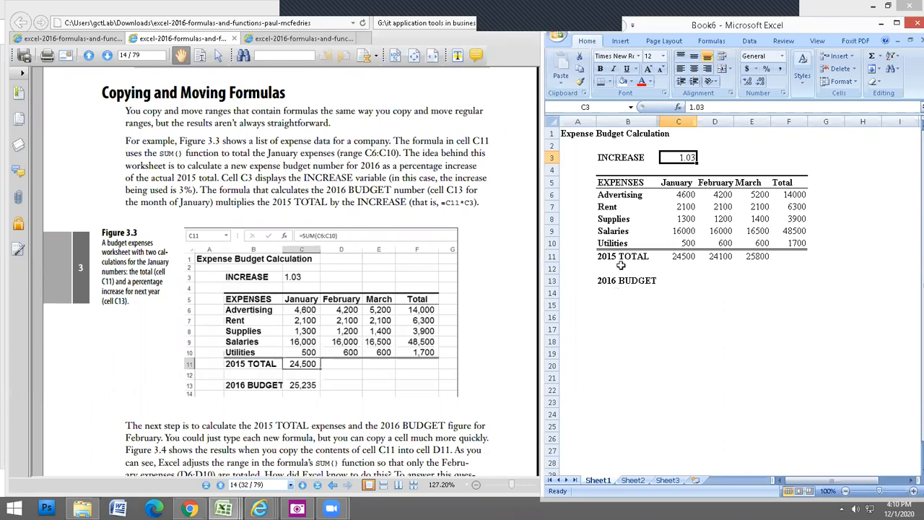
mouse_move(686, 257)
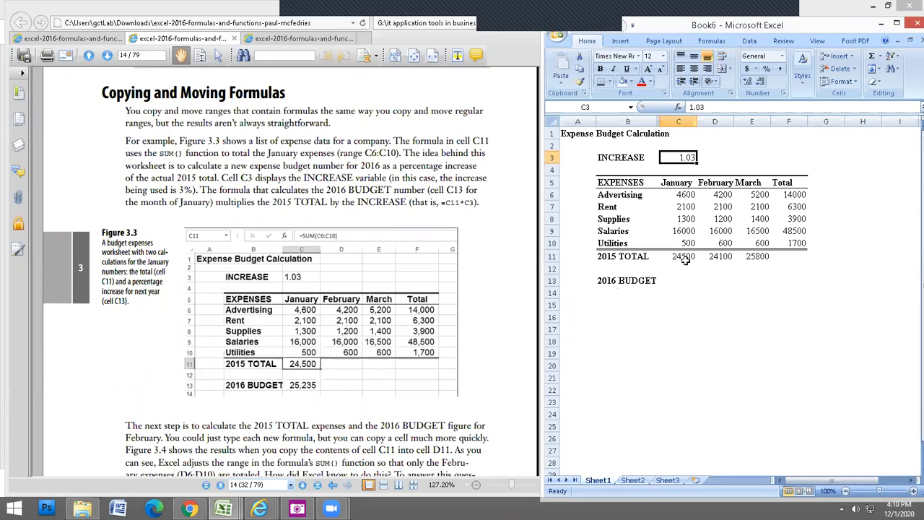
mouse_move(683, 286)
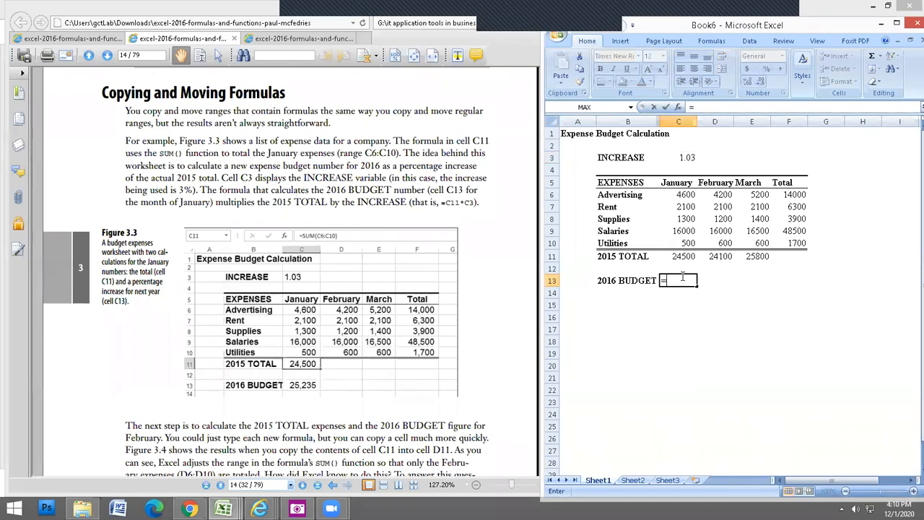
click(677, 256)
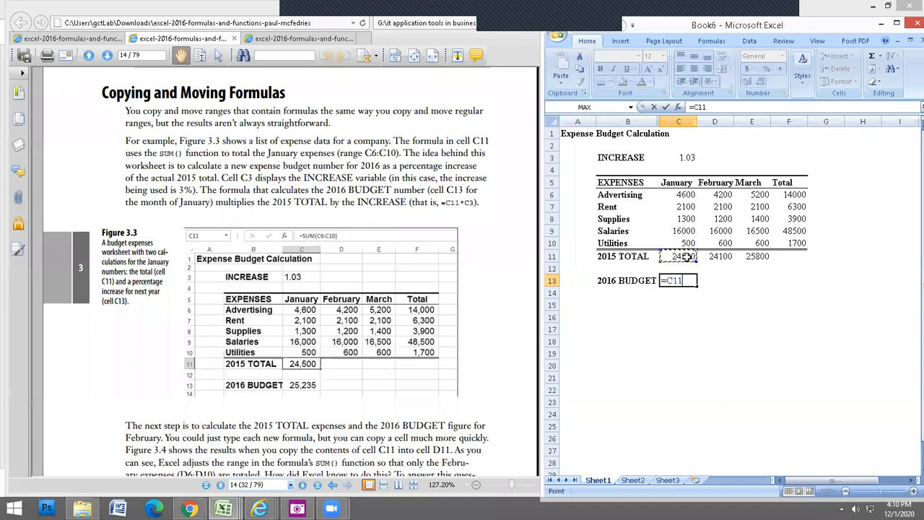
text(*)
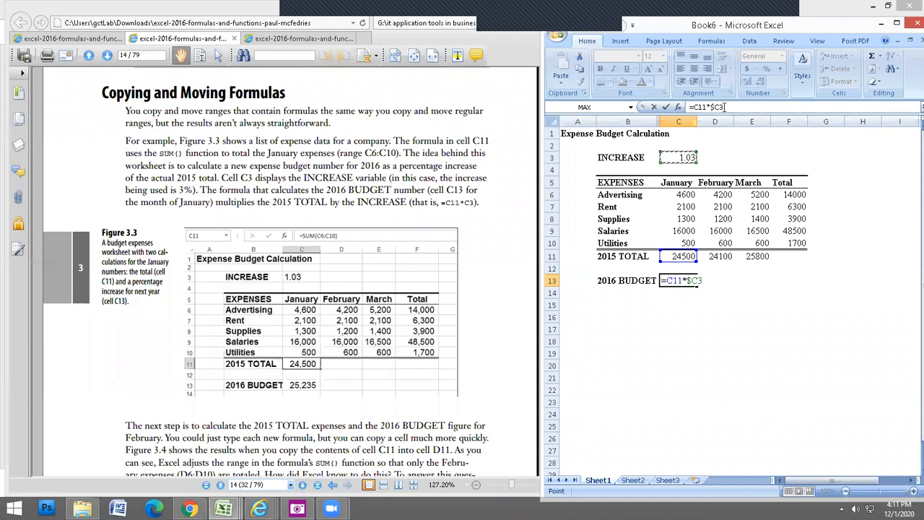
key(F4)
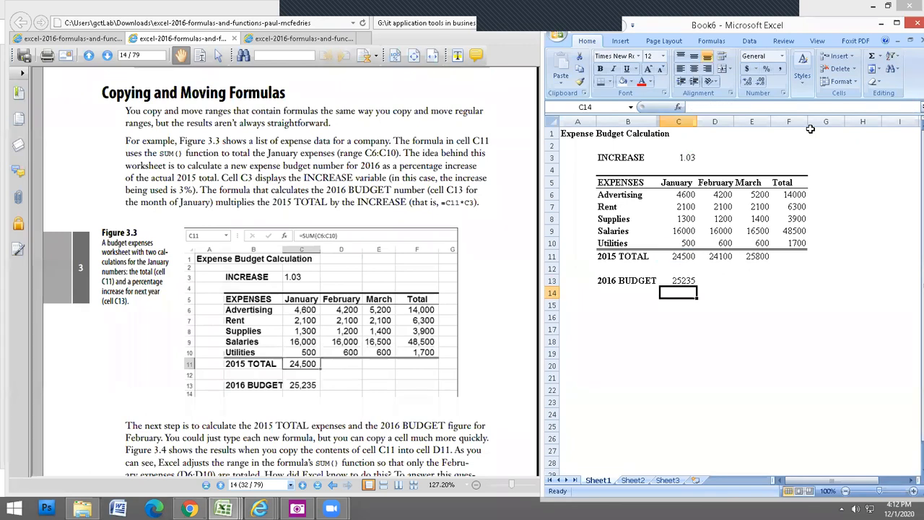
Extend January's 2016 budget formula across February and March, giving 24823 and 26574.
click(679, 280)
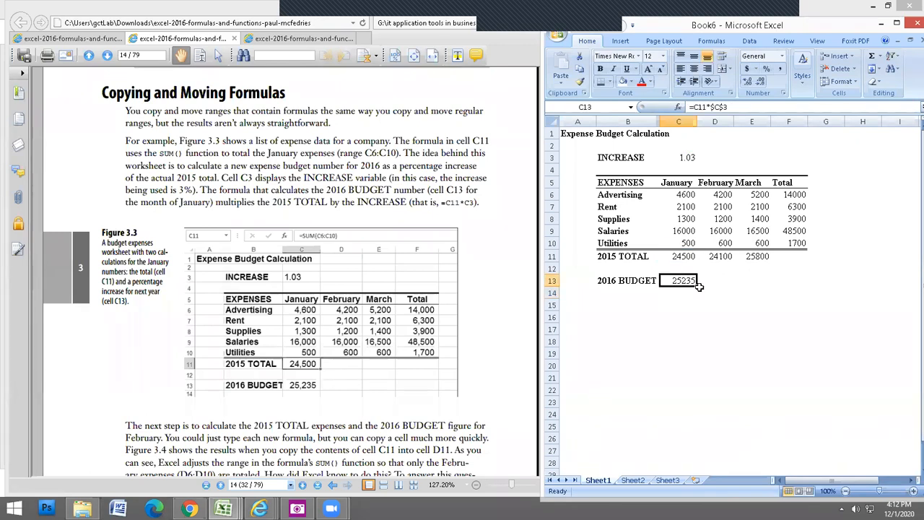
drag(694, 280, 768, 280)
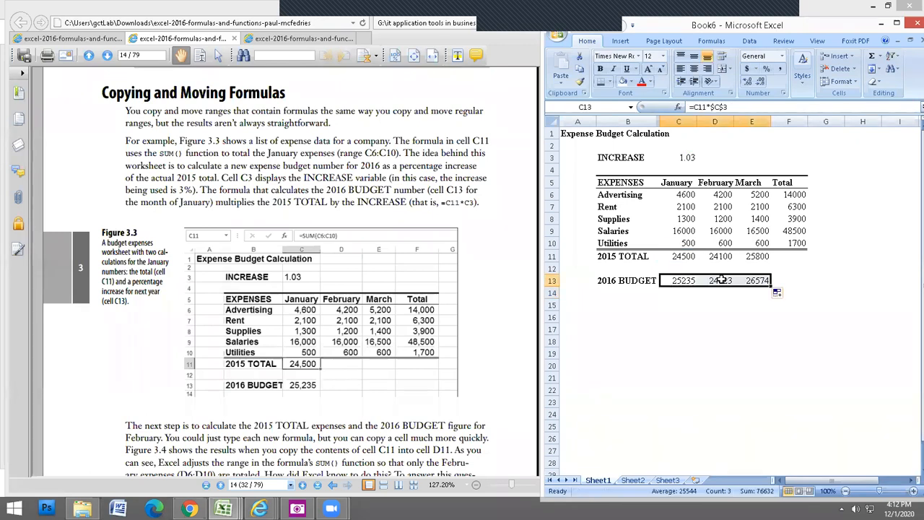
click(715, 280)
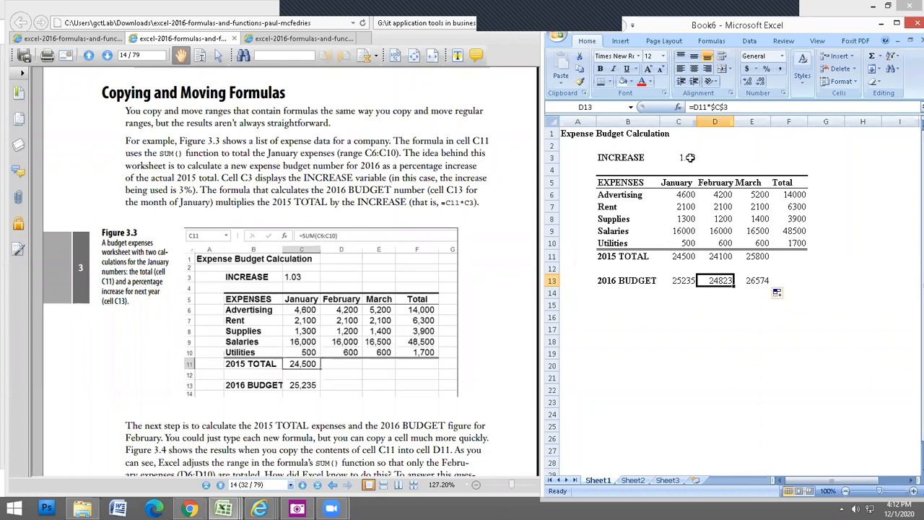
mouse_move(687, 157)
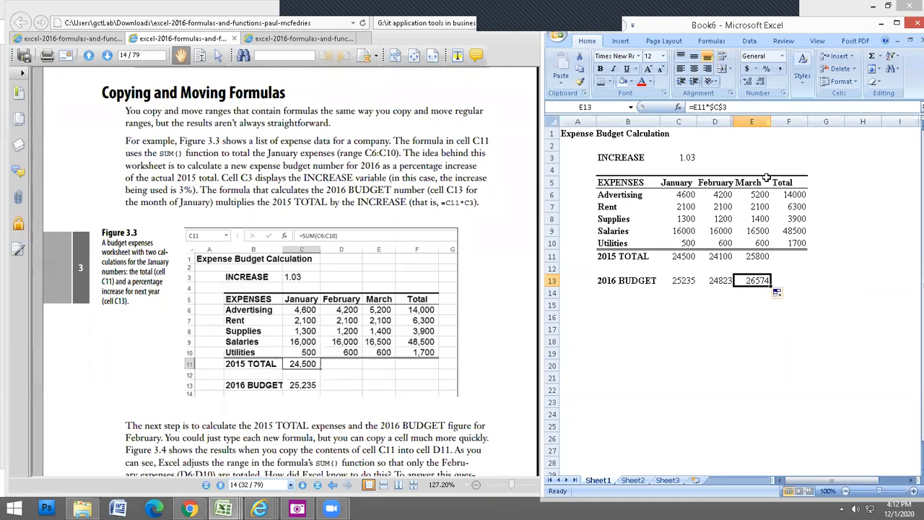
mouse_move(687, 164)
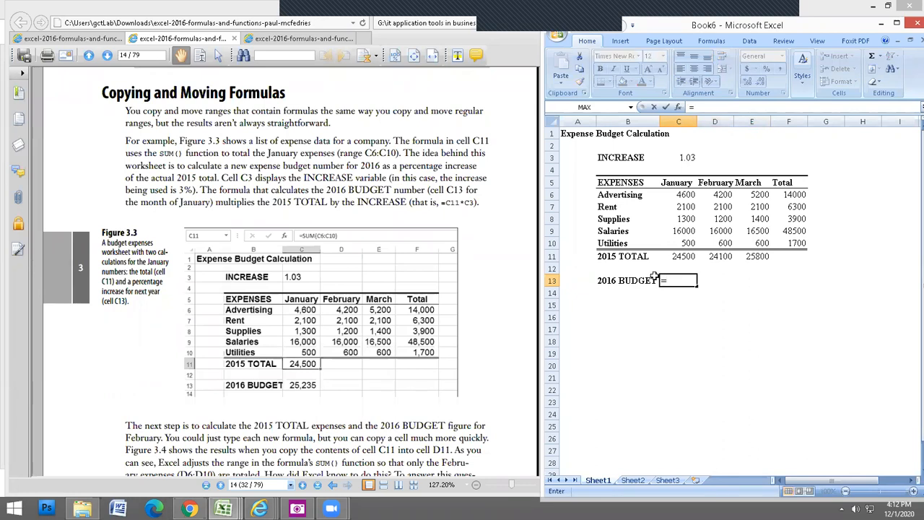
Reference the January total in C13's =C11*C3 formula and pick the 25235 result for copying.
click(681, 257)
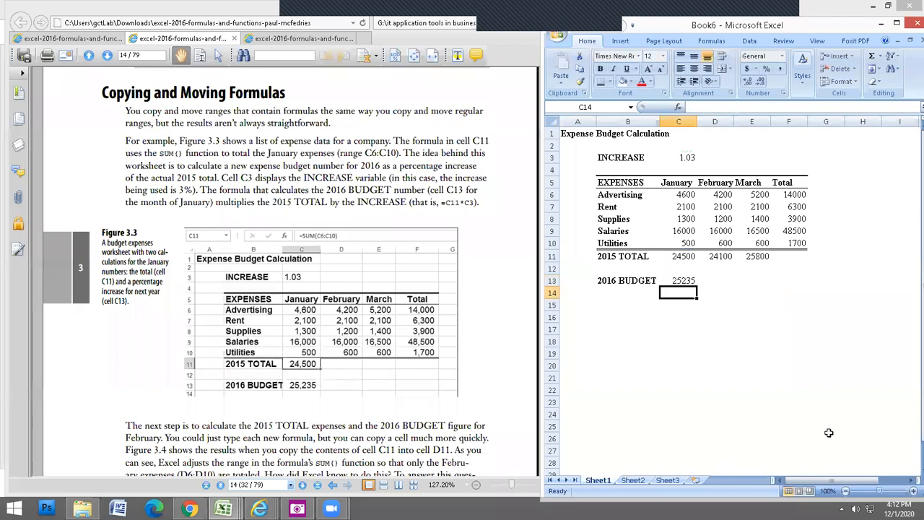
click(678, 280)
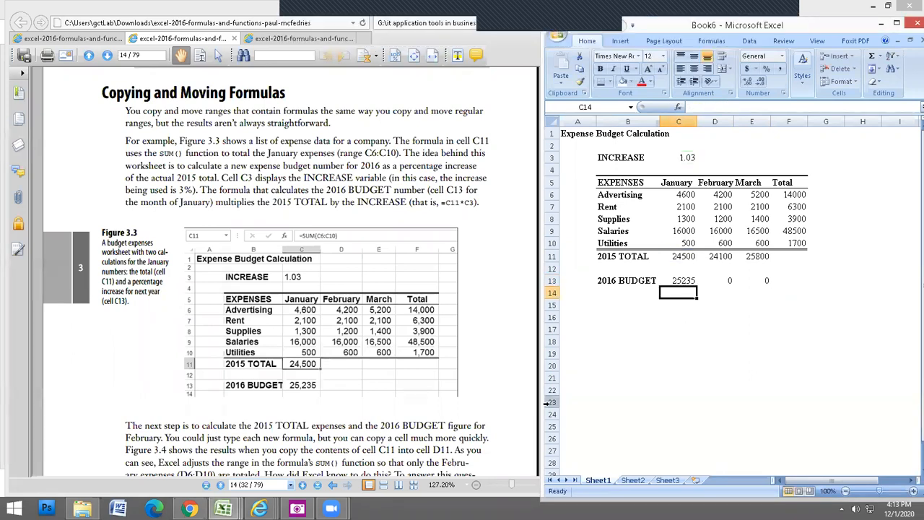
click(678, 280)
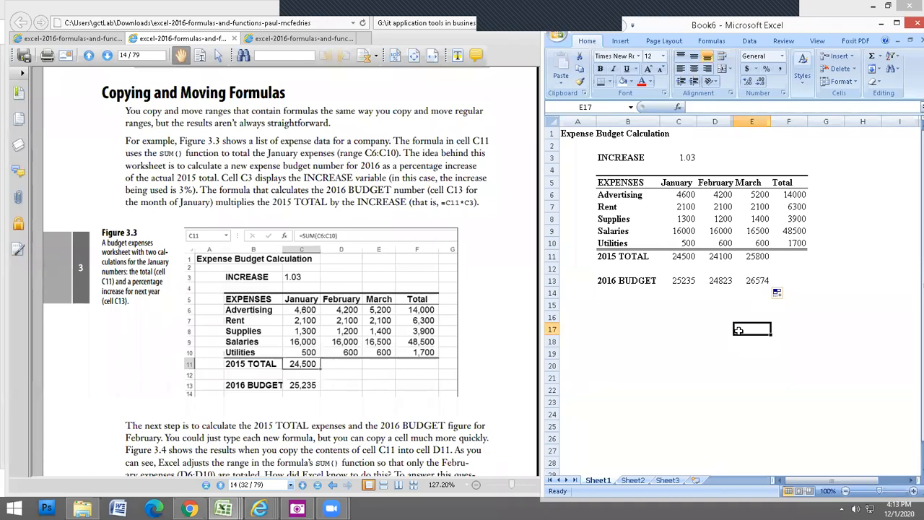
mouse_move(753, 331)
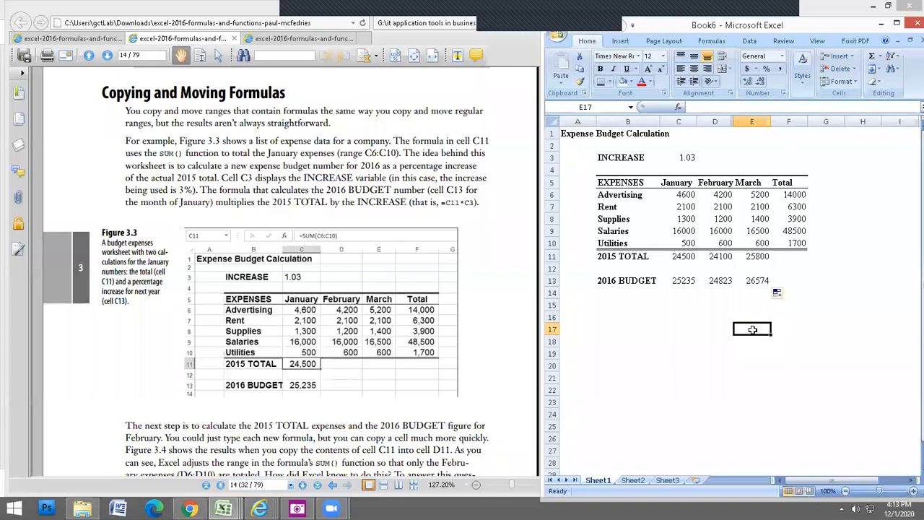
mouse_move(254, 321)
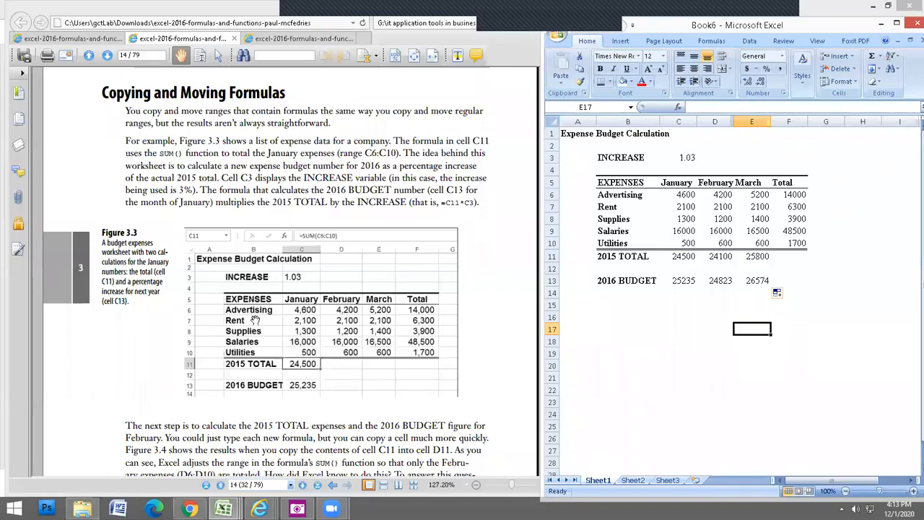
mouse_move(313, 332)
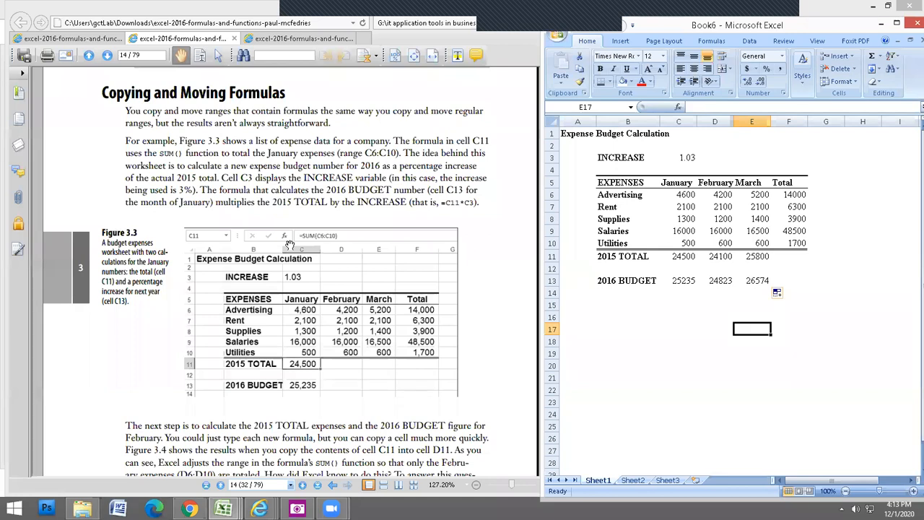
click(627, 194)
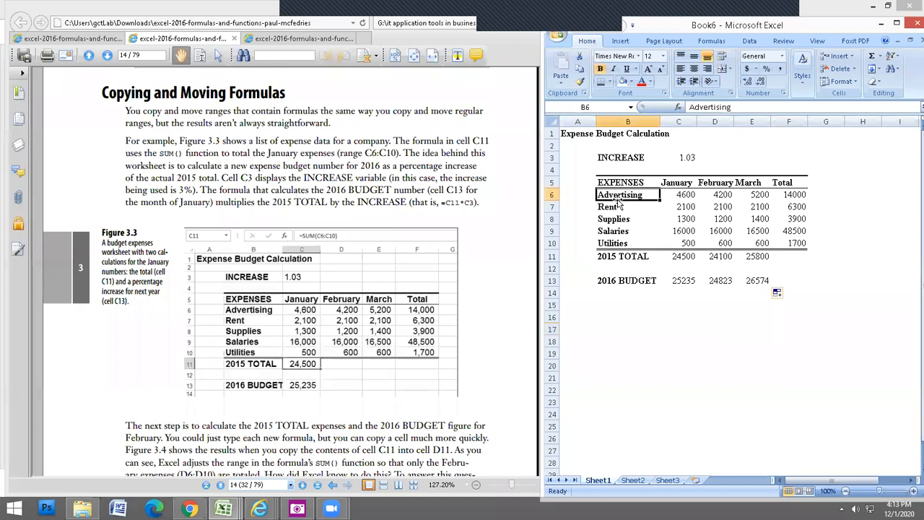
mouse_move(620, 199)
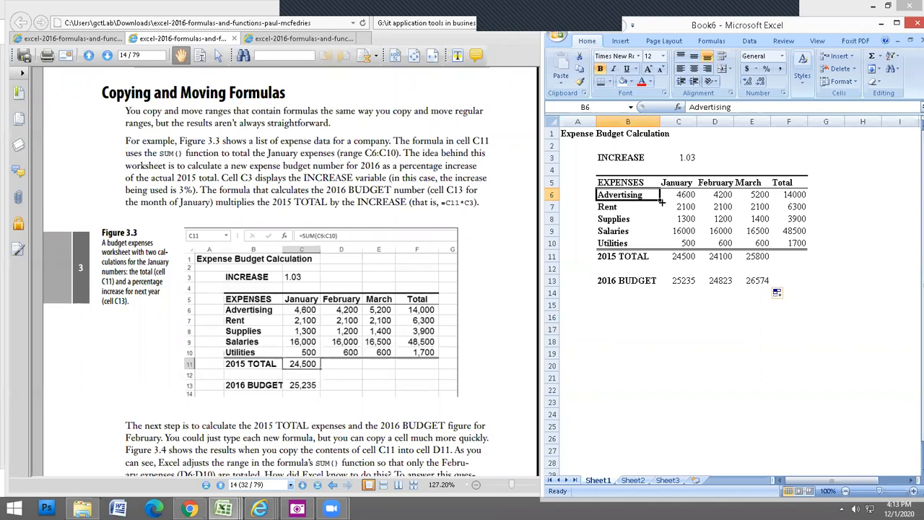
click(677, 194)
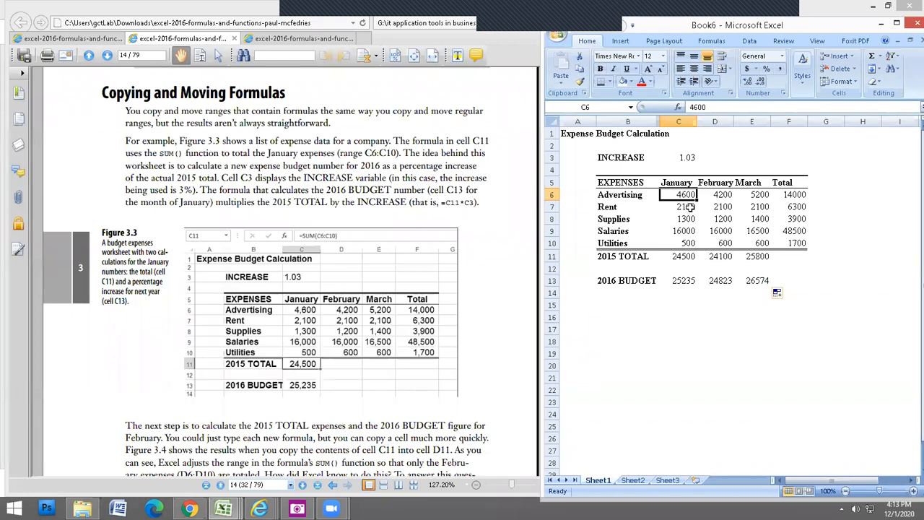
mouse_move(758, 256)
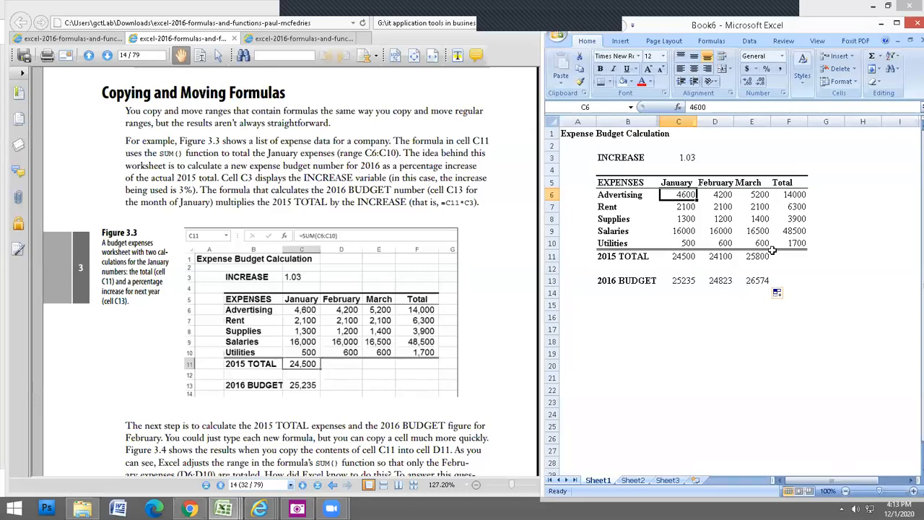
mouse_move(705, 277)
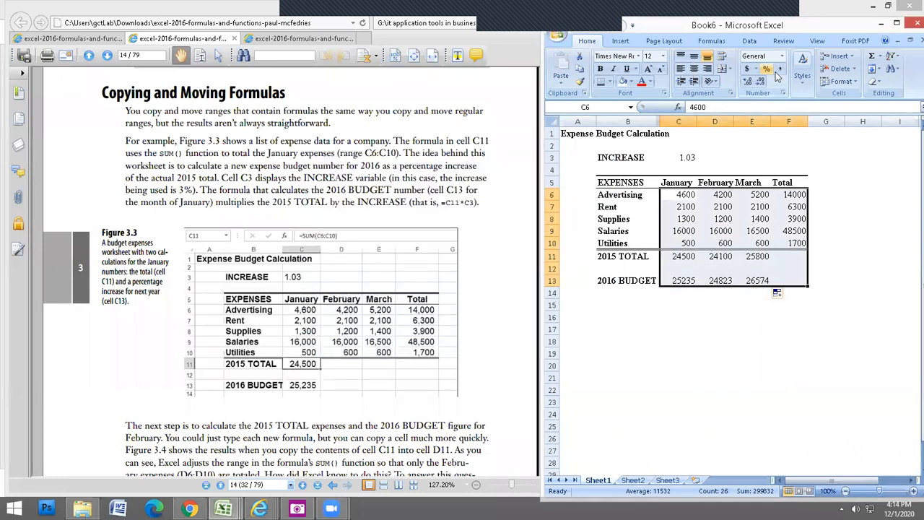
mouse_move(781, 70)
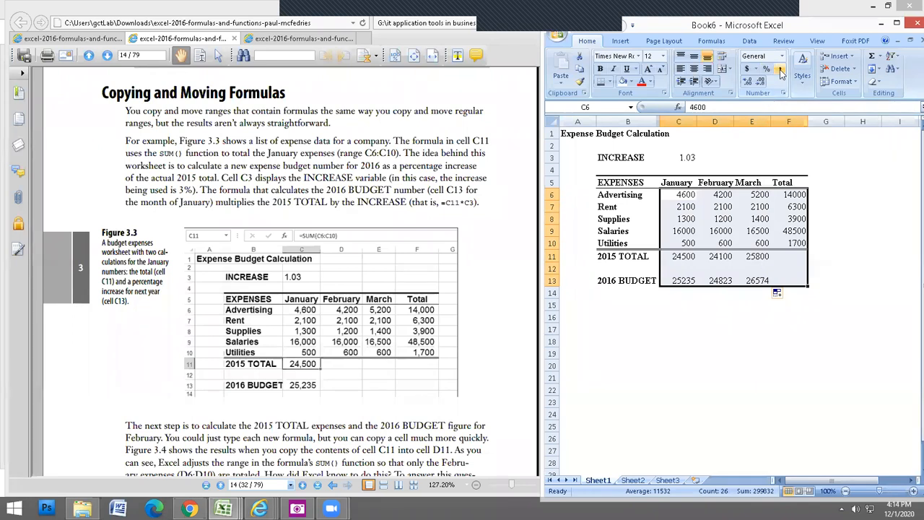
mouse_move(765, 69)
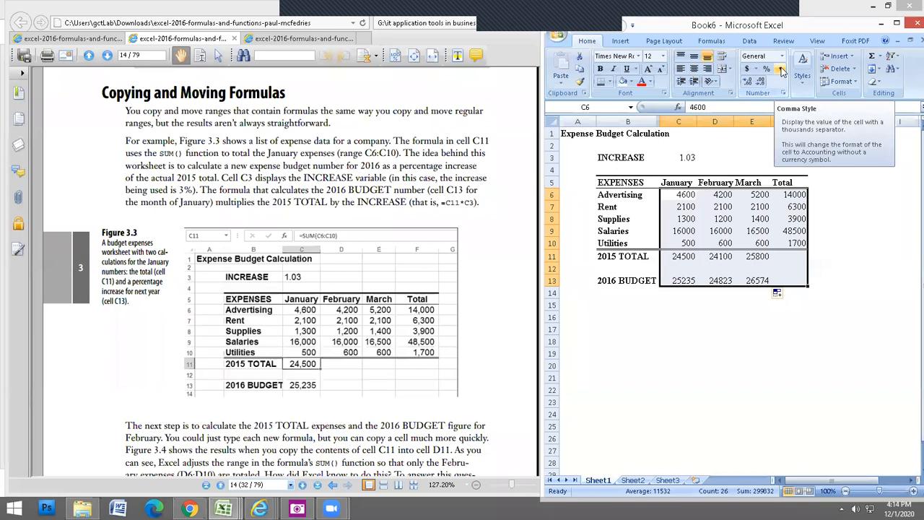
Apply Comma Style to the budget figures so they read like 4,600.00 and 25,235.00.
click(748, 70)
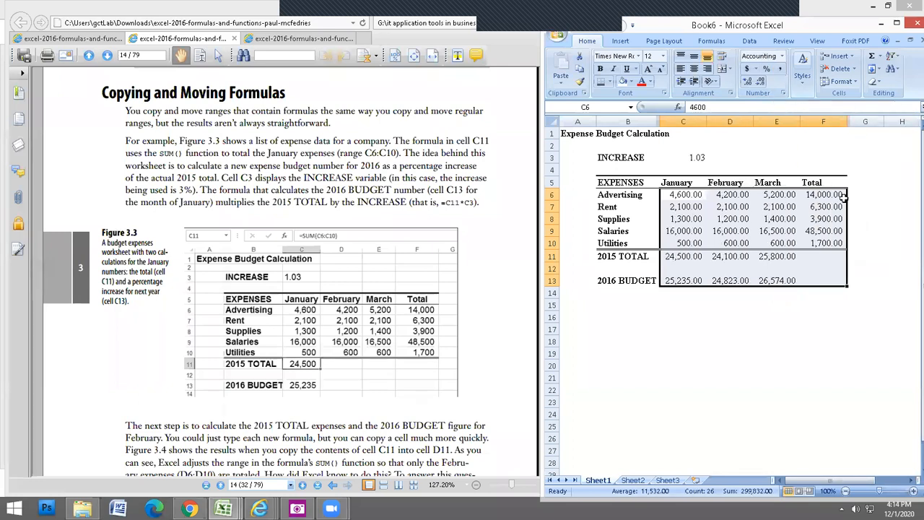
mouse_move(787, 104)
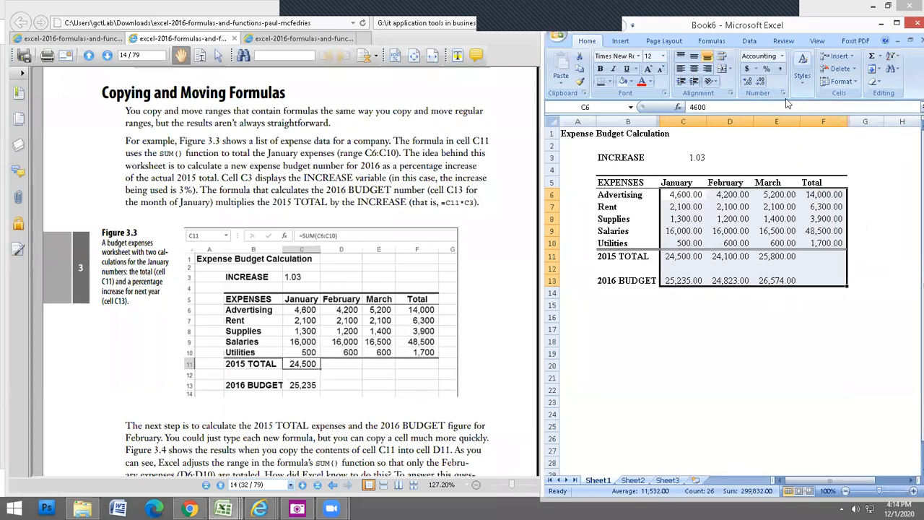
mouse_move(759, 81)
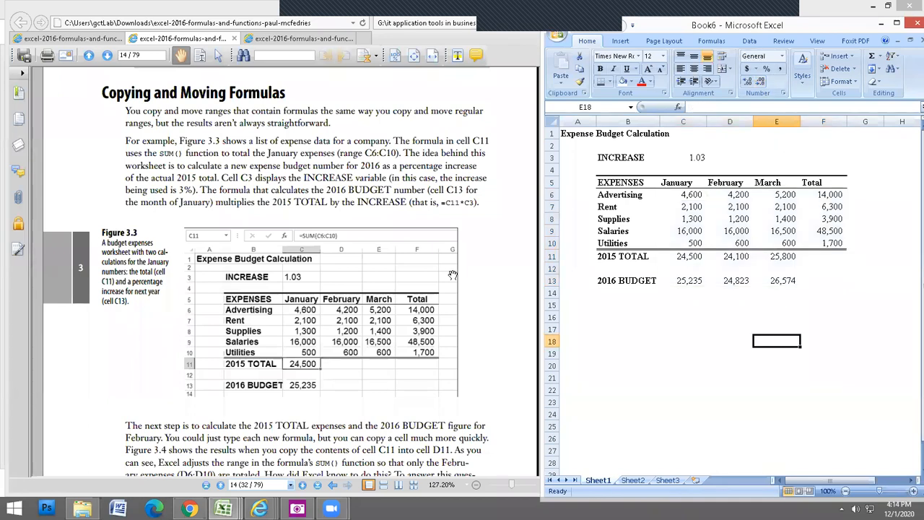
Scroll the PDF to page 65 on copying formulas without adjusting relative references.
scroll(down, 3)
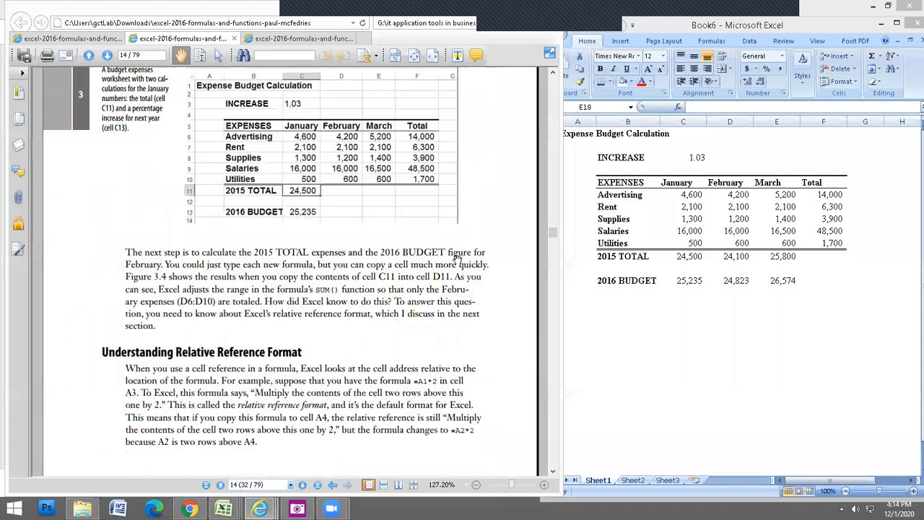
scroll(down, 3)
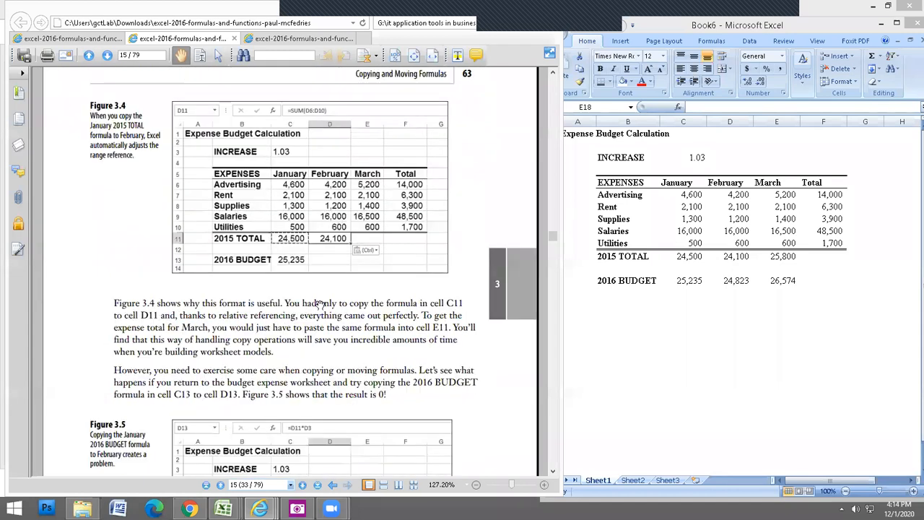
scroll(down, 3)
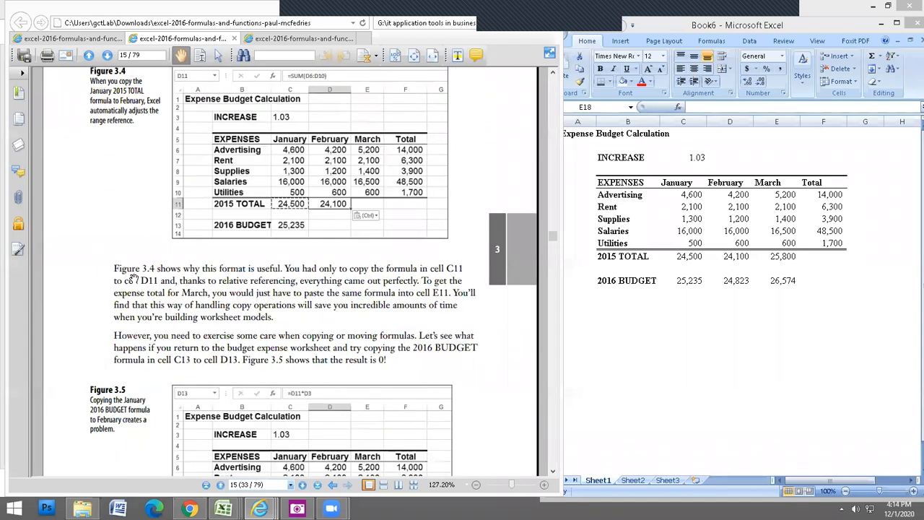
scroll(down, 3)
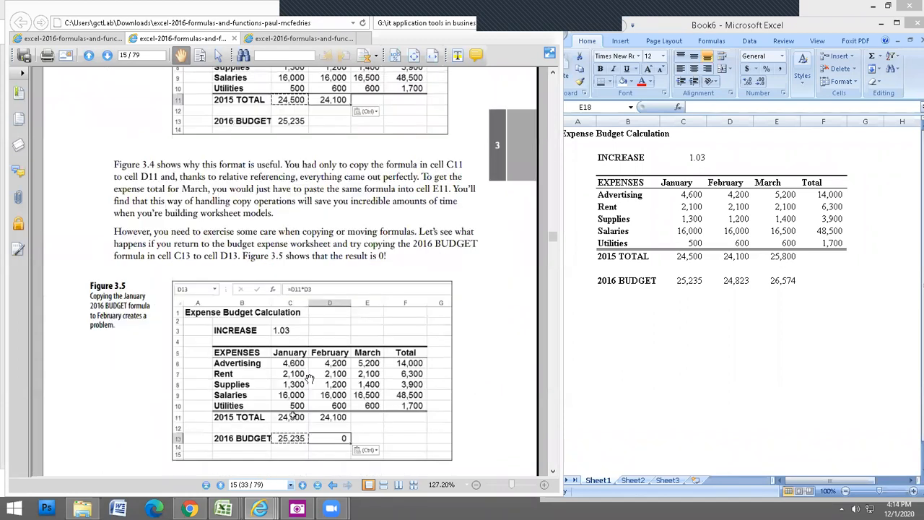
scroll(down, 3)
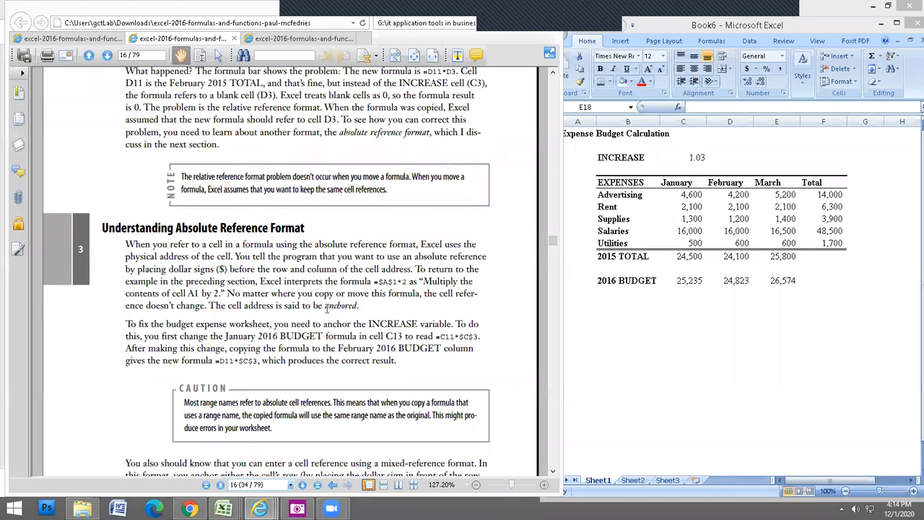
double_click(340, 306)
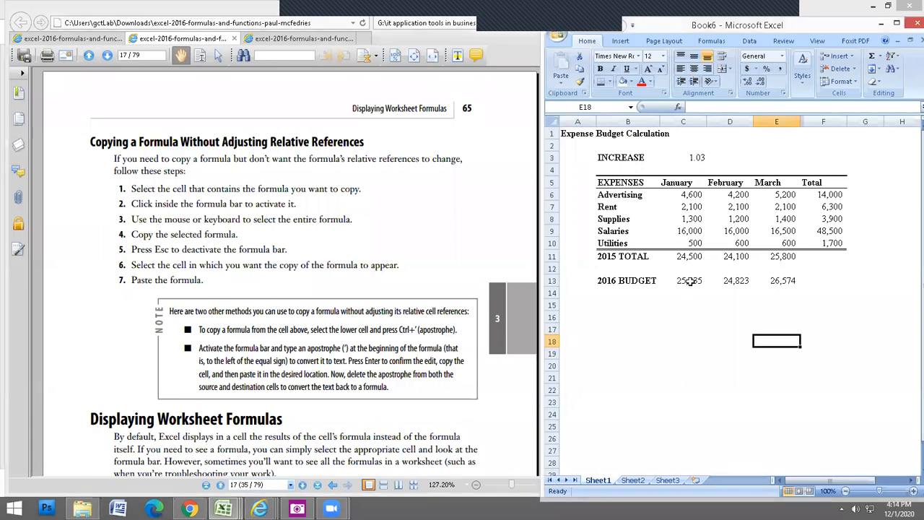
Take January's budget formula from C13 and raise January Utilities to 966, lifting the budget to 25,715.
click(690, 280)
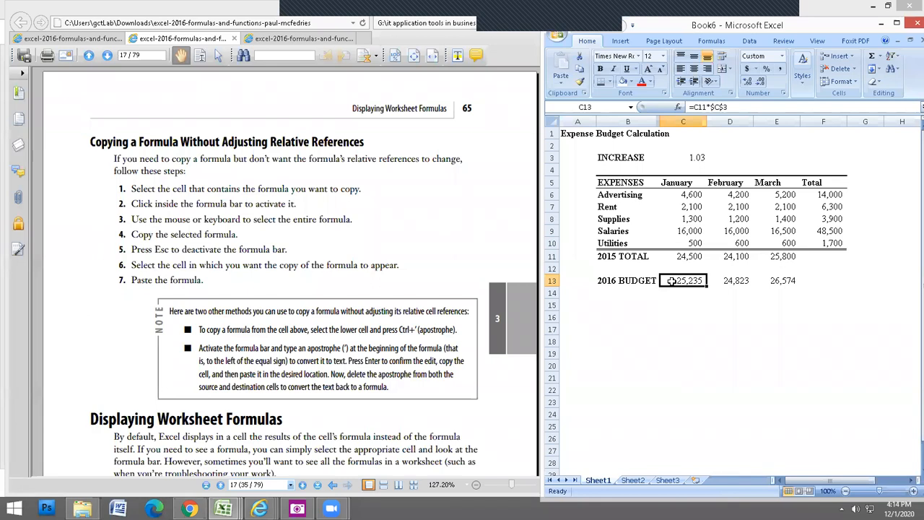
mouse_move(668, 277)
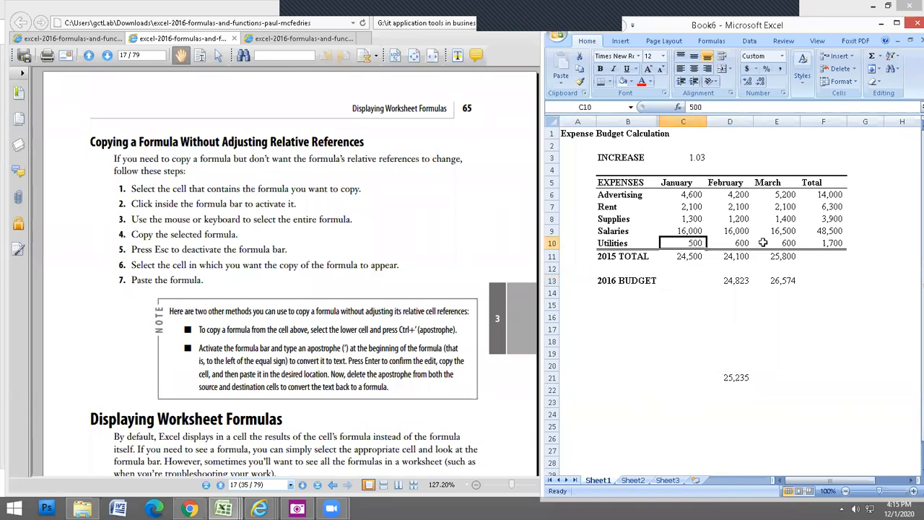
text(966)
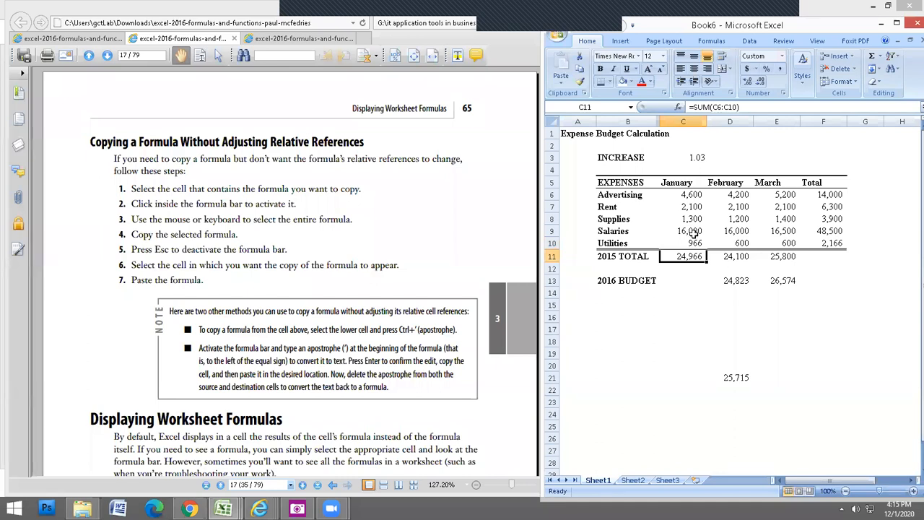
mouse_move(694, 234)
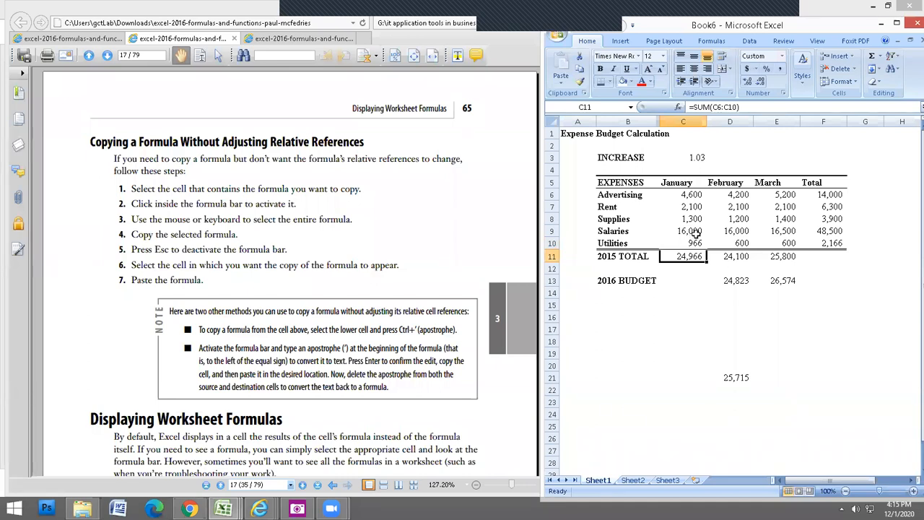
mouse_move(747, 320)
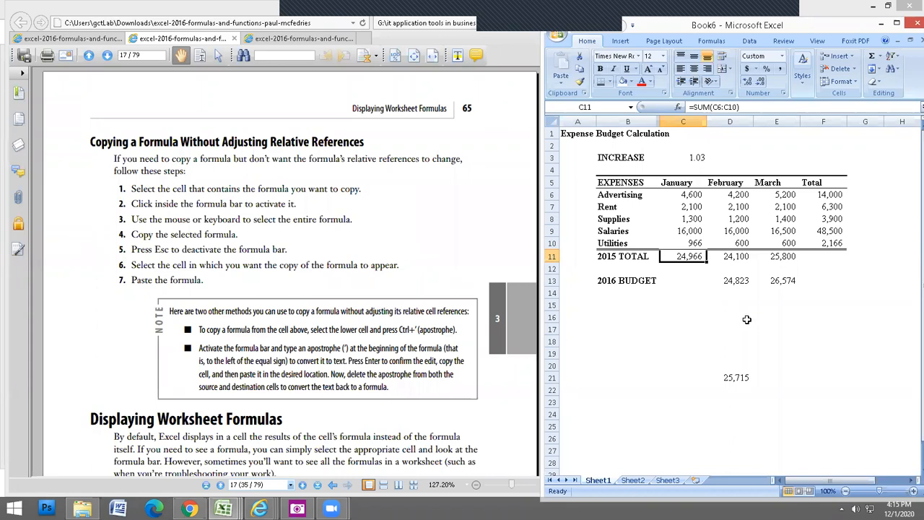
mouse_move(693, 289)
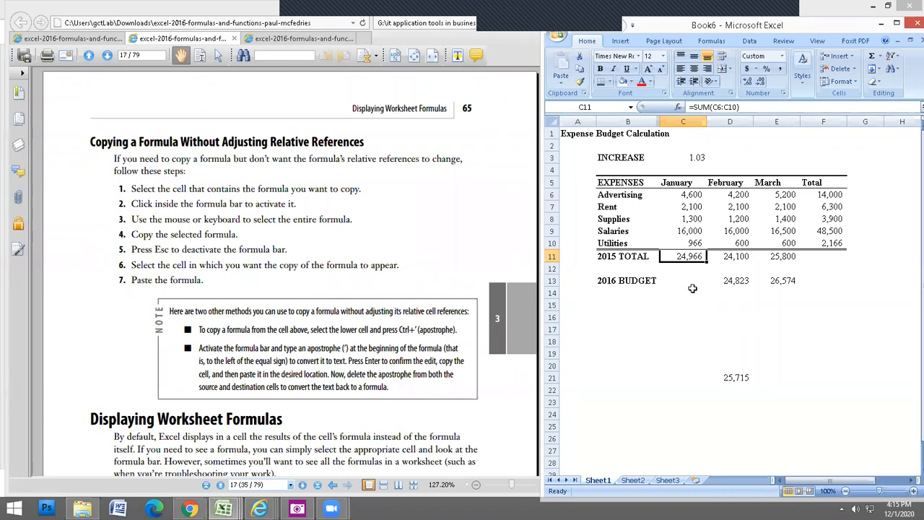
mouse_move(698, 310)
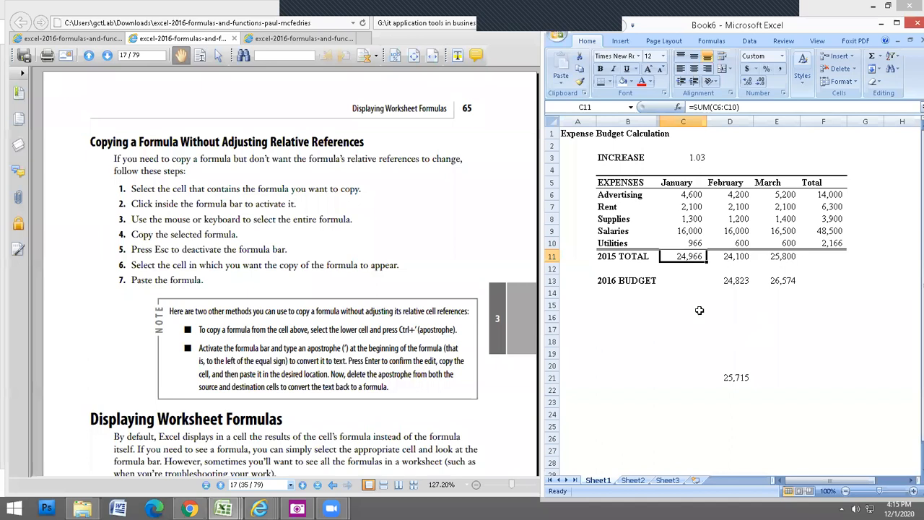
click(729, 376)
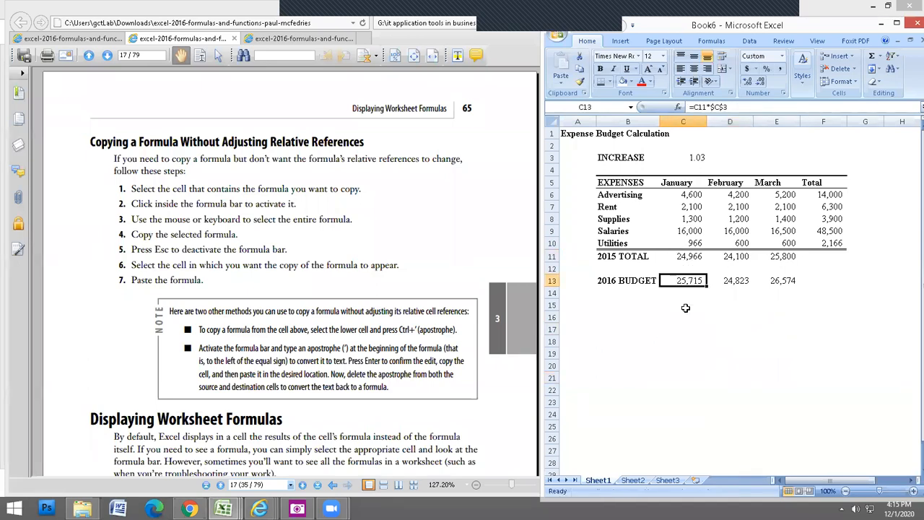
Link C20 to C13 with =C13 so it shows 25,715, then pick February's budget to copy.
click(681, 365)
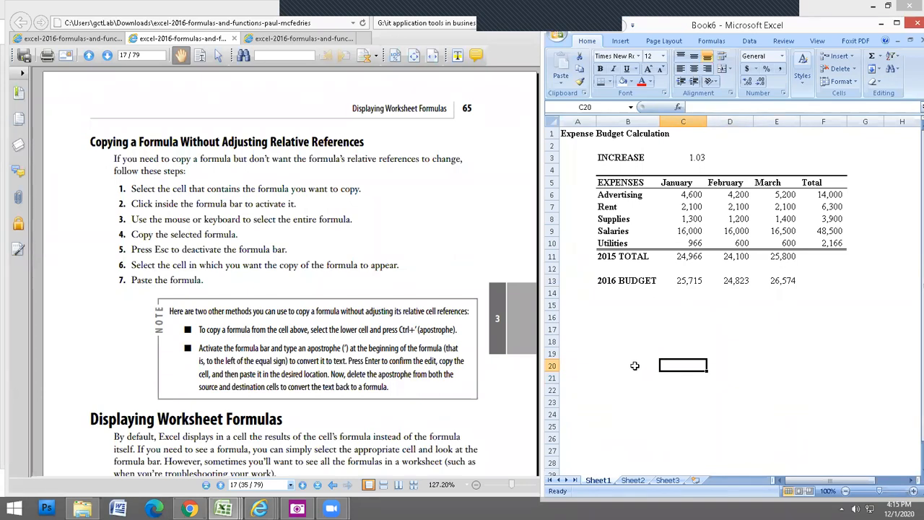
text(=C13)
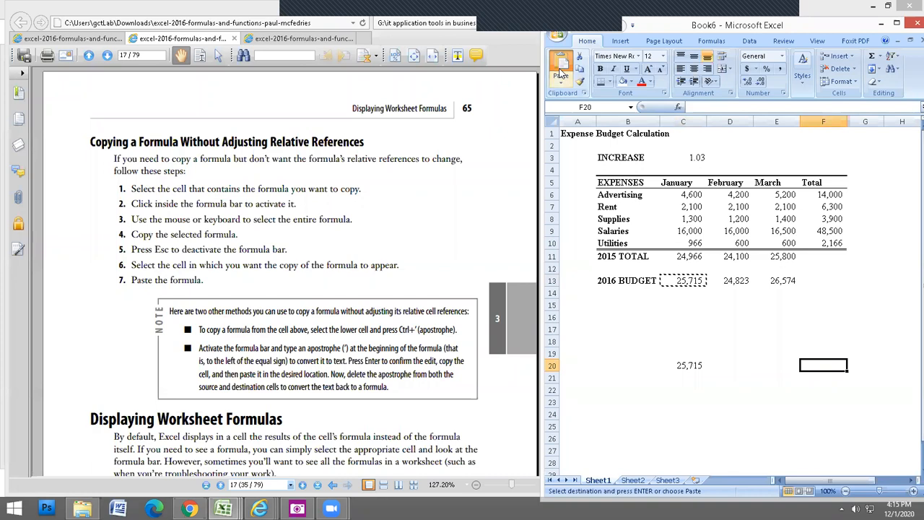
click(560, 65)
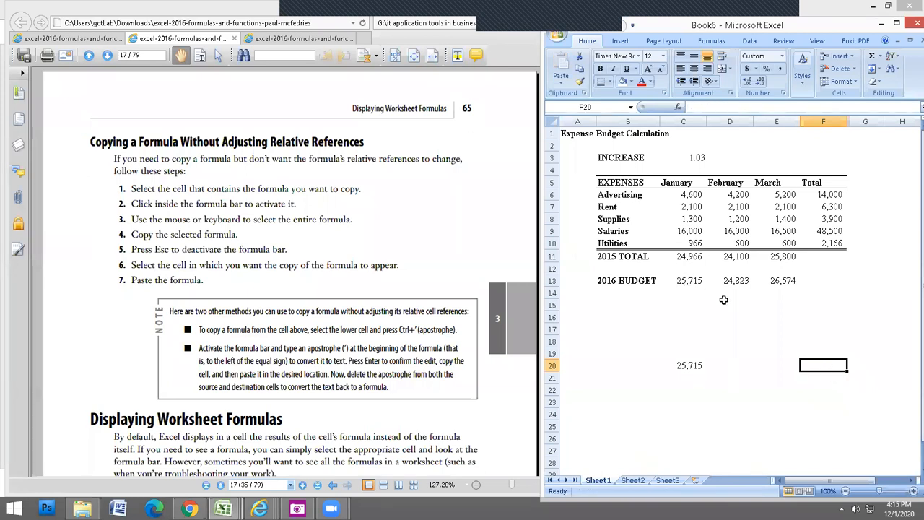
click(730, 280)
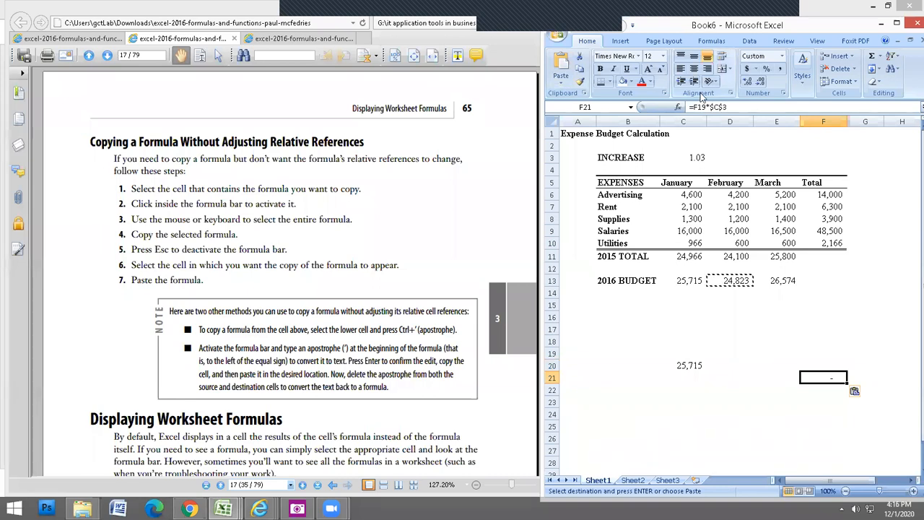
mouse_move(700, 101)
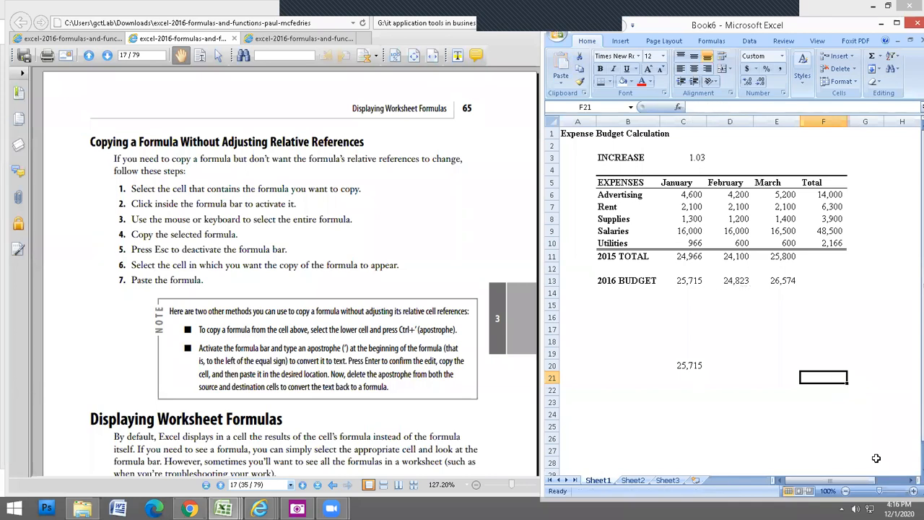
mouse_move(847, 419)
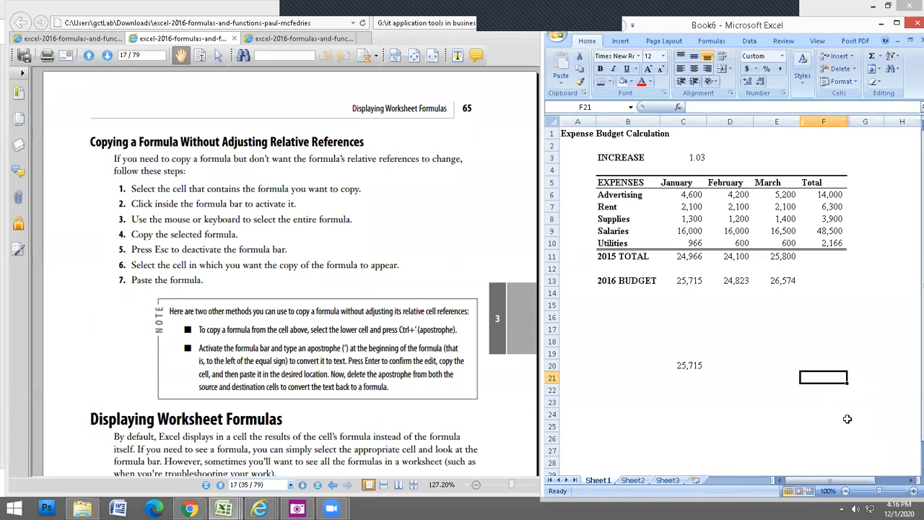
Paste February's budget into E20 as a link and set February Rent to 2000 so it reads 24,720.
click(777, 376)
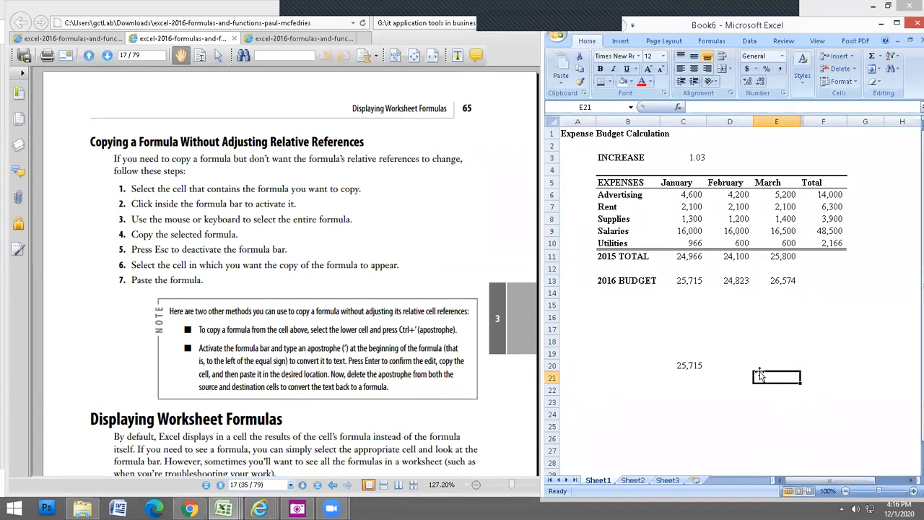
mouse_move(772, 376)
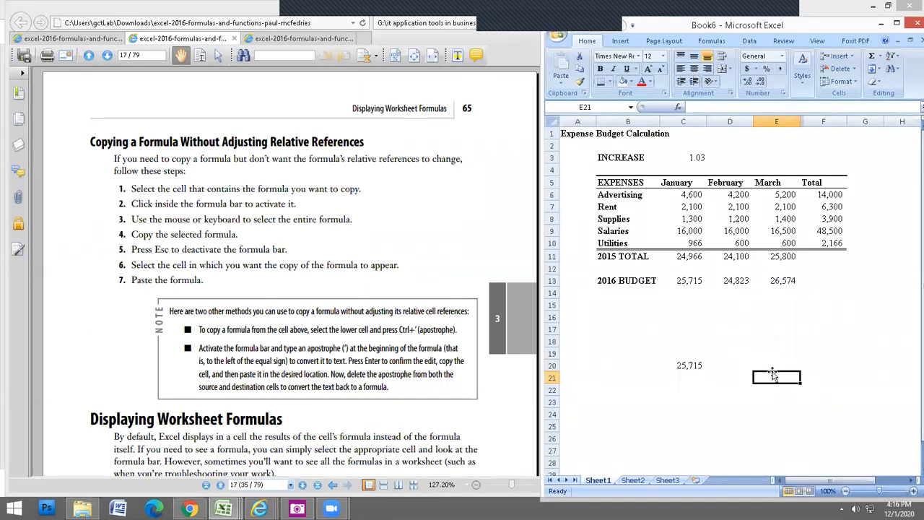
mouse_move(771, 370)
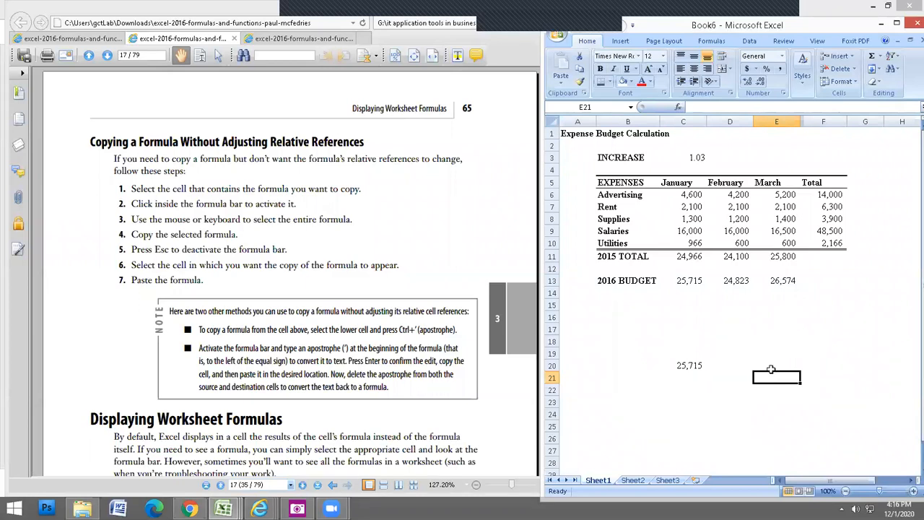
click(777, 363)
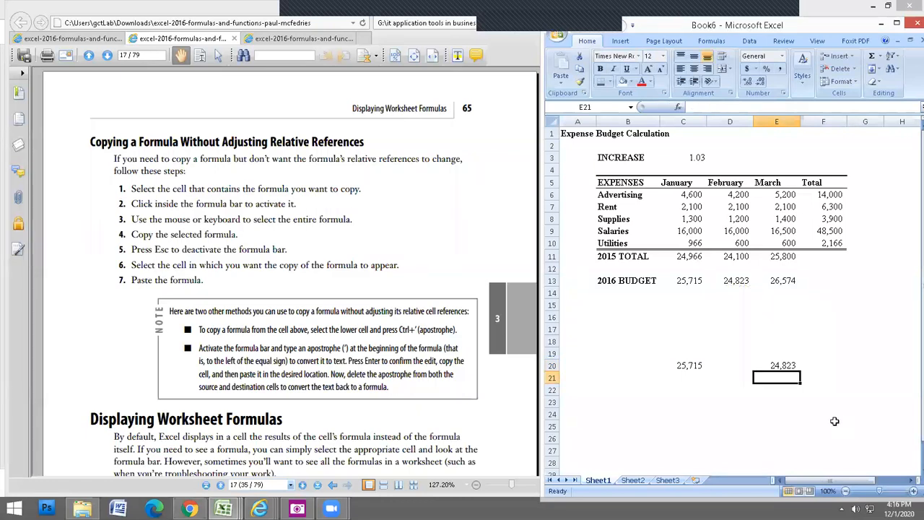
click(730, 207)
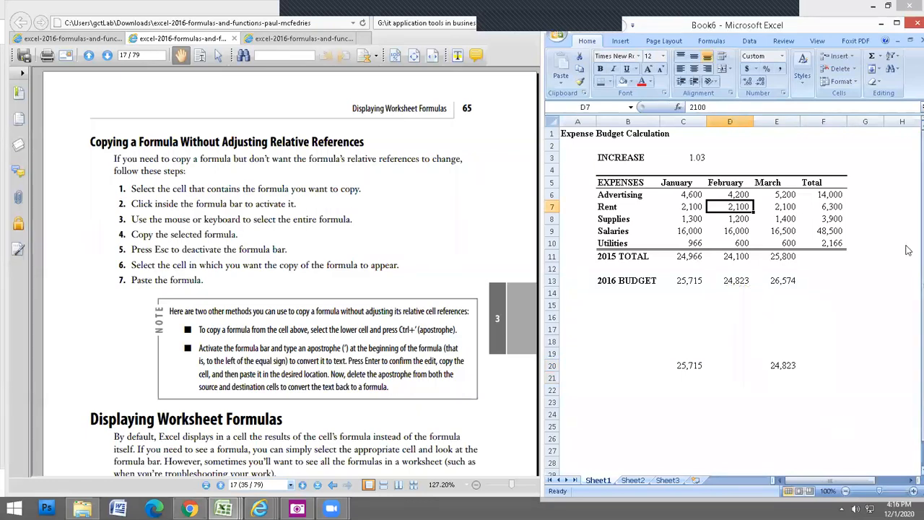
text(2000)
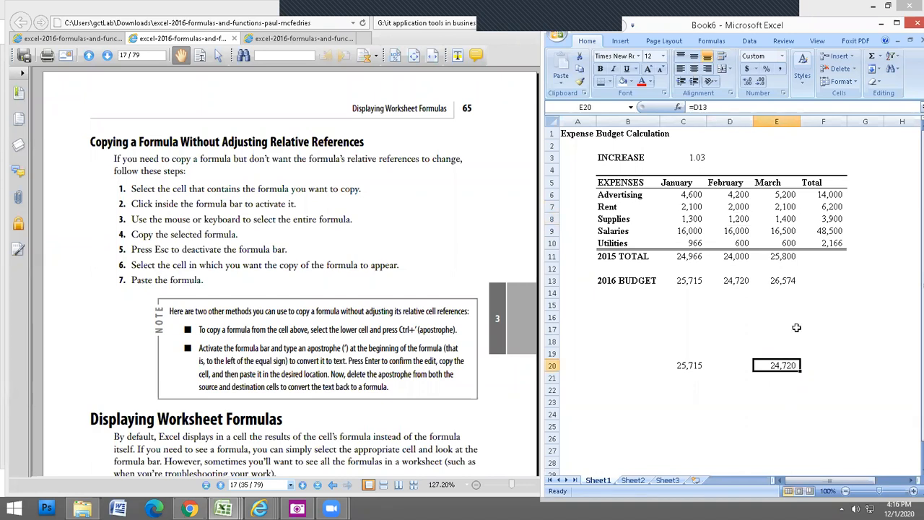
click(823, 329)
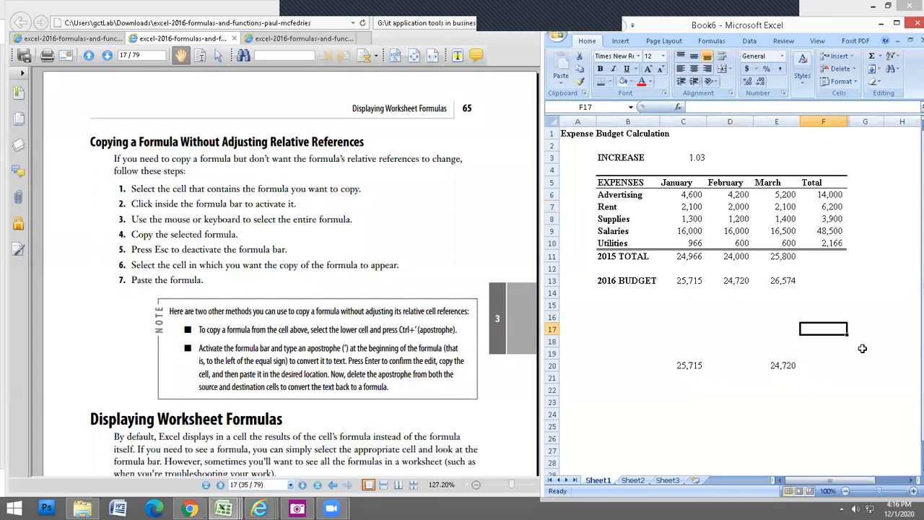
mouse_move(688, 338)
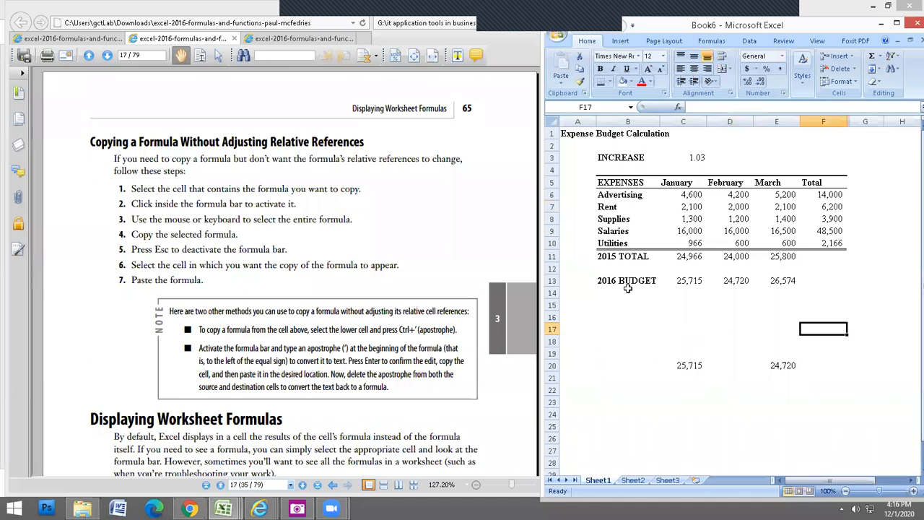
mouse_move(577, 306)
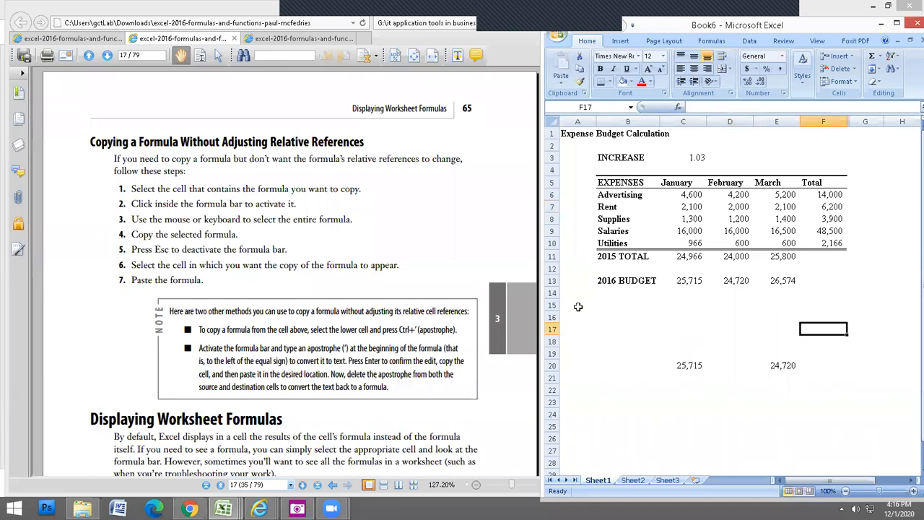
mouse_move(690, 339)
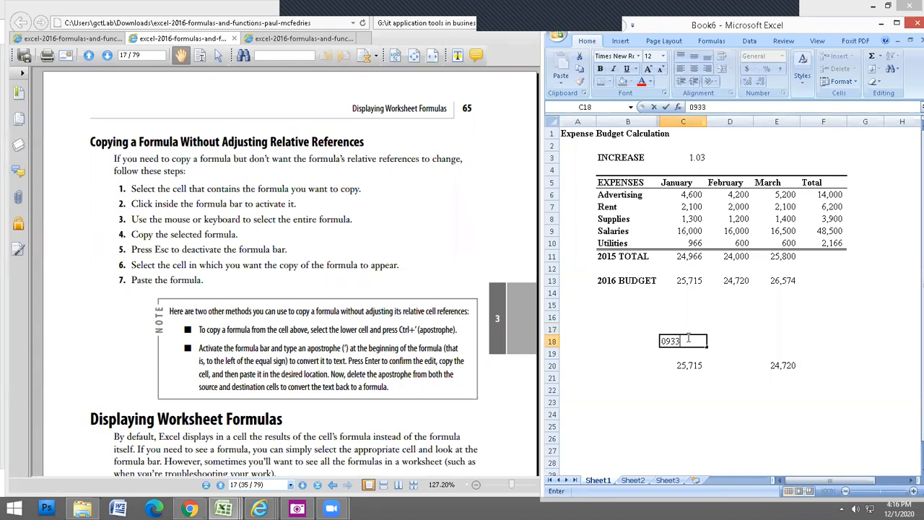
Enter a phone number in C18 and edit it with an apostrophe to keep its leading zero.
text(86)
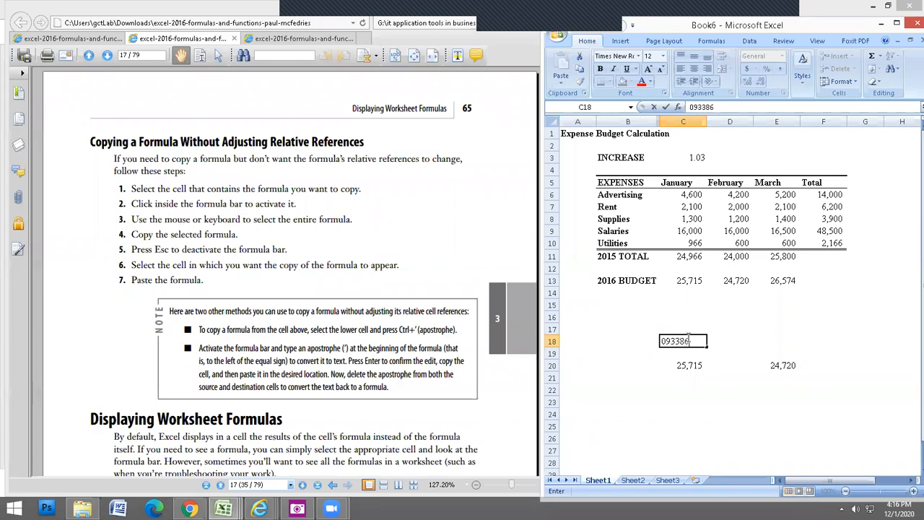
text(55502)
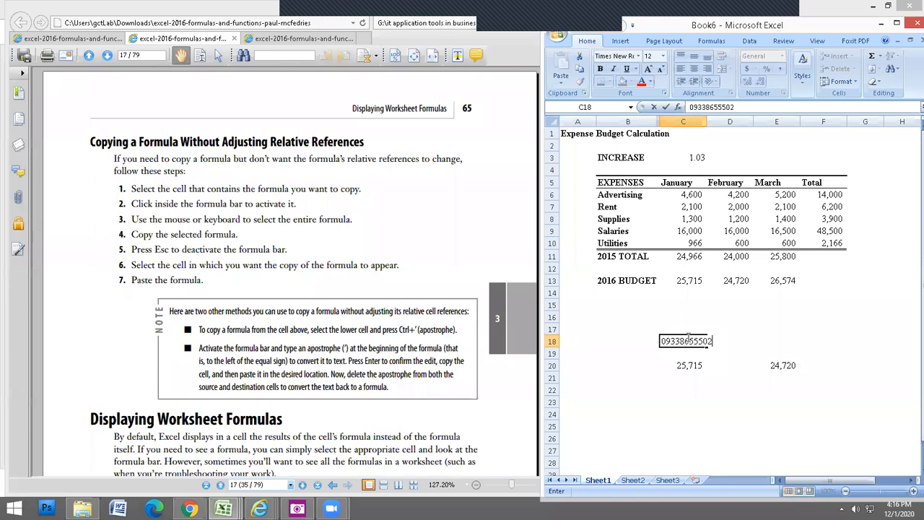
mouse_move(908, 243)
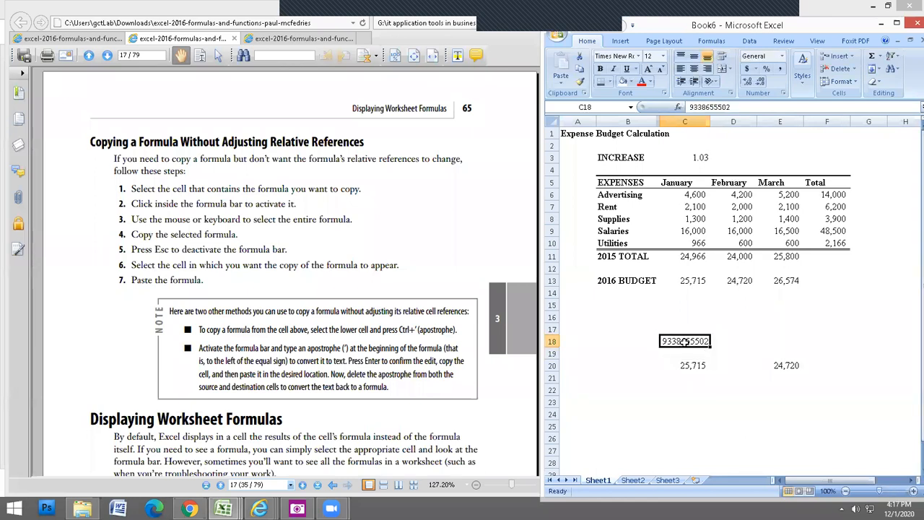
mouse_move(683, 327)
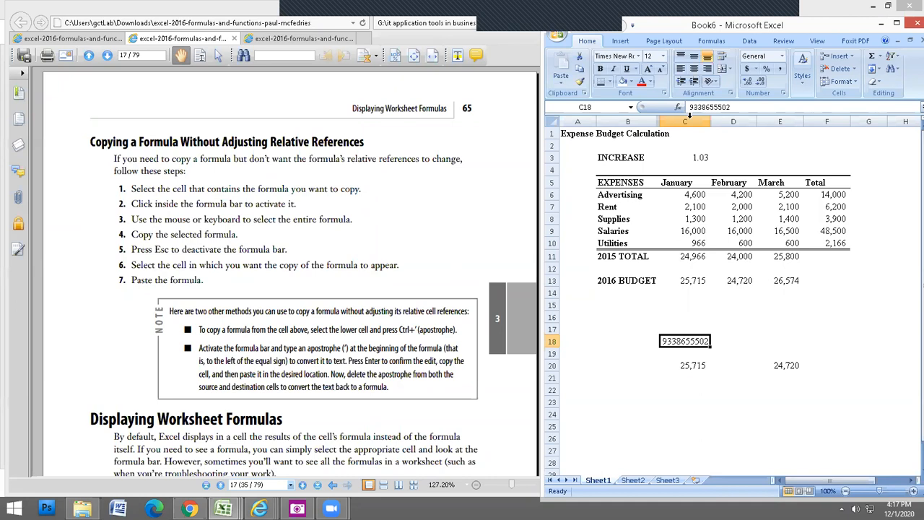
double_click(684, 340)
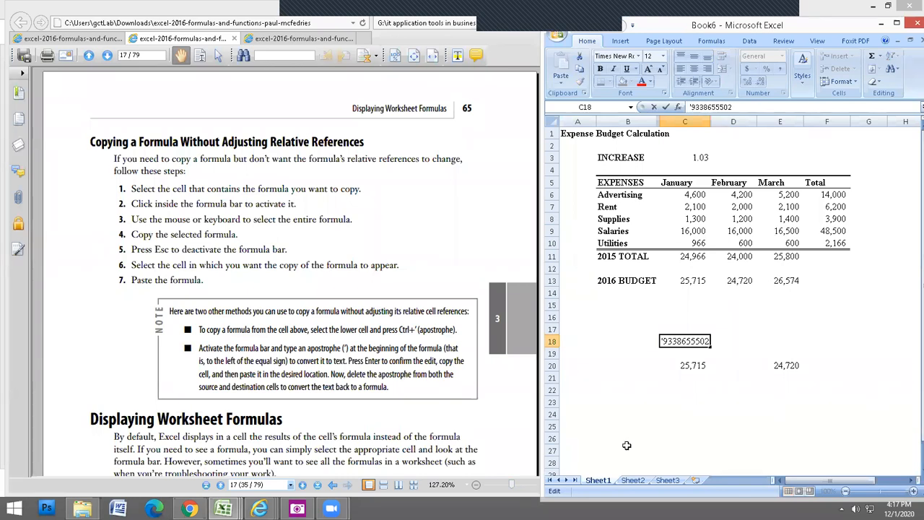
mouse_move(583, 433)
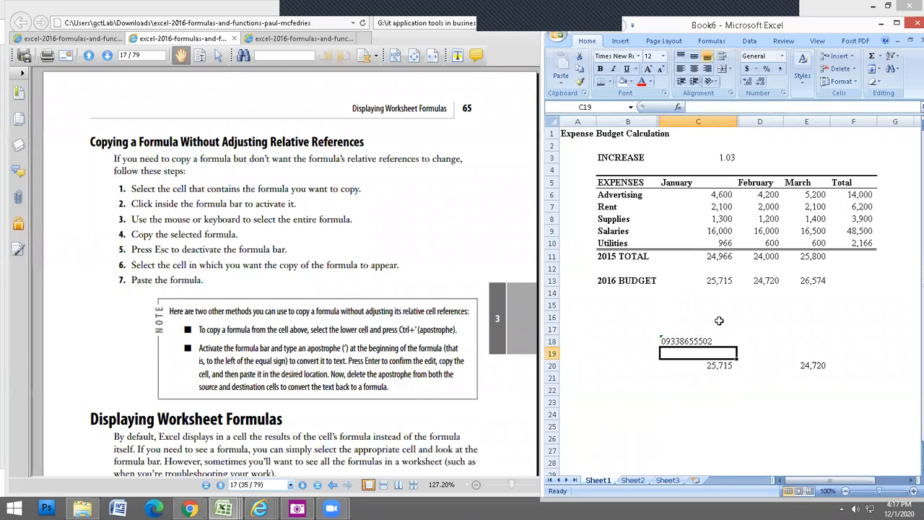
click(697, 341)
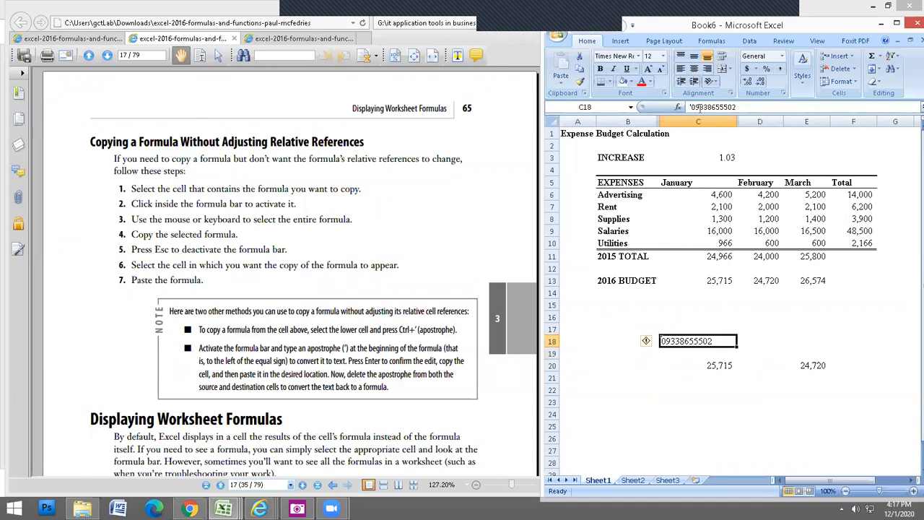
click(699, 329)
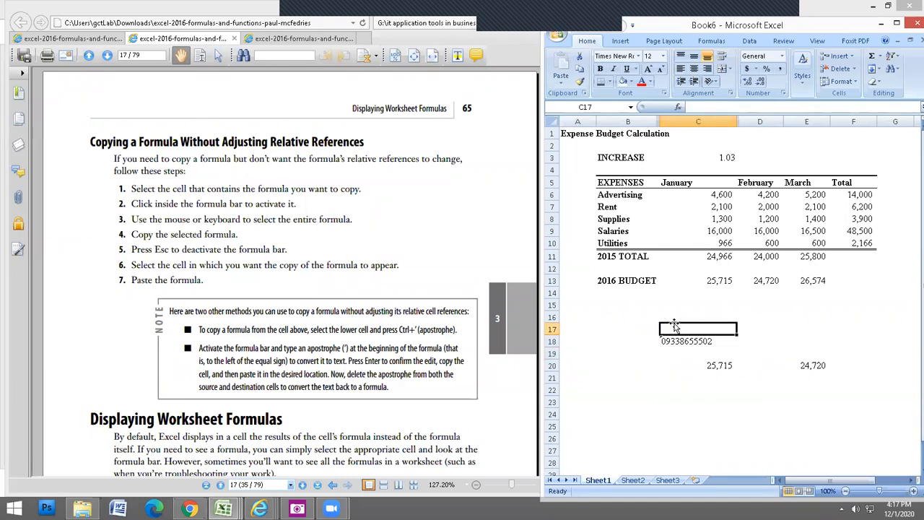
text('00)
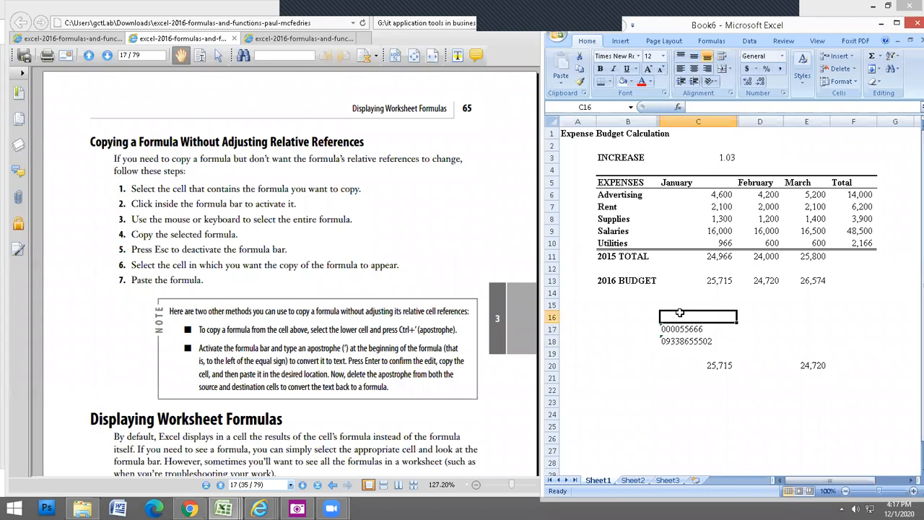
text(00005566969)
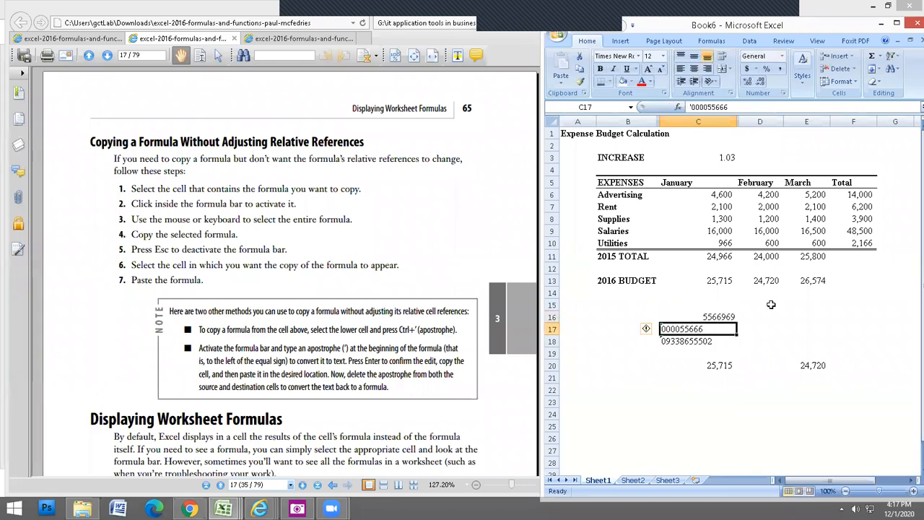
mouse_move(797, 409)
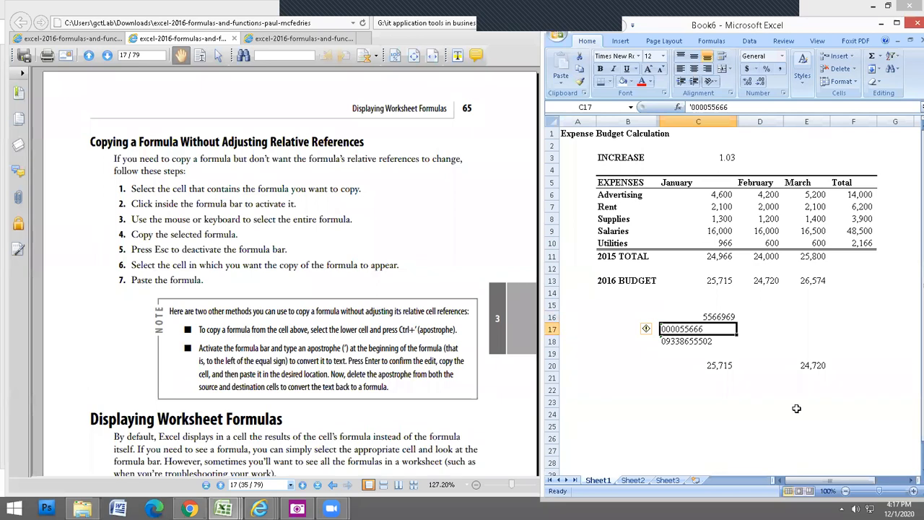